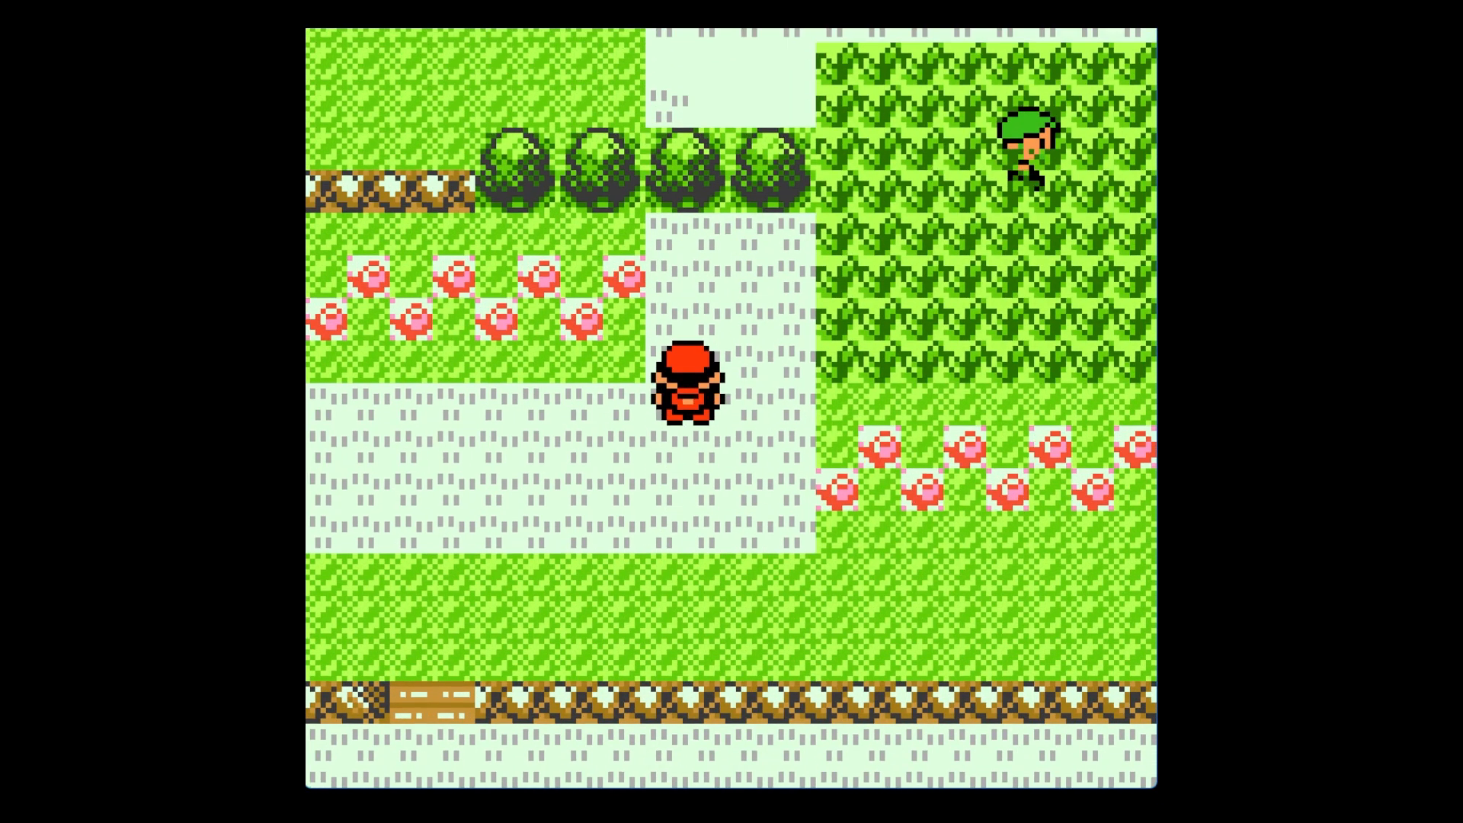
# Open the downloaded sameboy_winsdl zip folder to show its contents.
pyautogui.press('up')
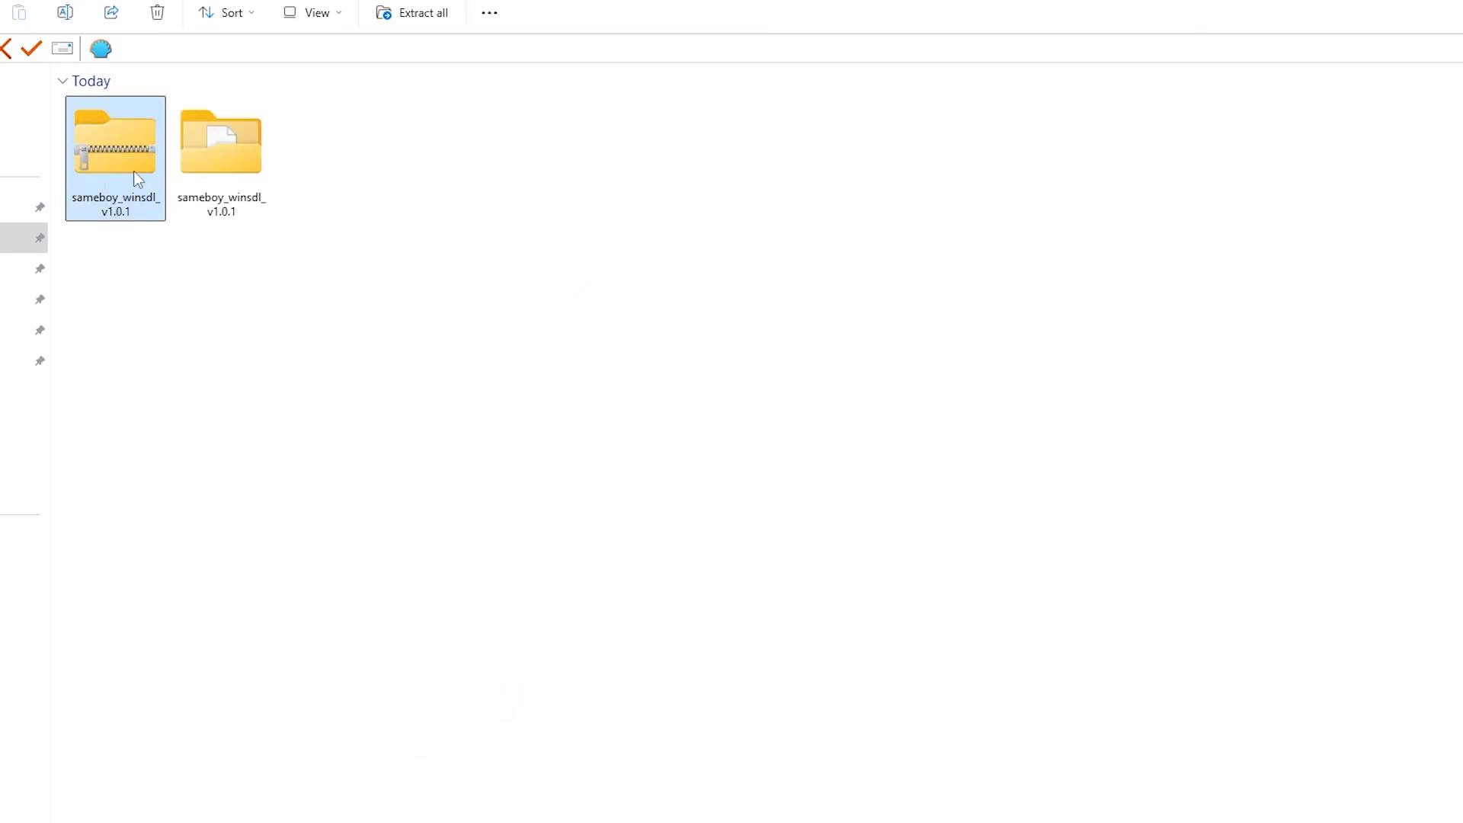
pyautogui.rightClick(114, 150)
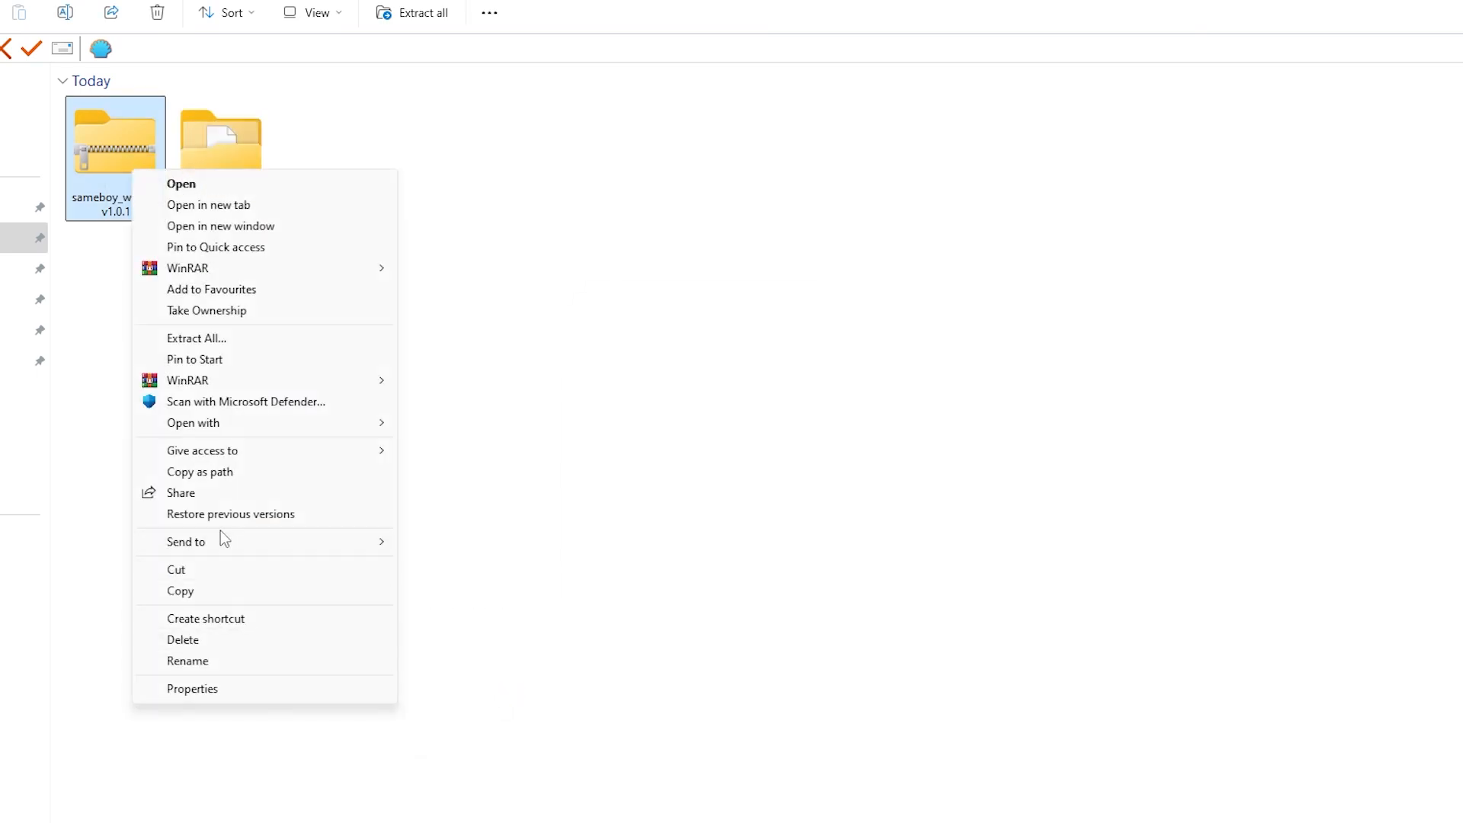
pyautogui.click(181, 183)
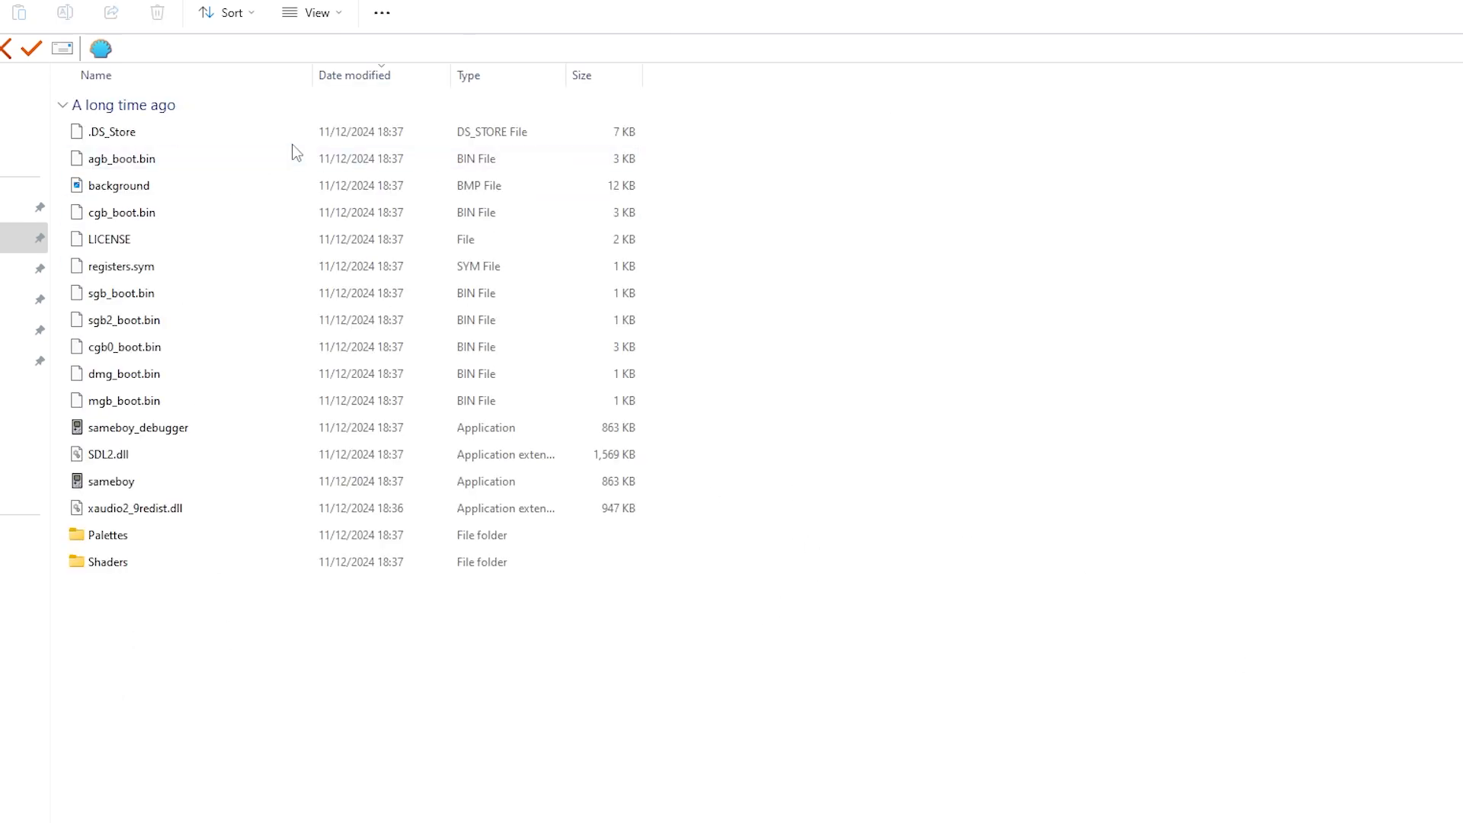
# Launch the sameboy application from the extracted folder.
pyautogui.click(110, 480)
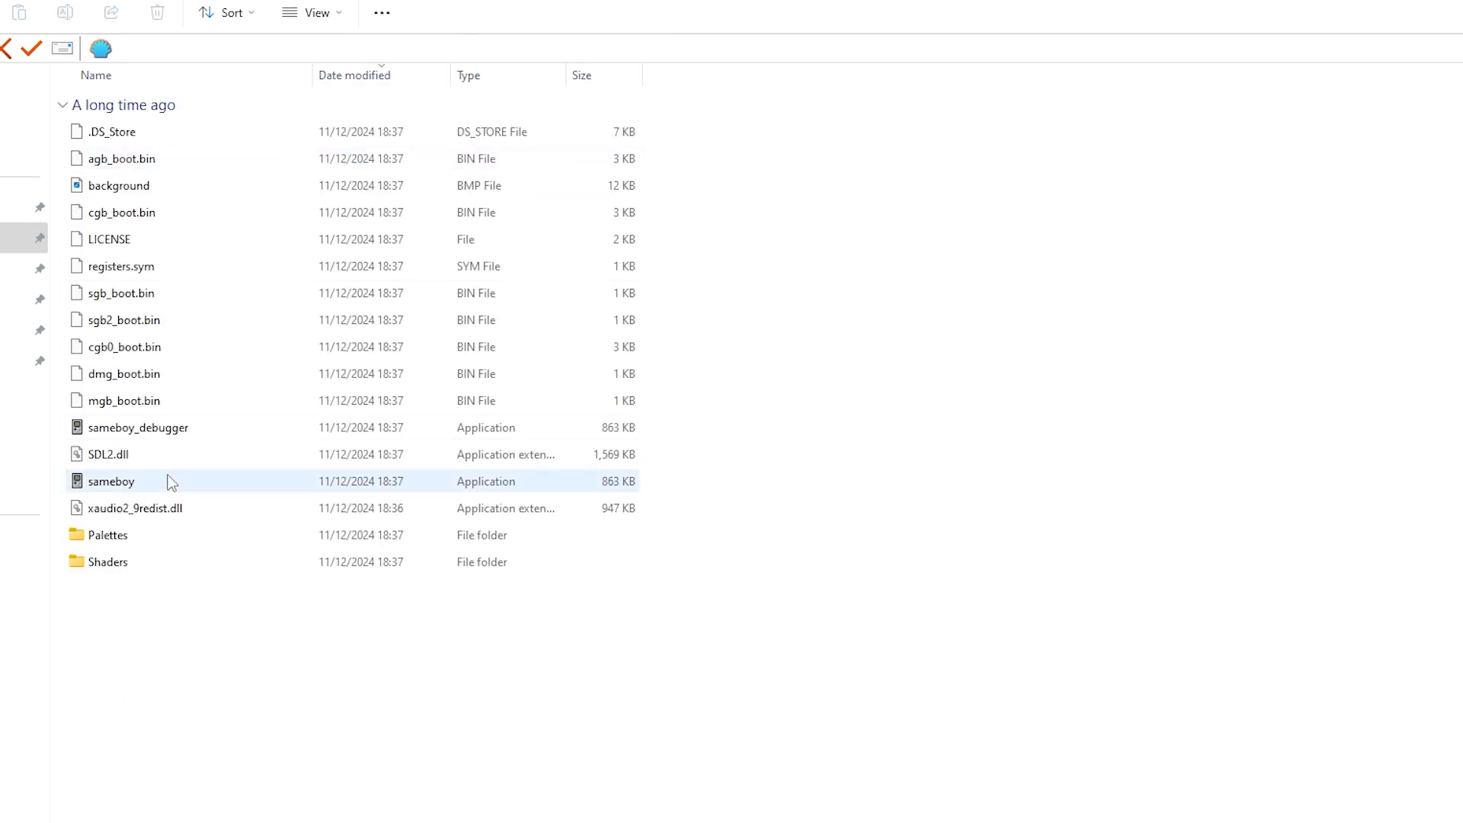
pyautogui.click(109, 480)
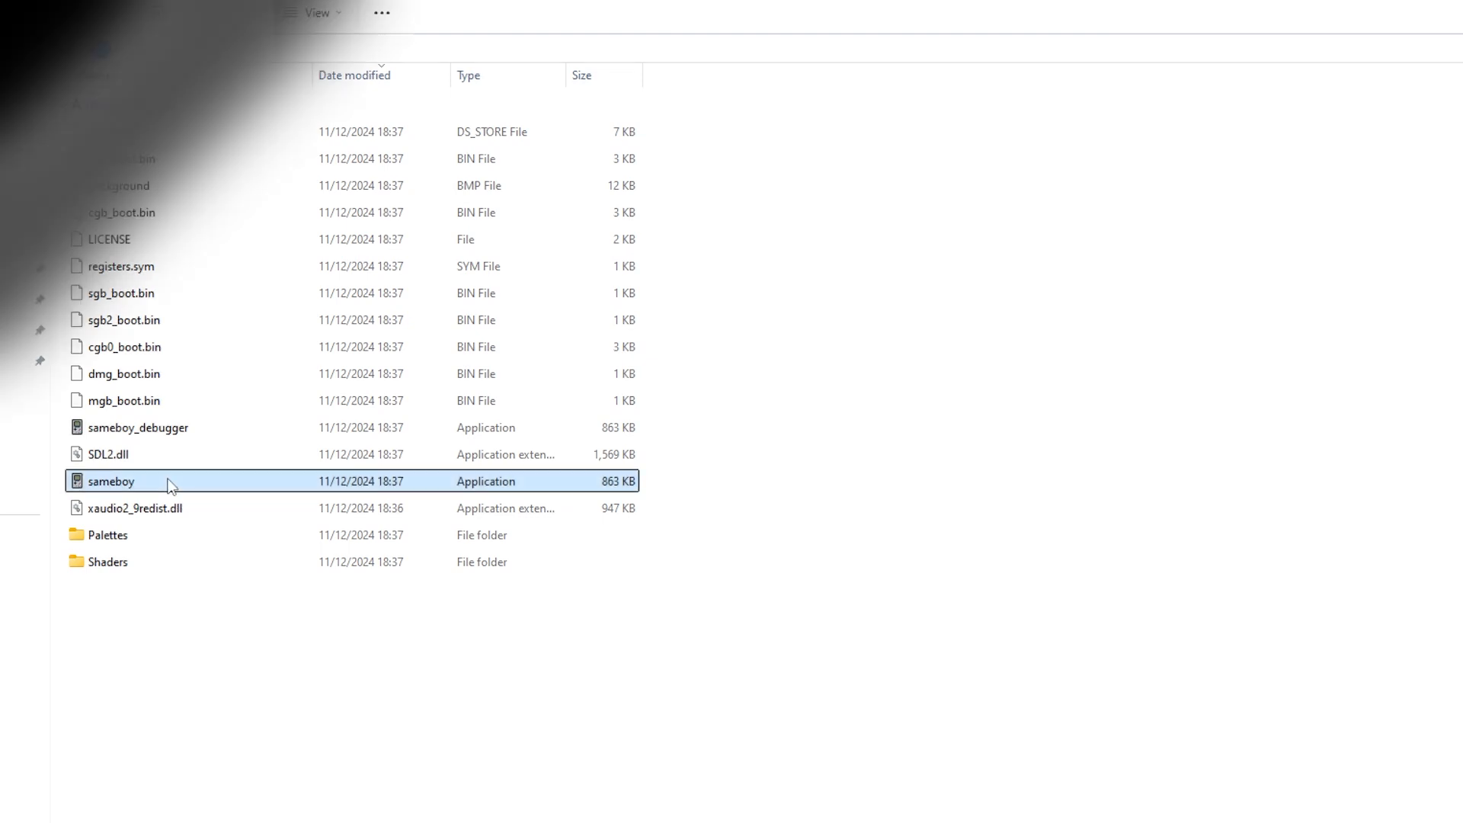
pyautogui.doubleClick(111, 480)
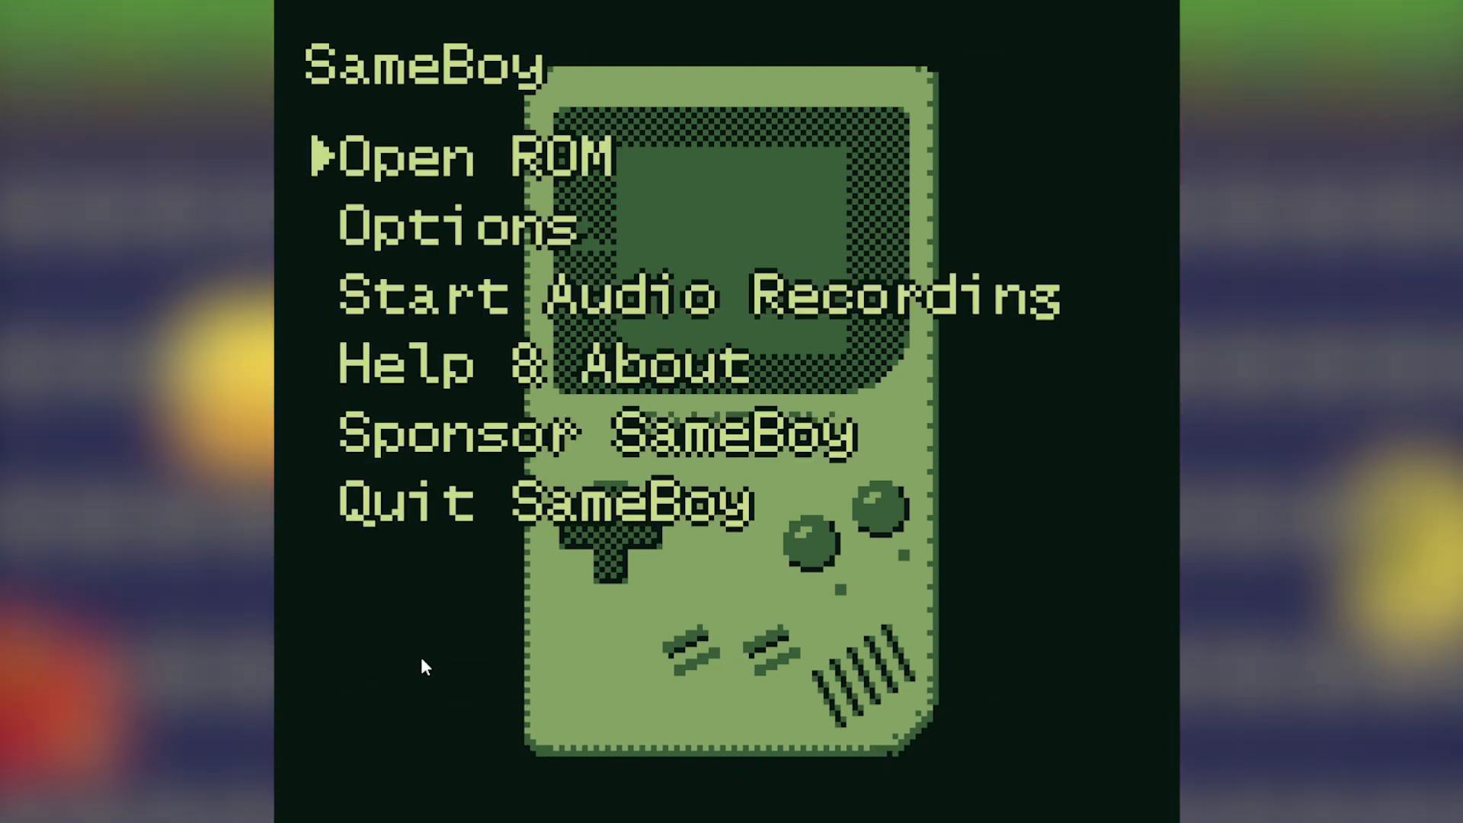
pyautogui.click(453, 225)
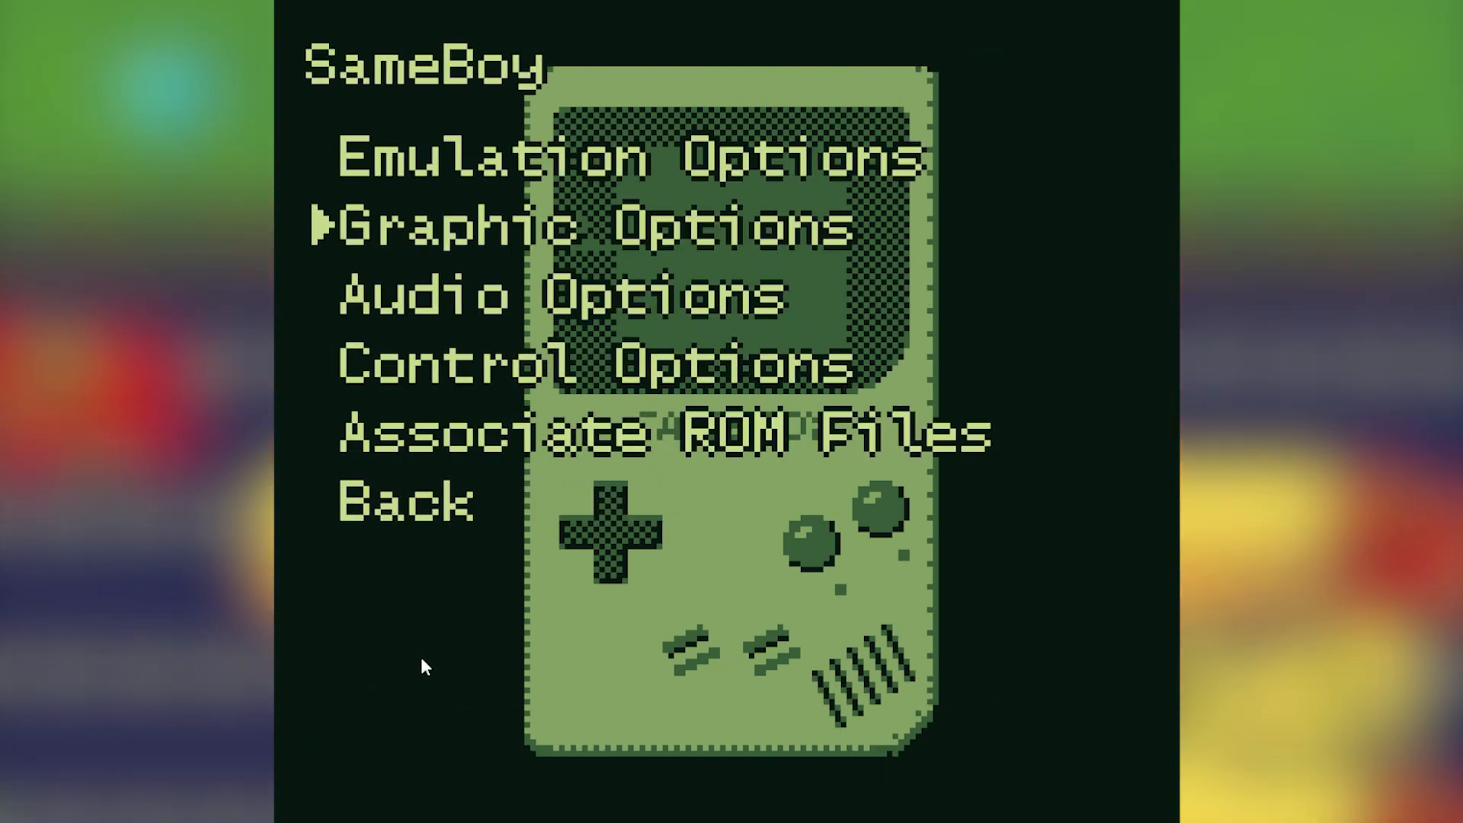
pyautogui.press('Up')
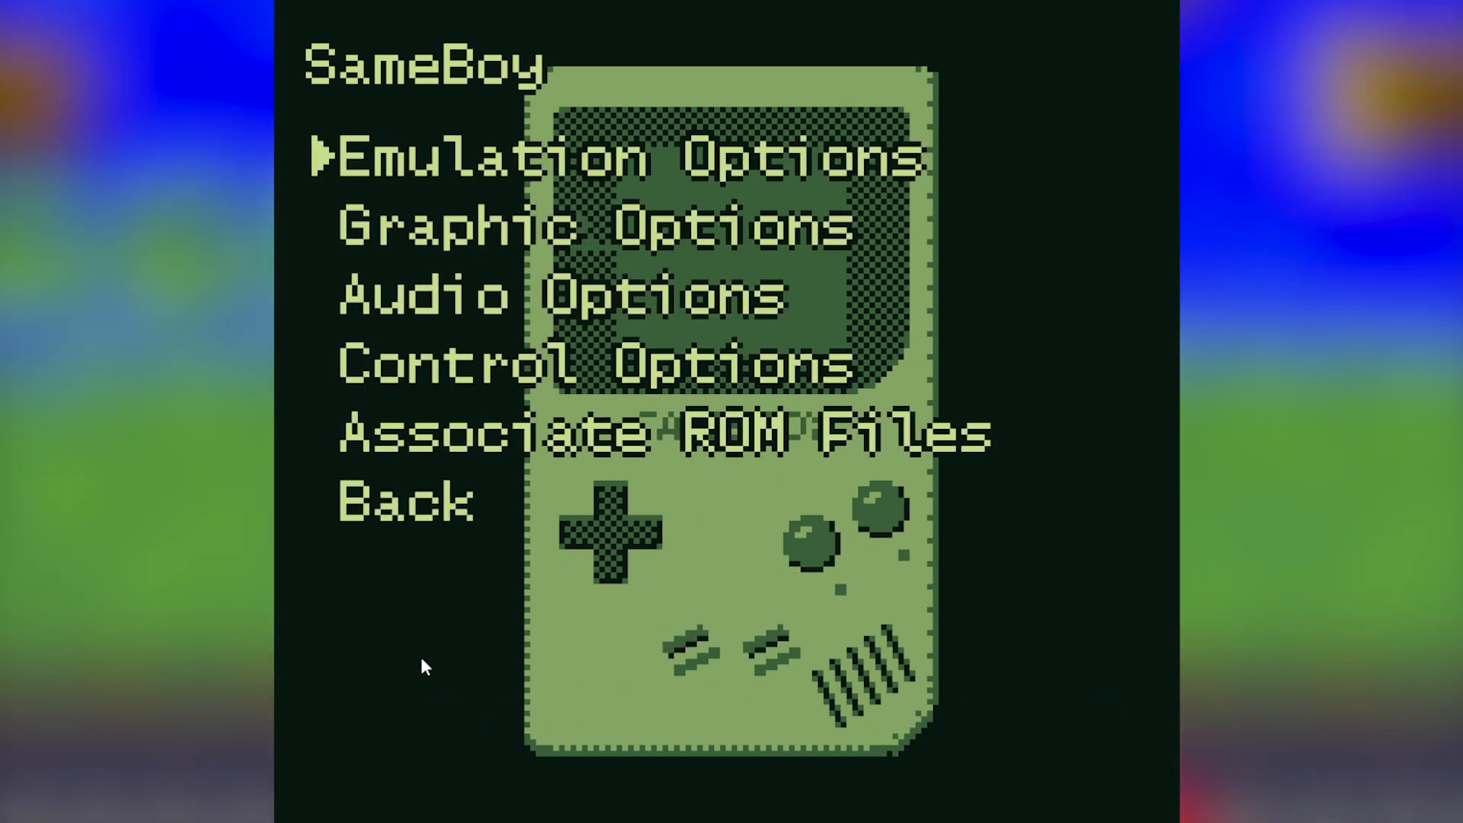
pyautogui.moveTo(464, 378)
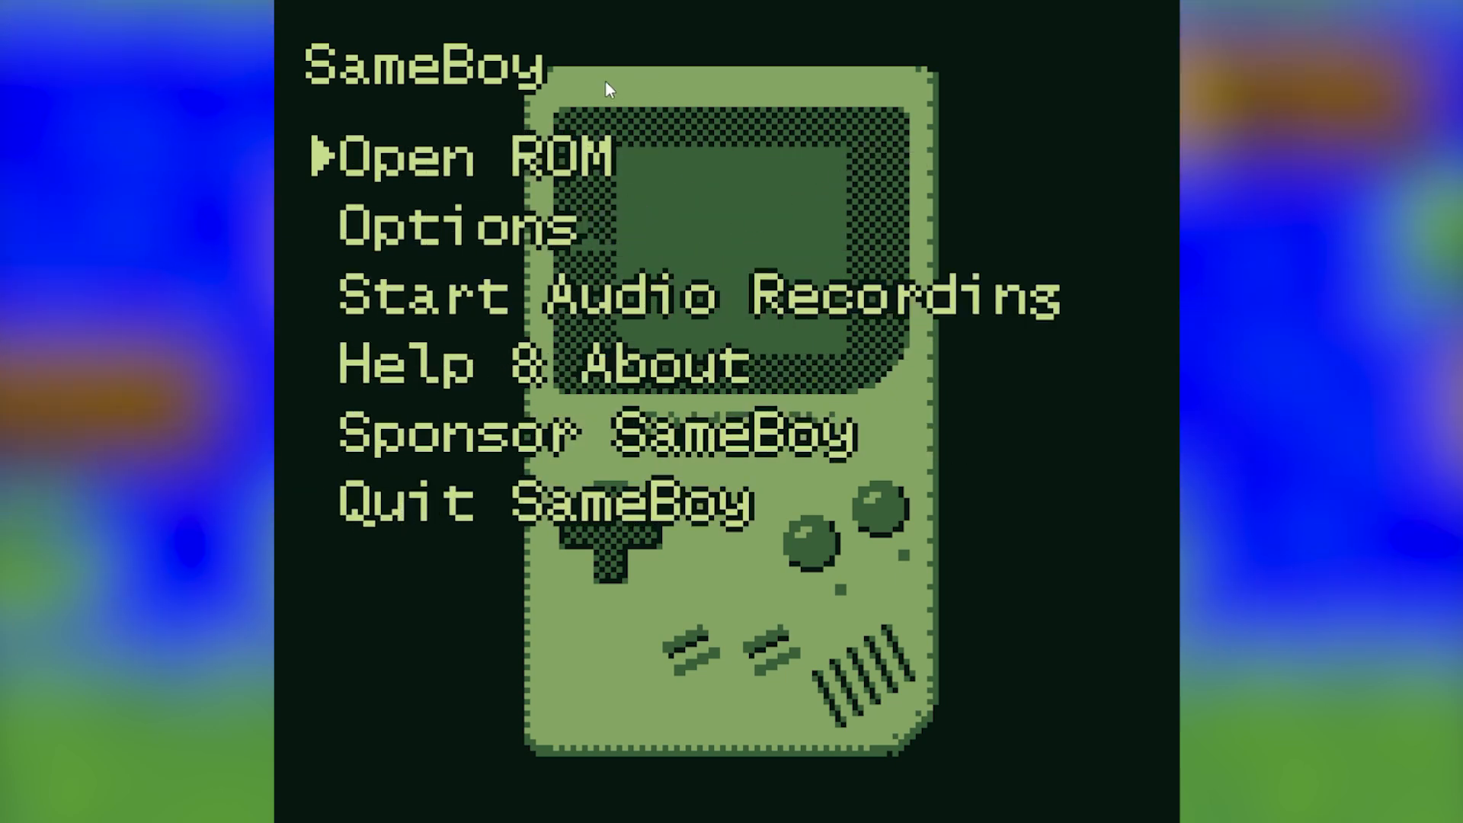
# Delete background.bmp from the SameBoy folder, then relaunch sameboy.exe.
pyautogui.click(420, 156)
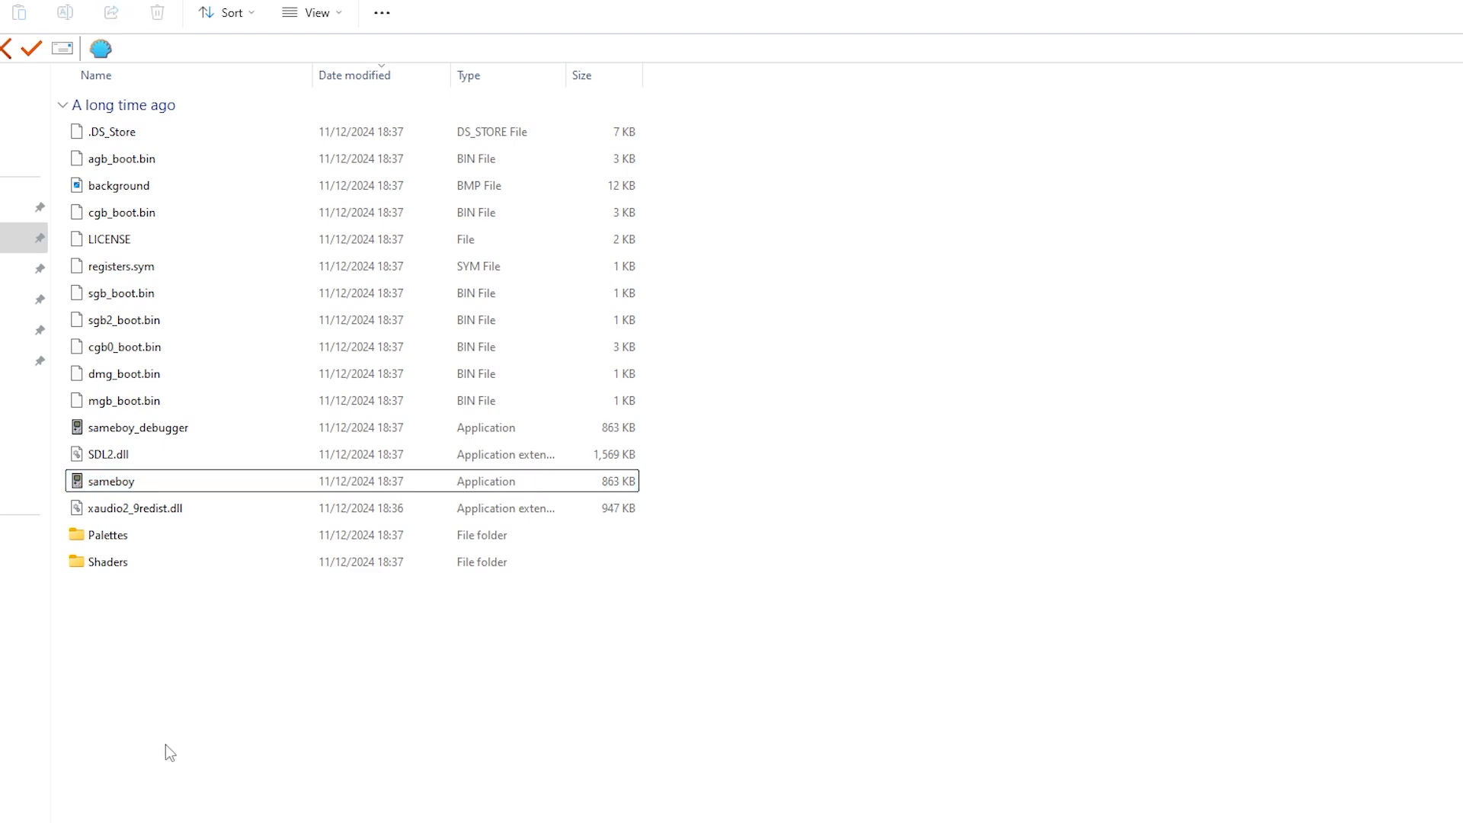
pyautogui.moveTo(850, 477)
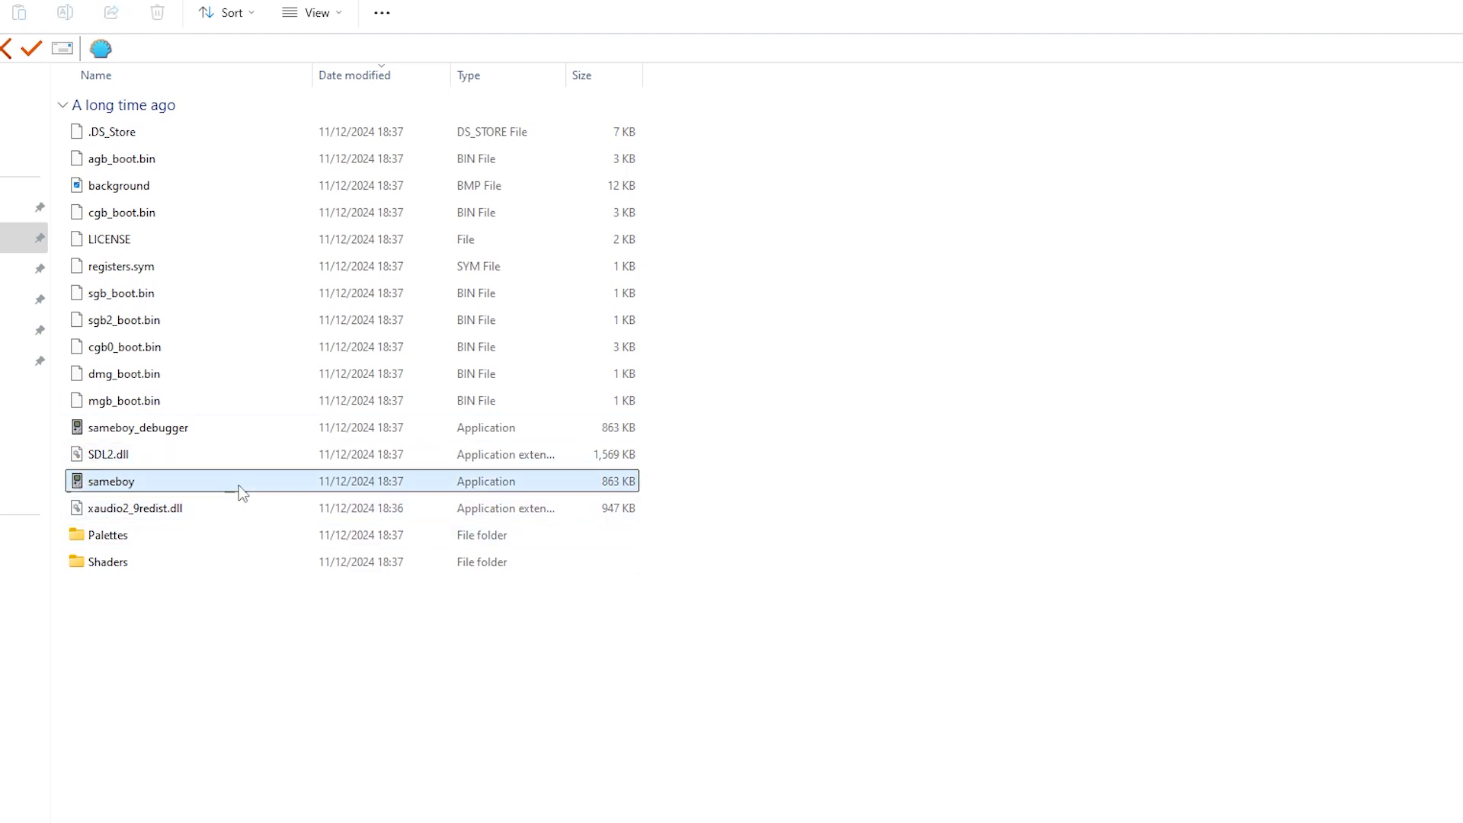
pyautogui.moveTo(463, 157)
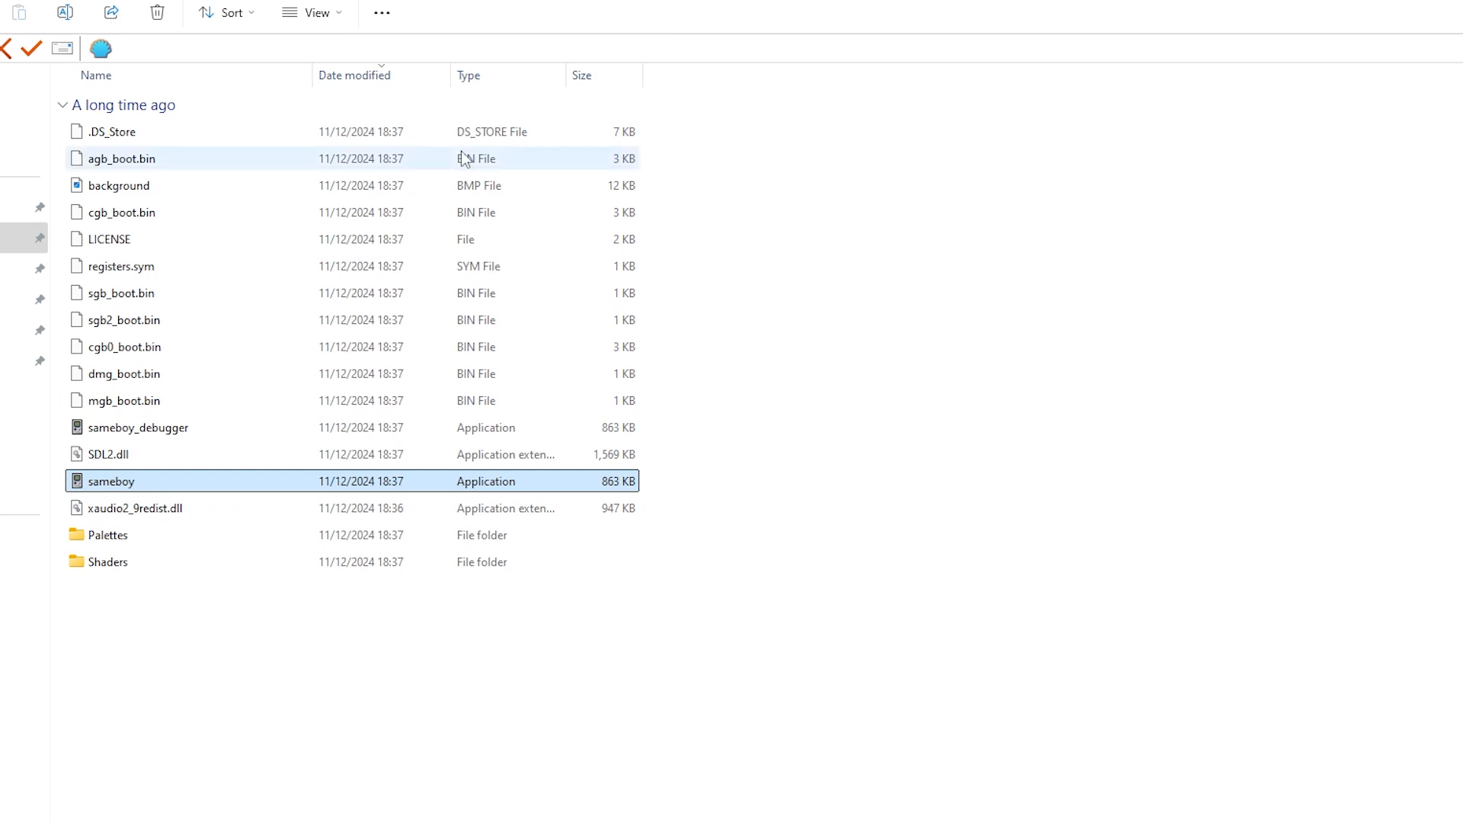
pyautogui.click(119, 185)
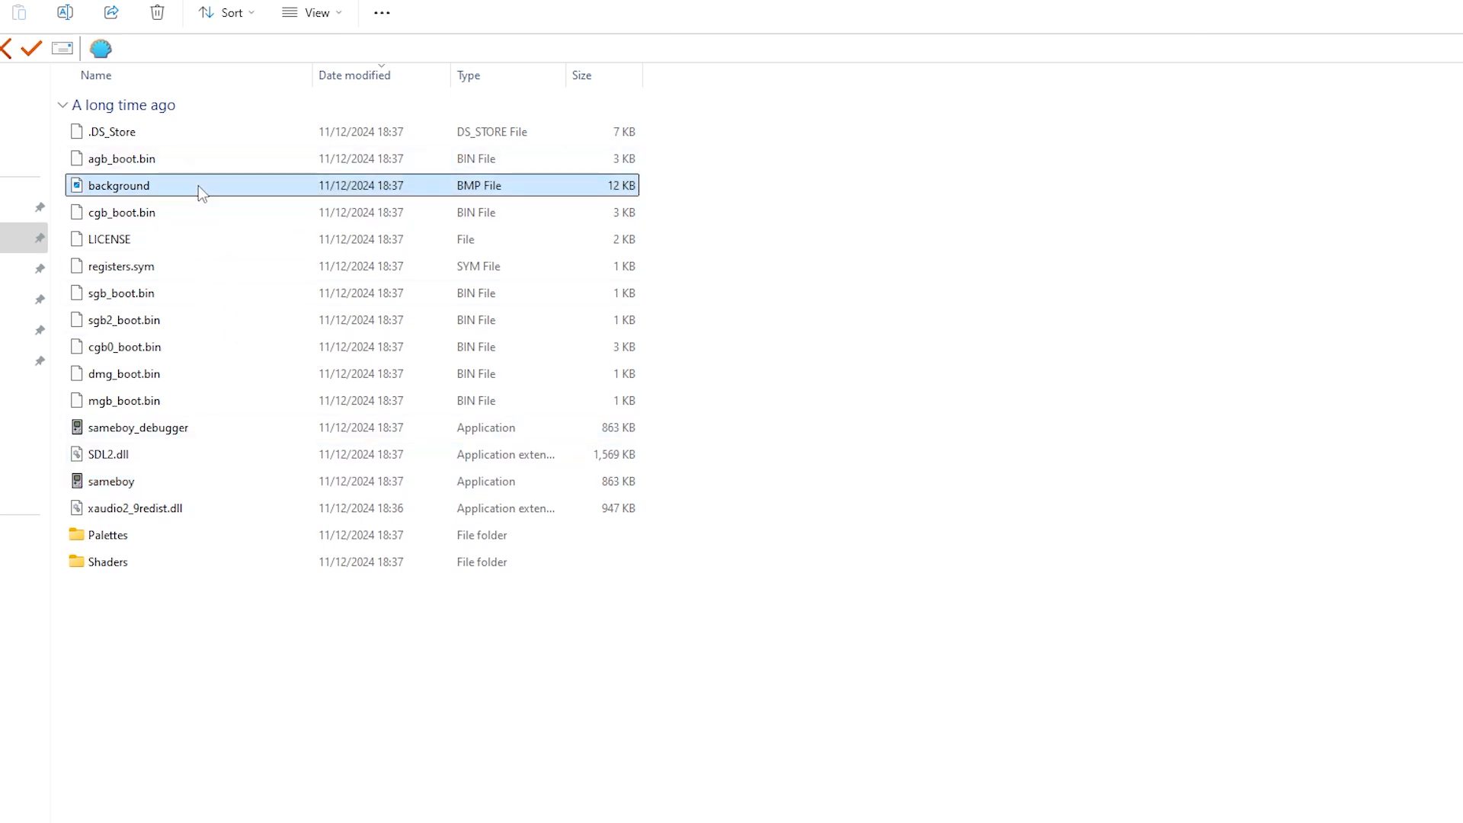
pyautogui.rightClick(119, 185)
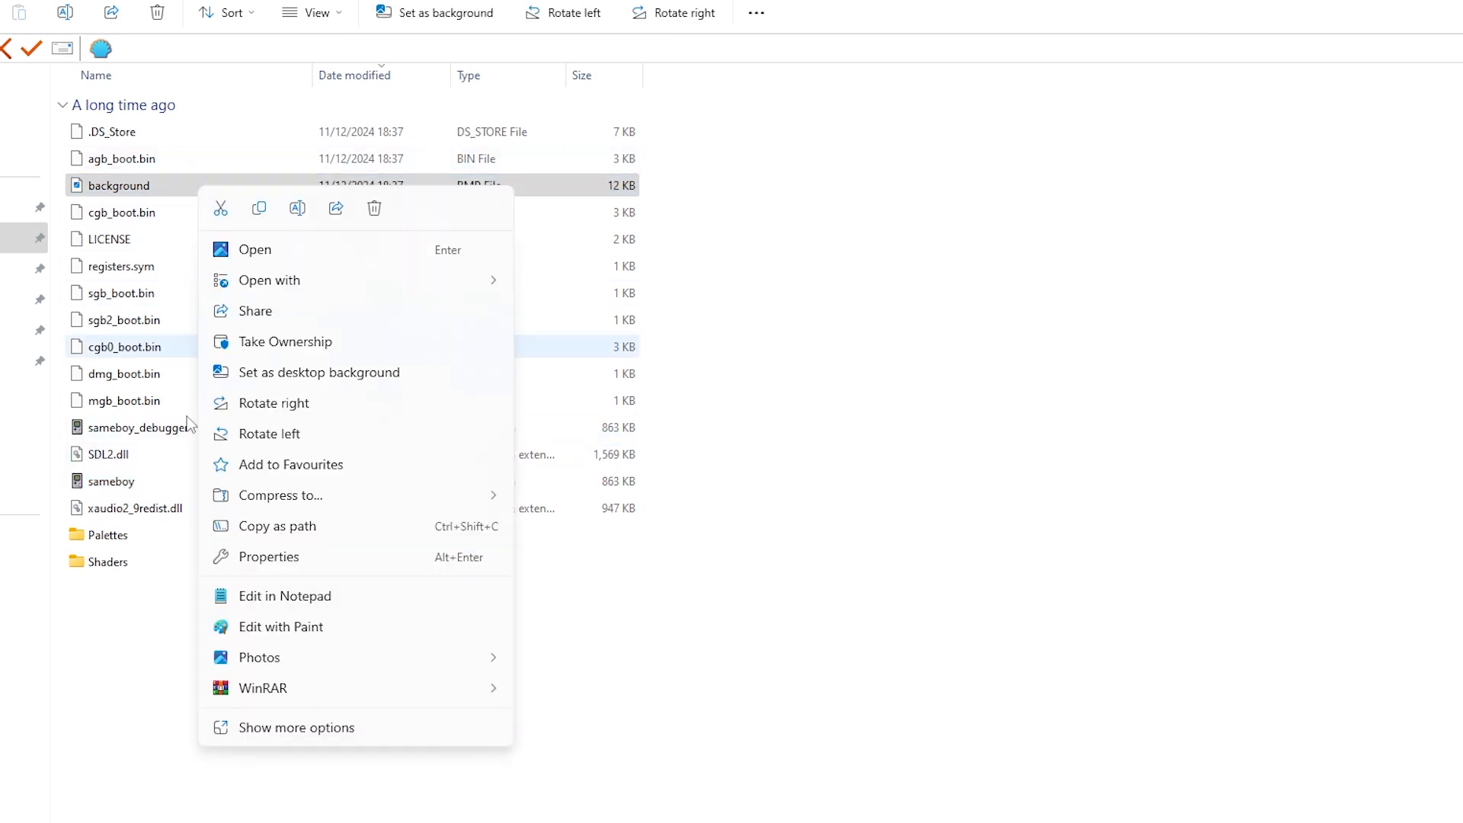
pyautogui.click(296, 727)
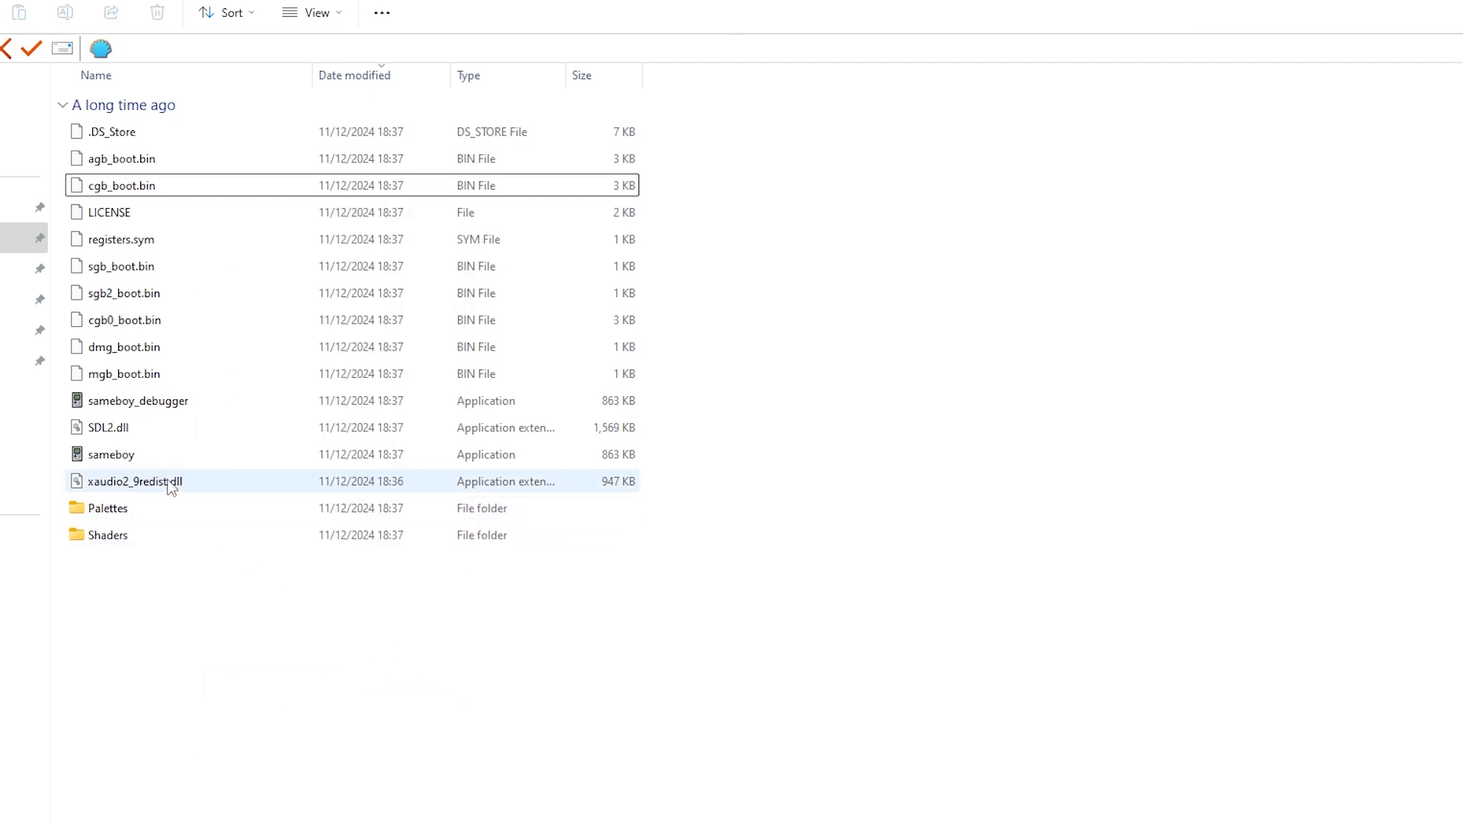
pyautogui.doubleClick(110, 454)
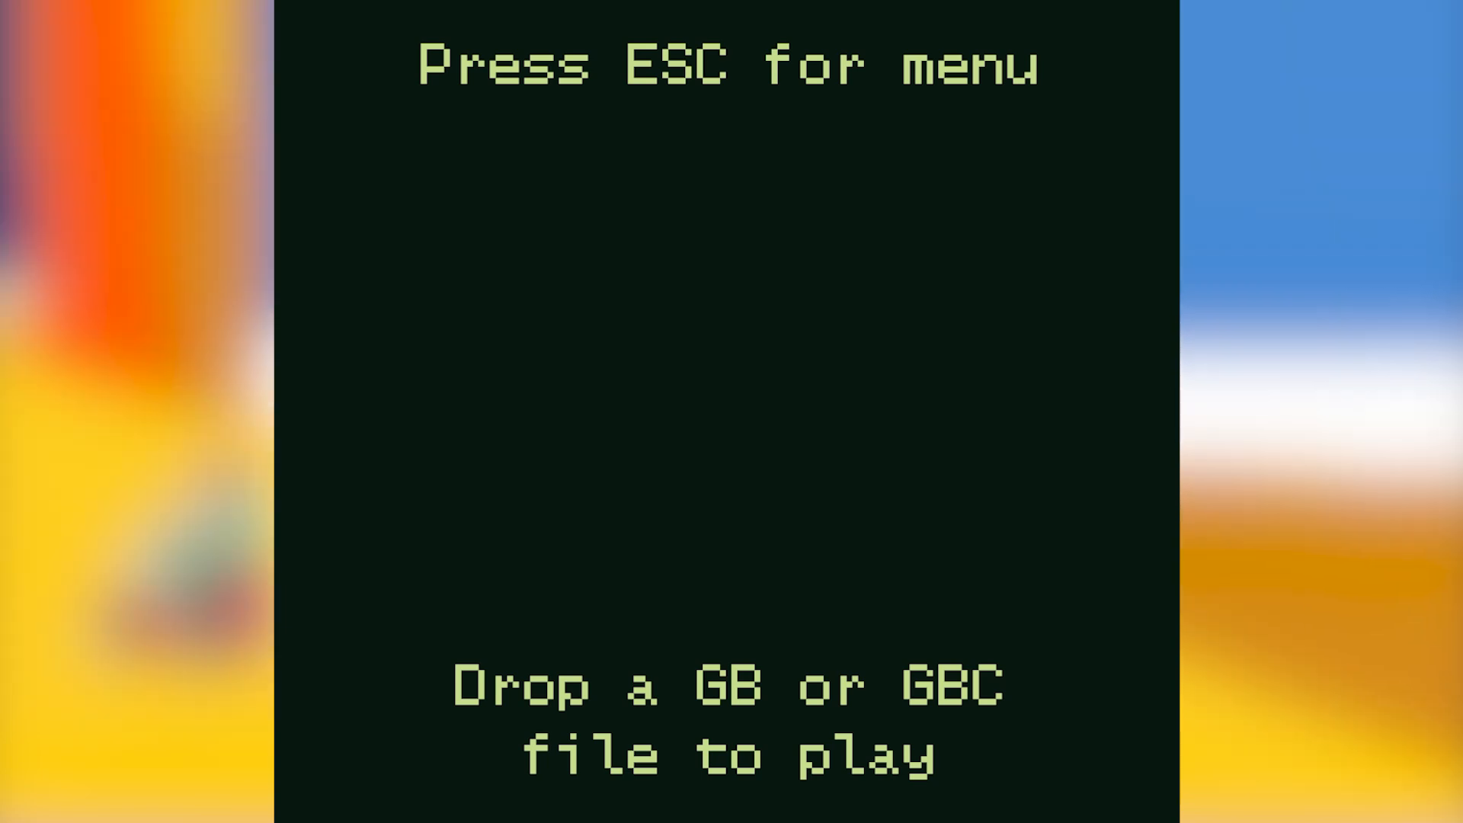
# Reach Emulation Options from SameBoy's main menu via Options.
pyautogui.press('Escape')
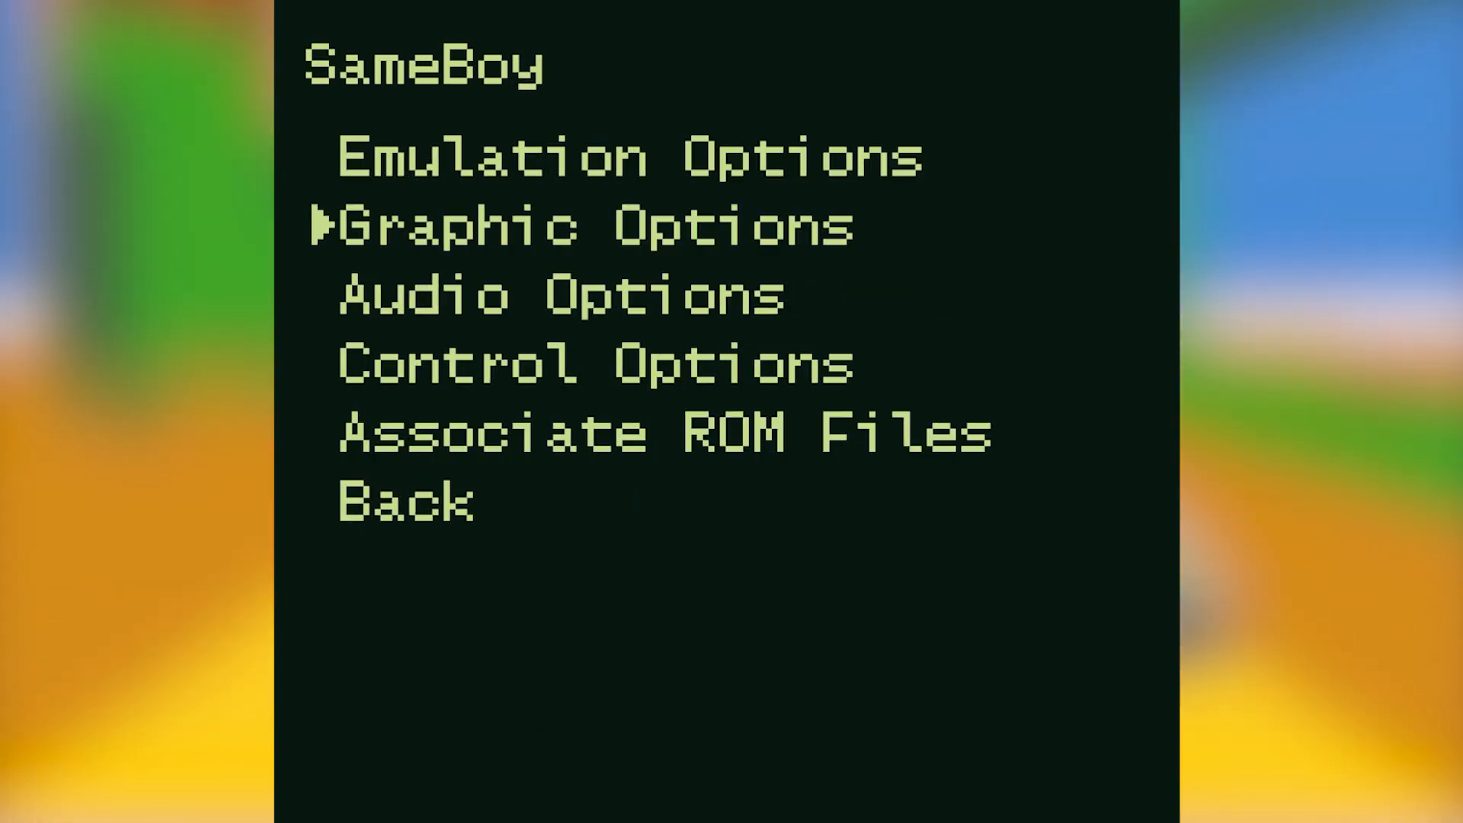
pyautogui.press('Up')
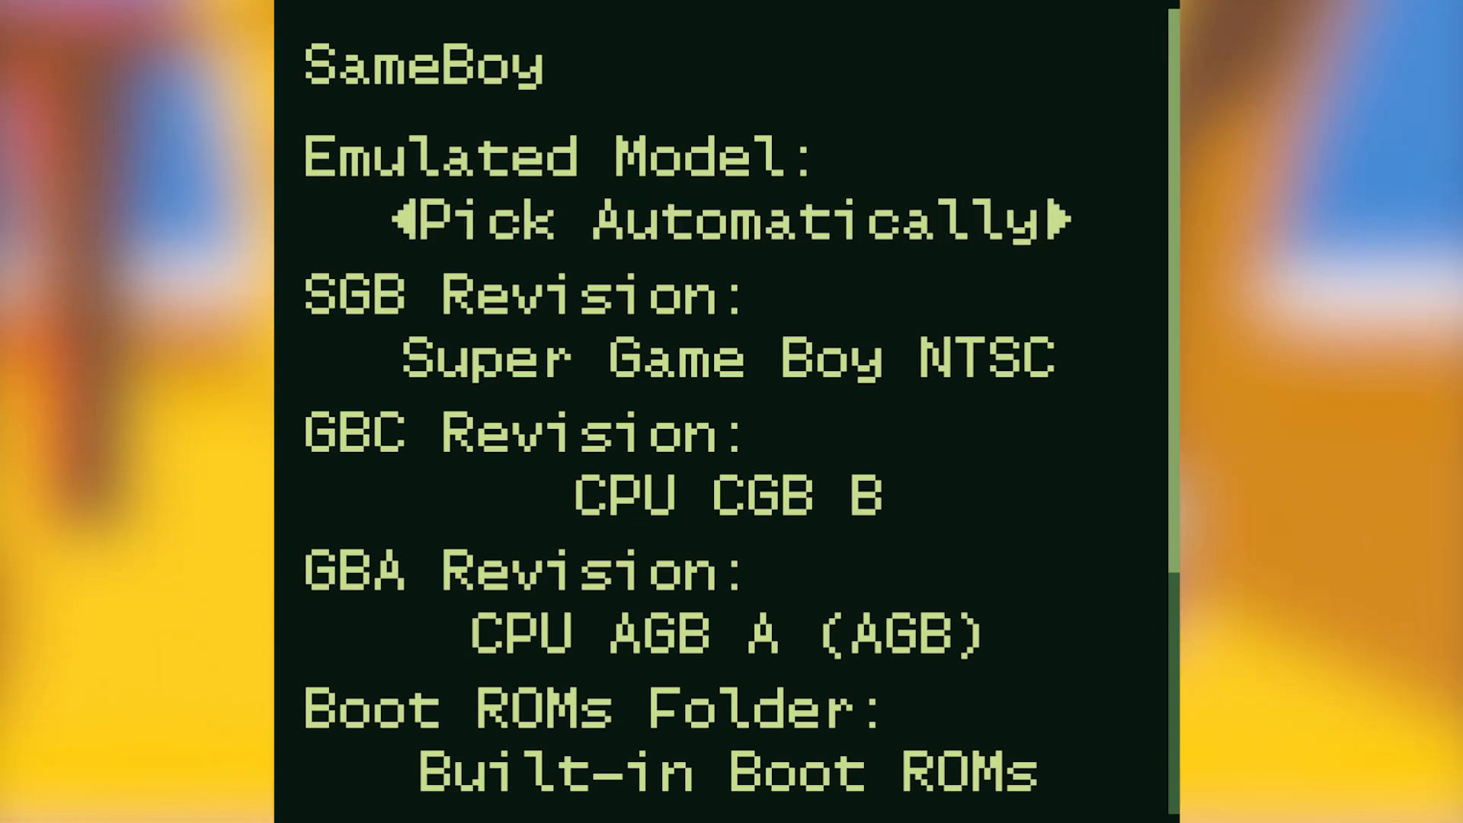
pyautogui.press('Down')
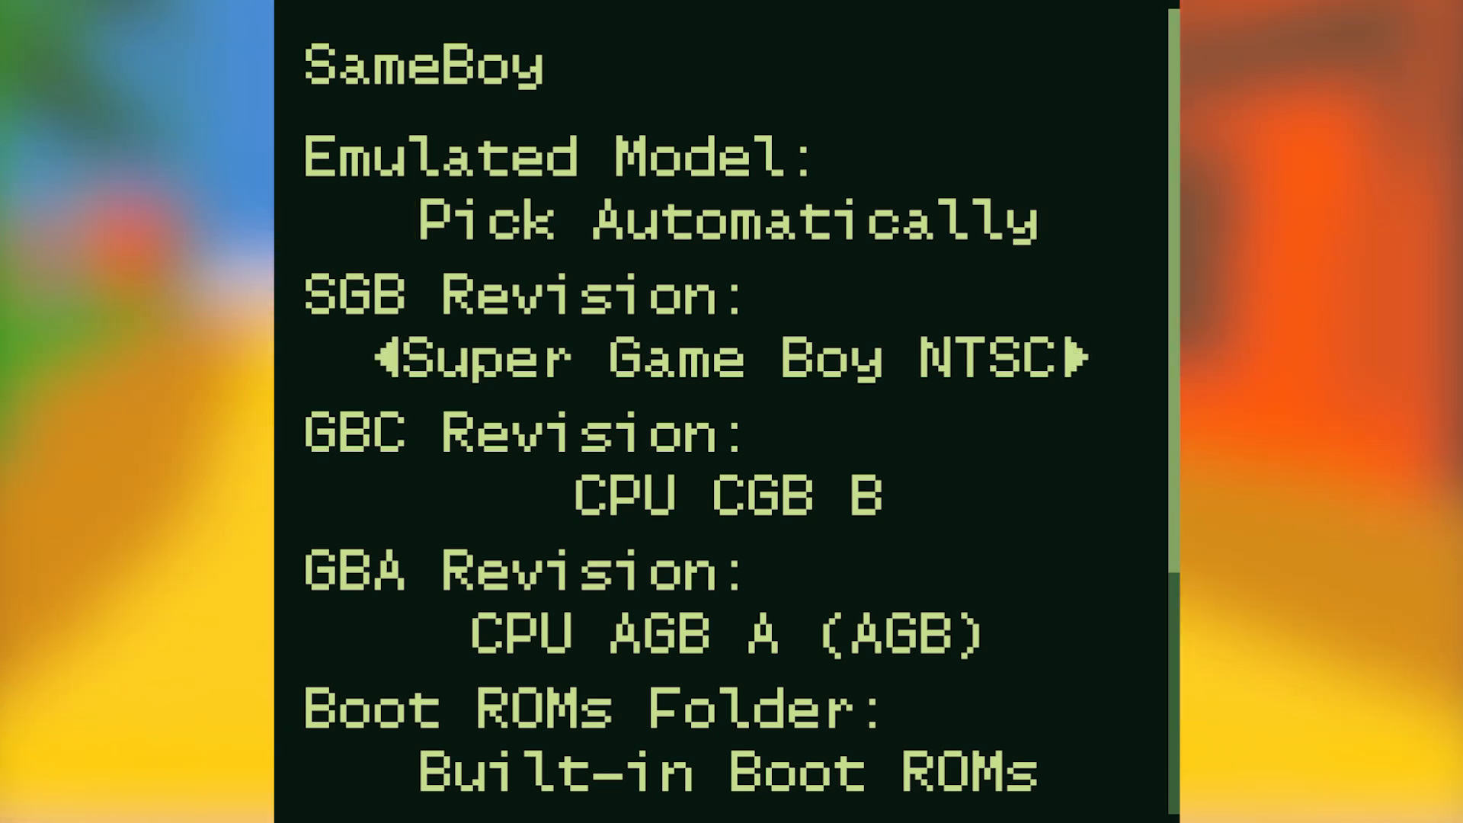
# Toggle SGB Revision to Super Game Boy PAL and back to NTSC.
pyautogui.click(1073, 357)
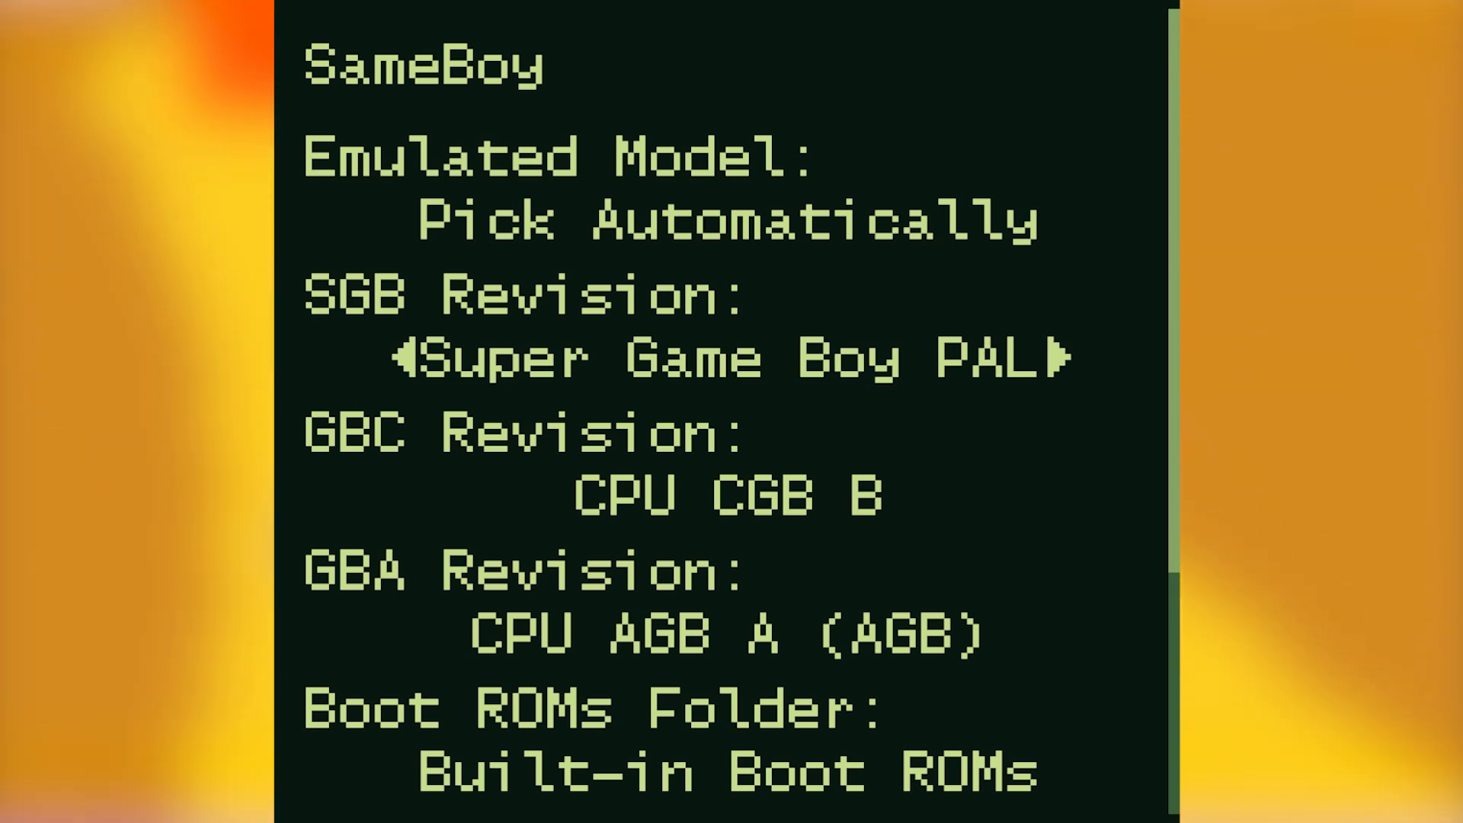
pyautogui.click(1045, 360)
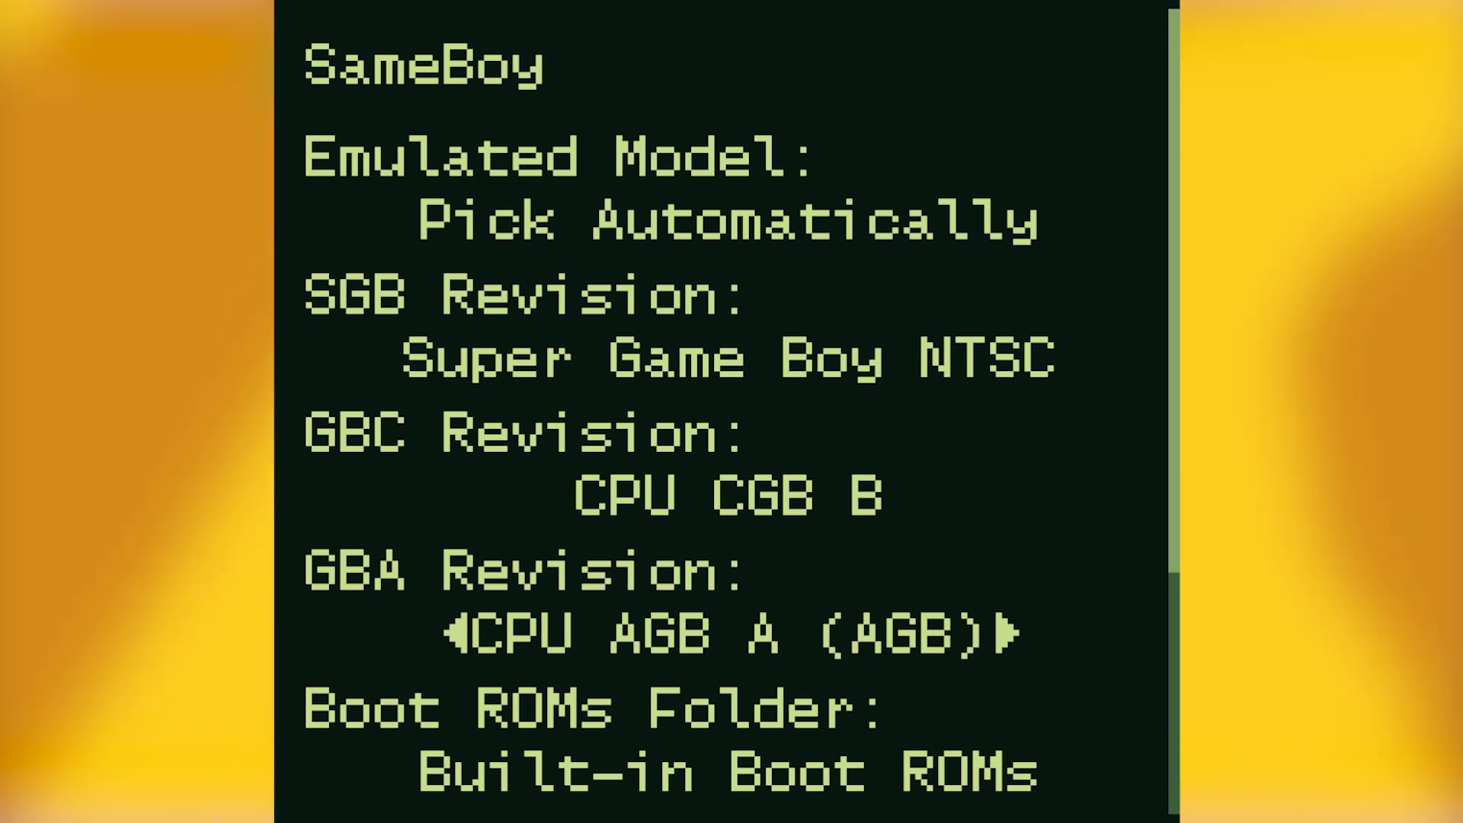
pyautogui.scroll(-3)
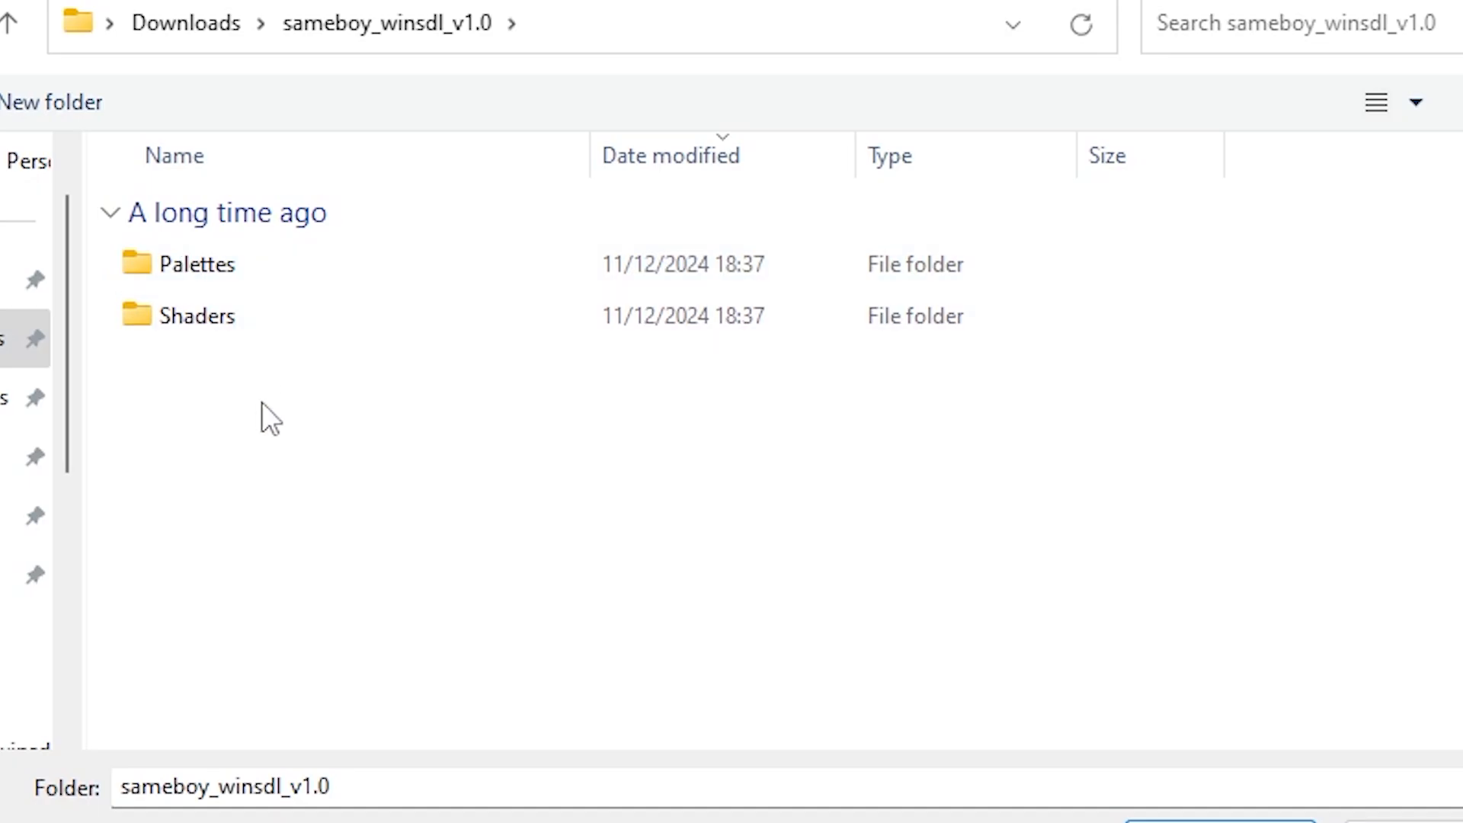
# Create a new folder named ROMs in the SameBoy download folder.
pyautogui.rightClick(271, 414)
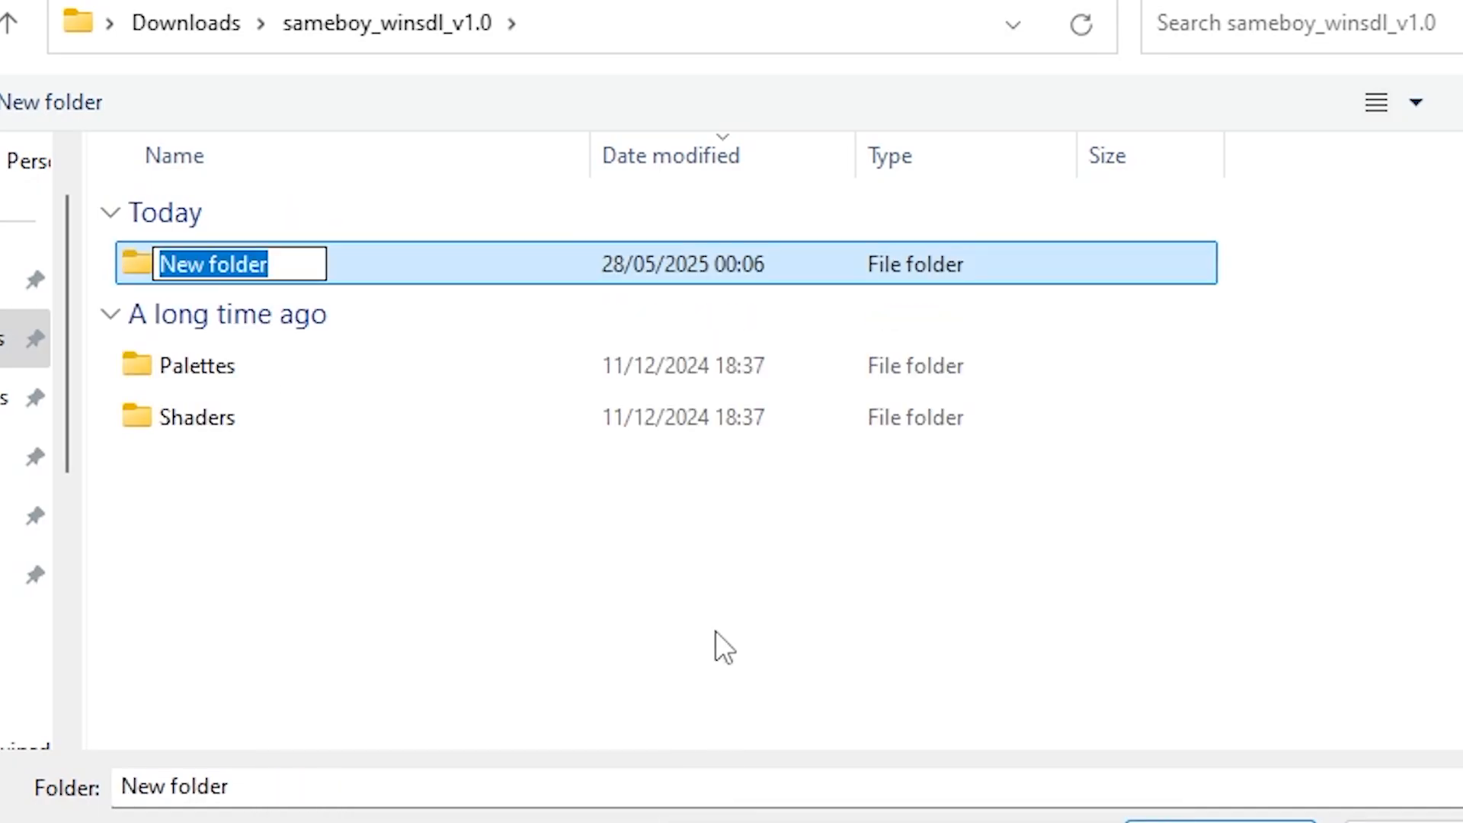
pyautogui.write('ROMs')
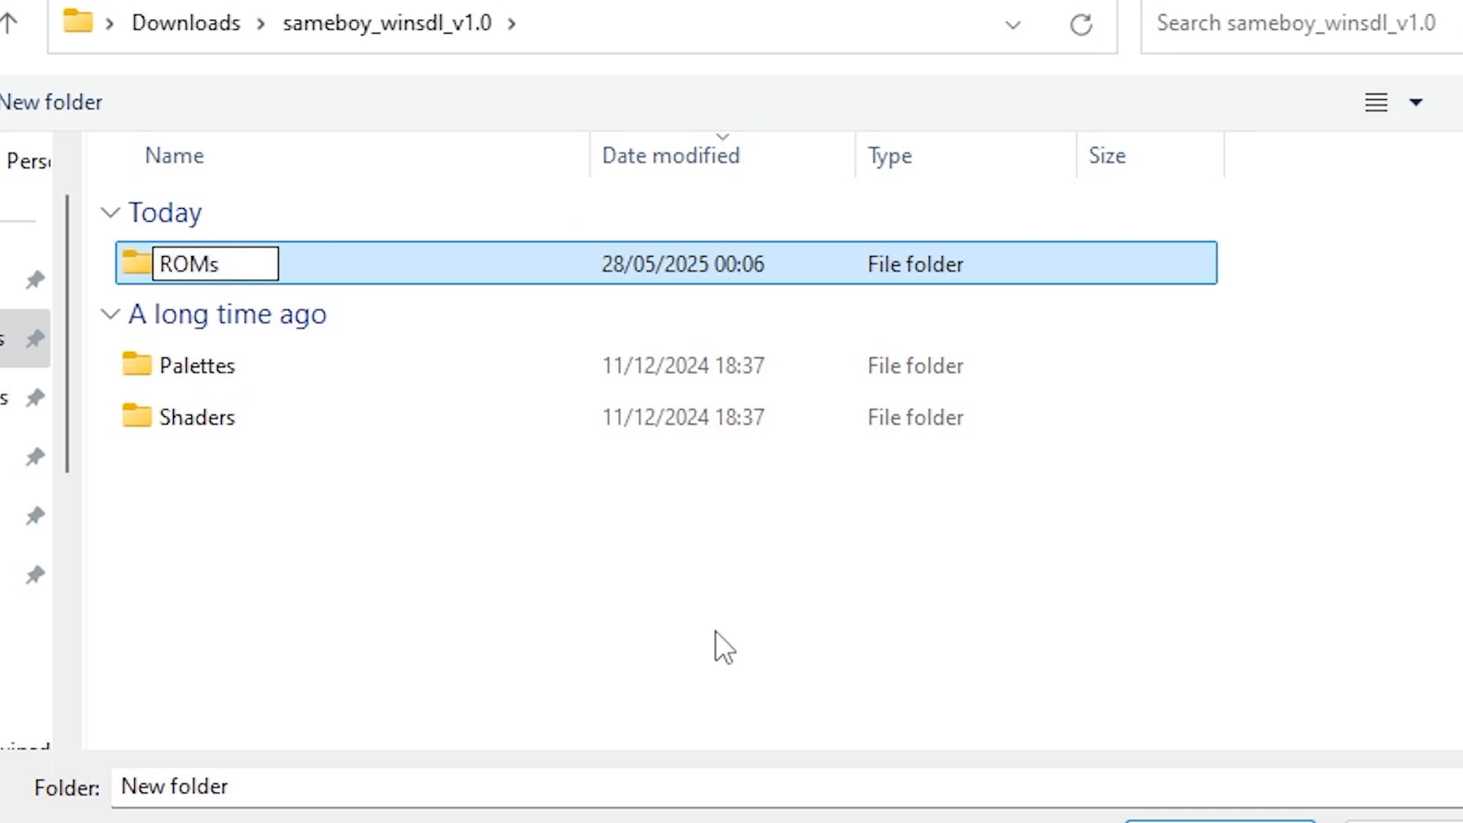
pyautogui.click(722, 644)
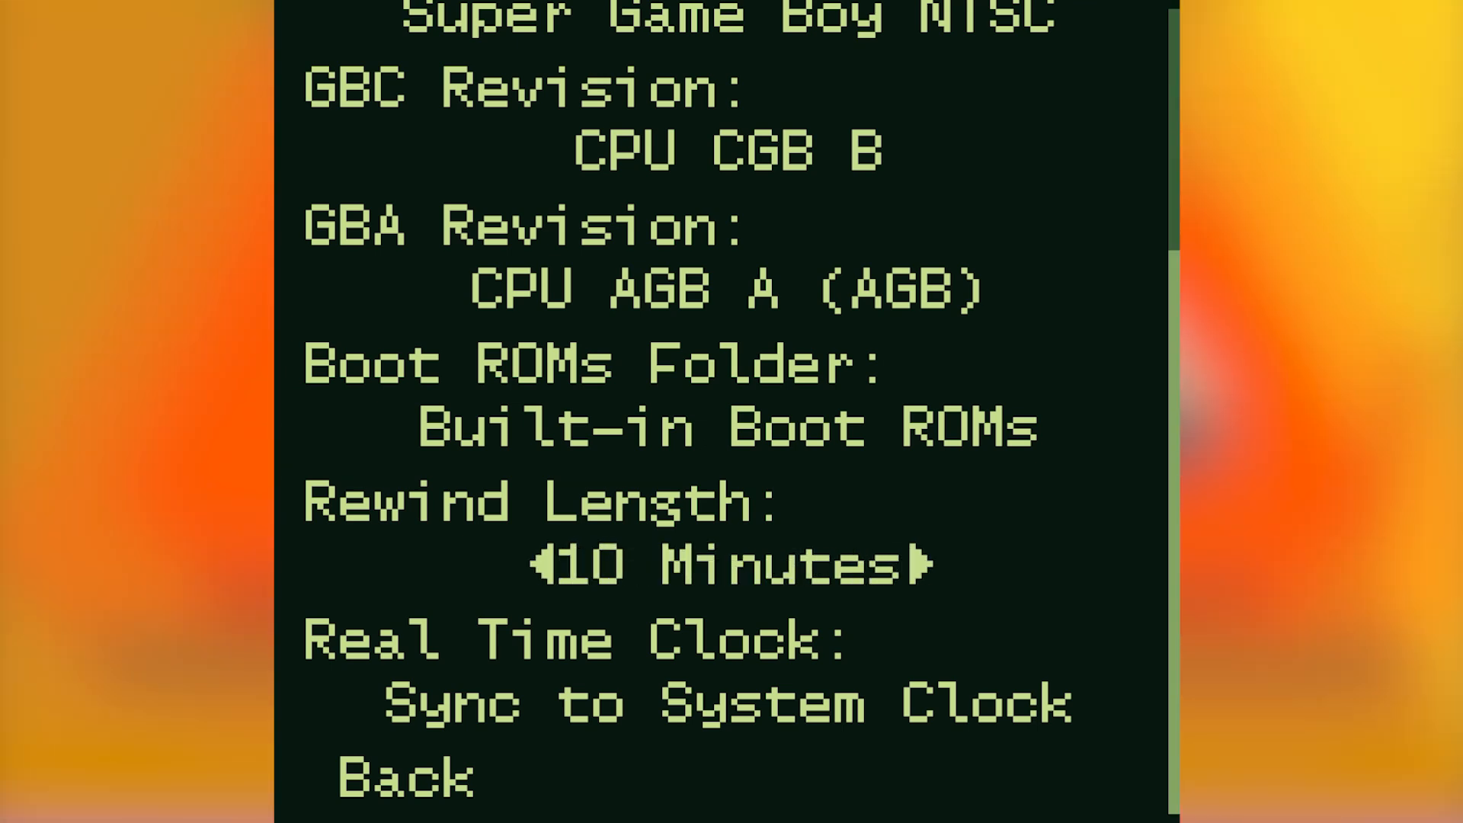
# Set Rewind Length to Disabled and return to the Options list.
pyautogui.click(548, 564)
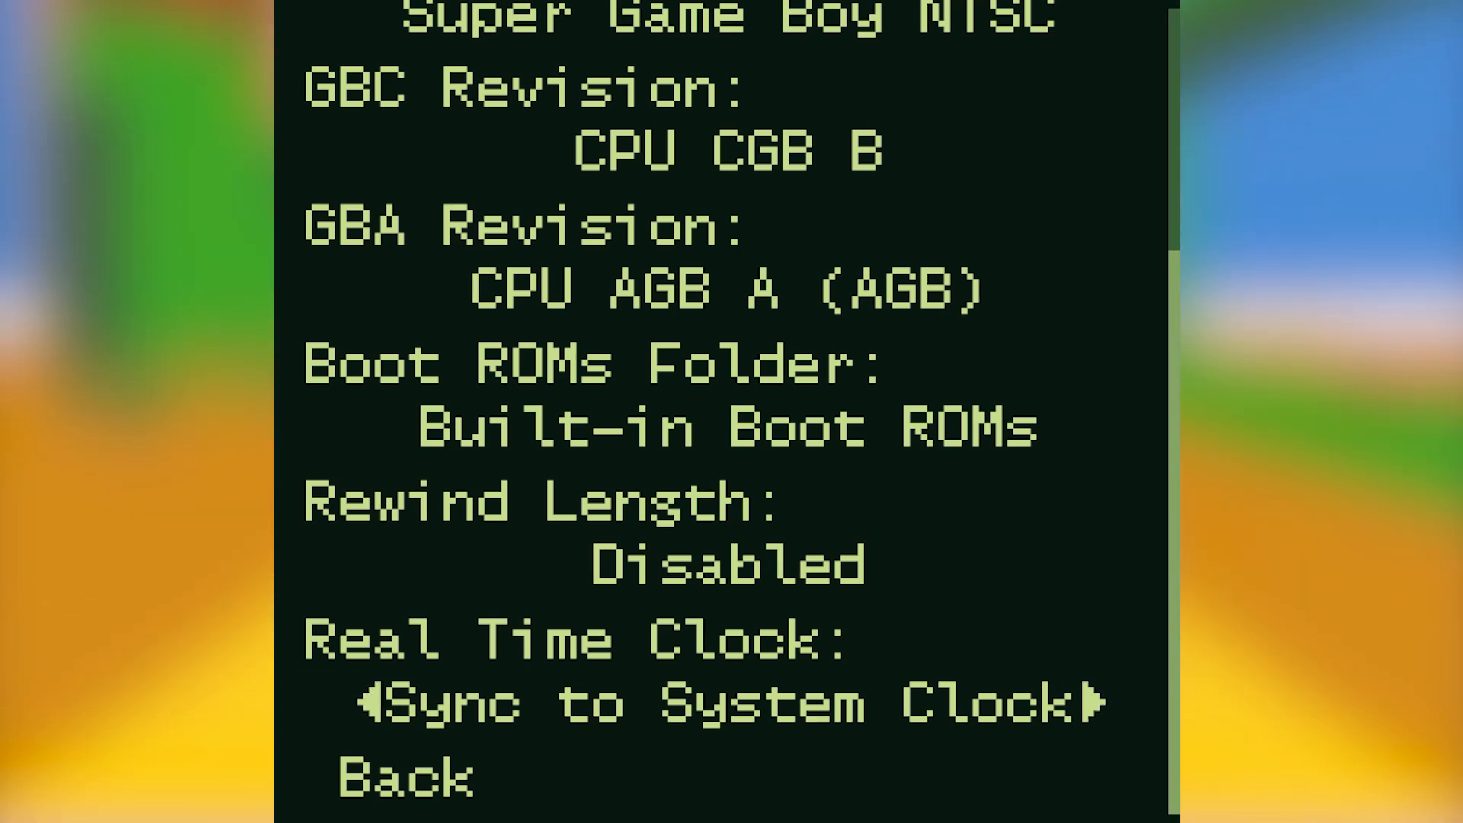
pyautogui.click(369, 705)
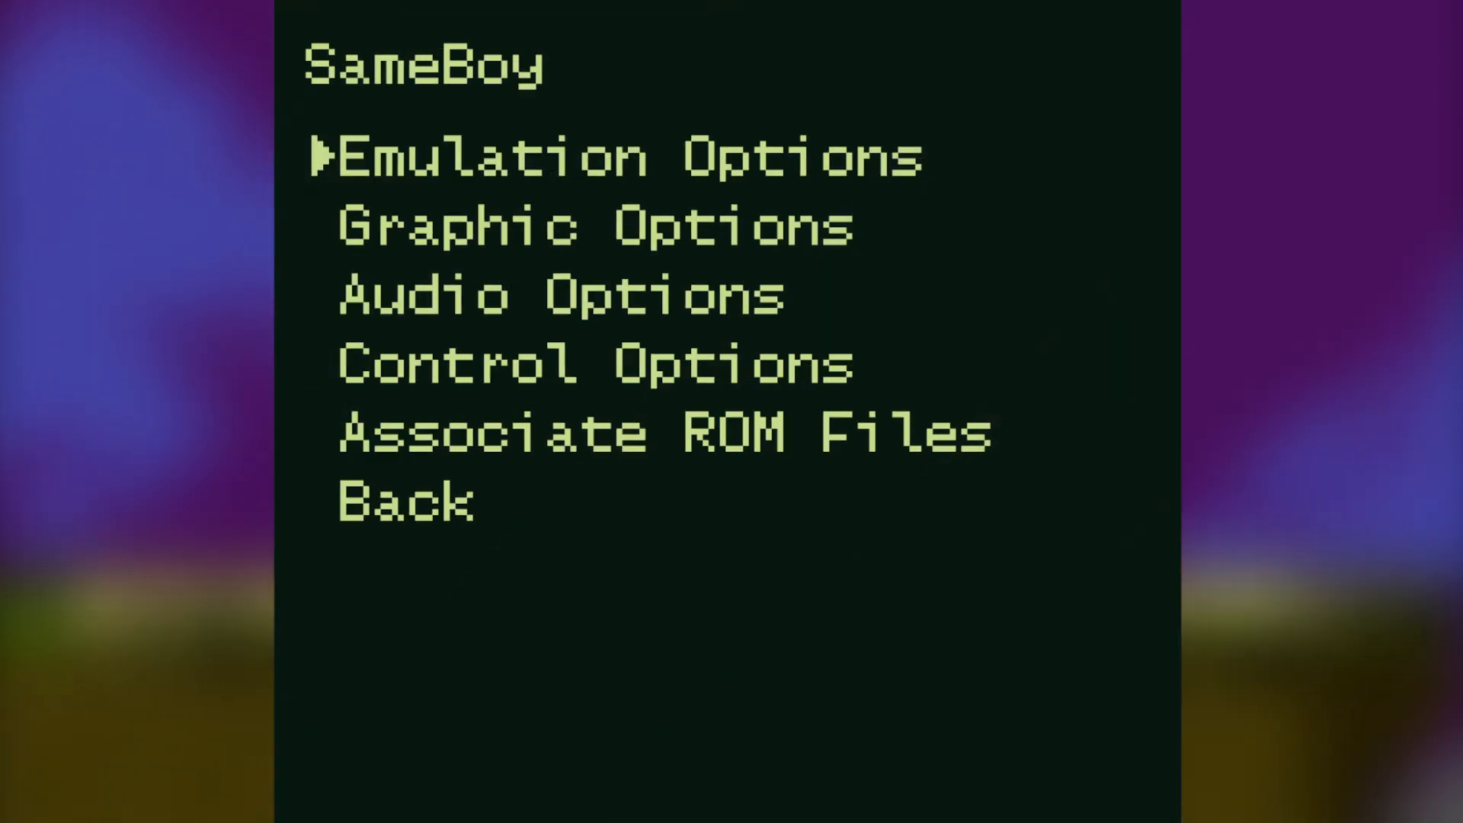
# In Graphic Options, set Scaling Mode to Retain Aspect Ratio at 6x window scale.
pyautogui.press('Down')
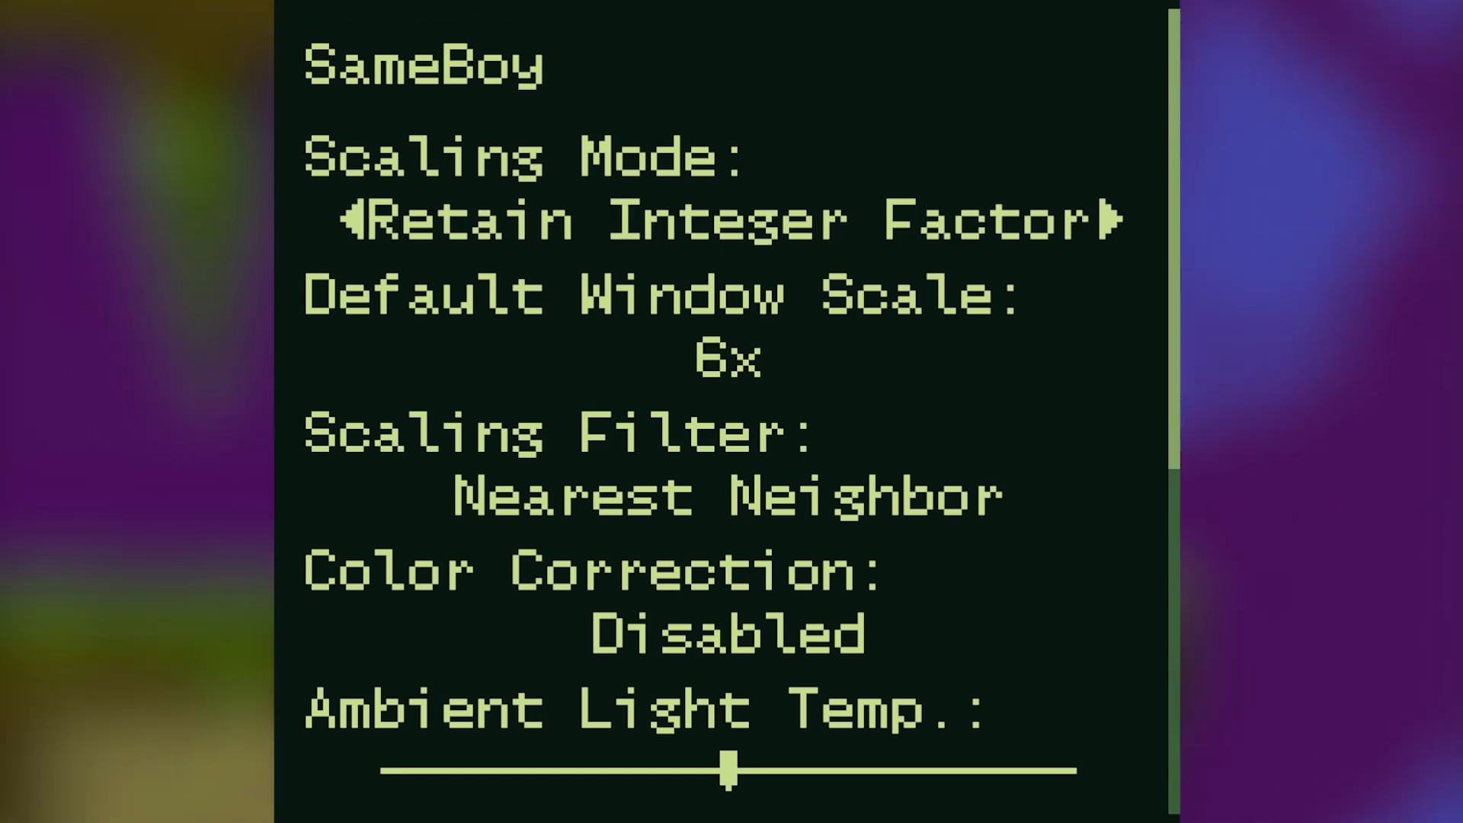
pyautogui.click(1110, 221)
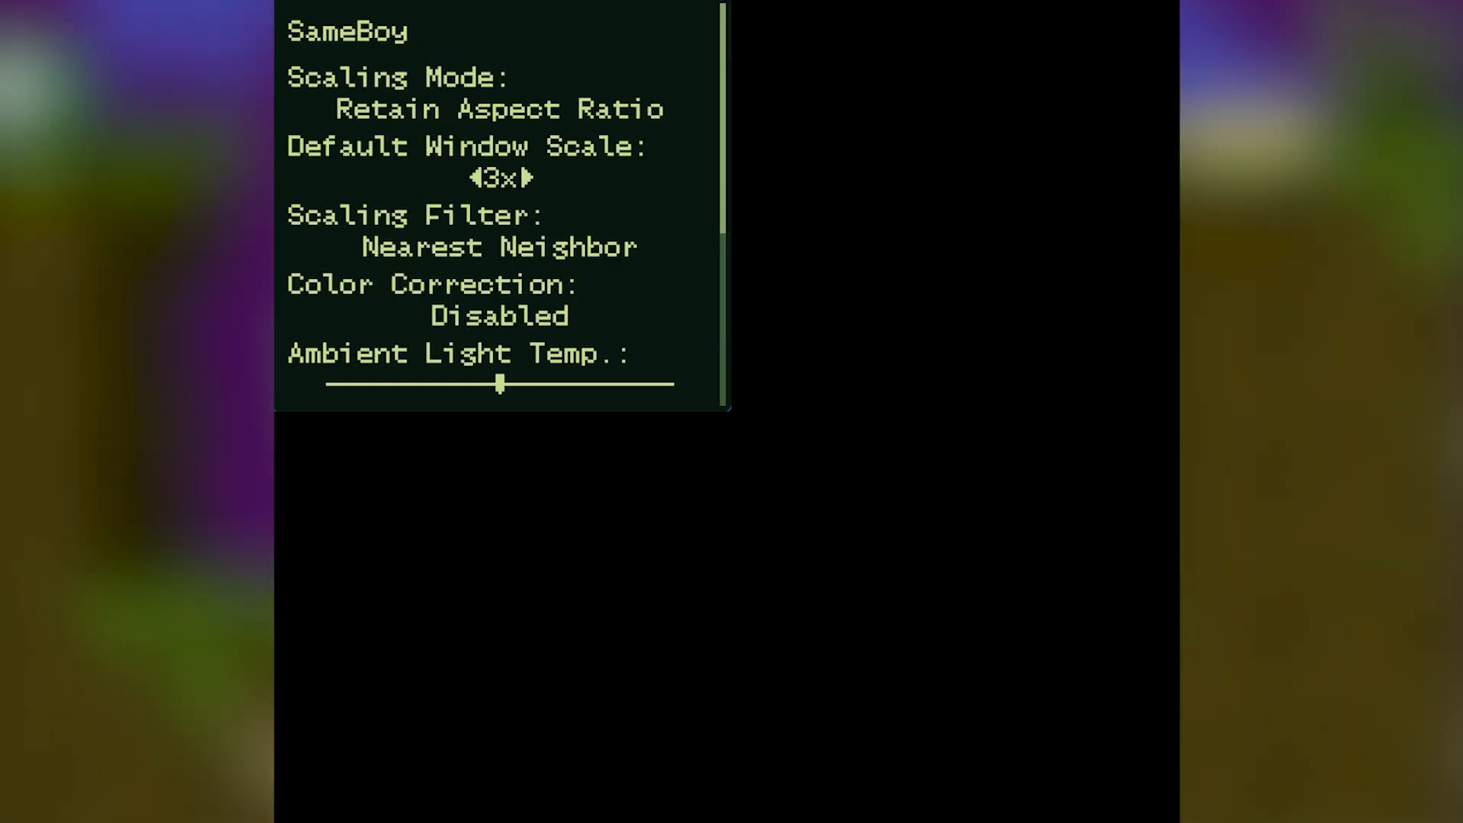
pyautogui.click(531, 178)
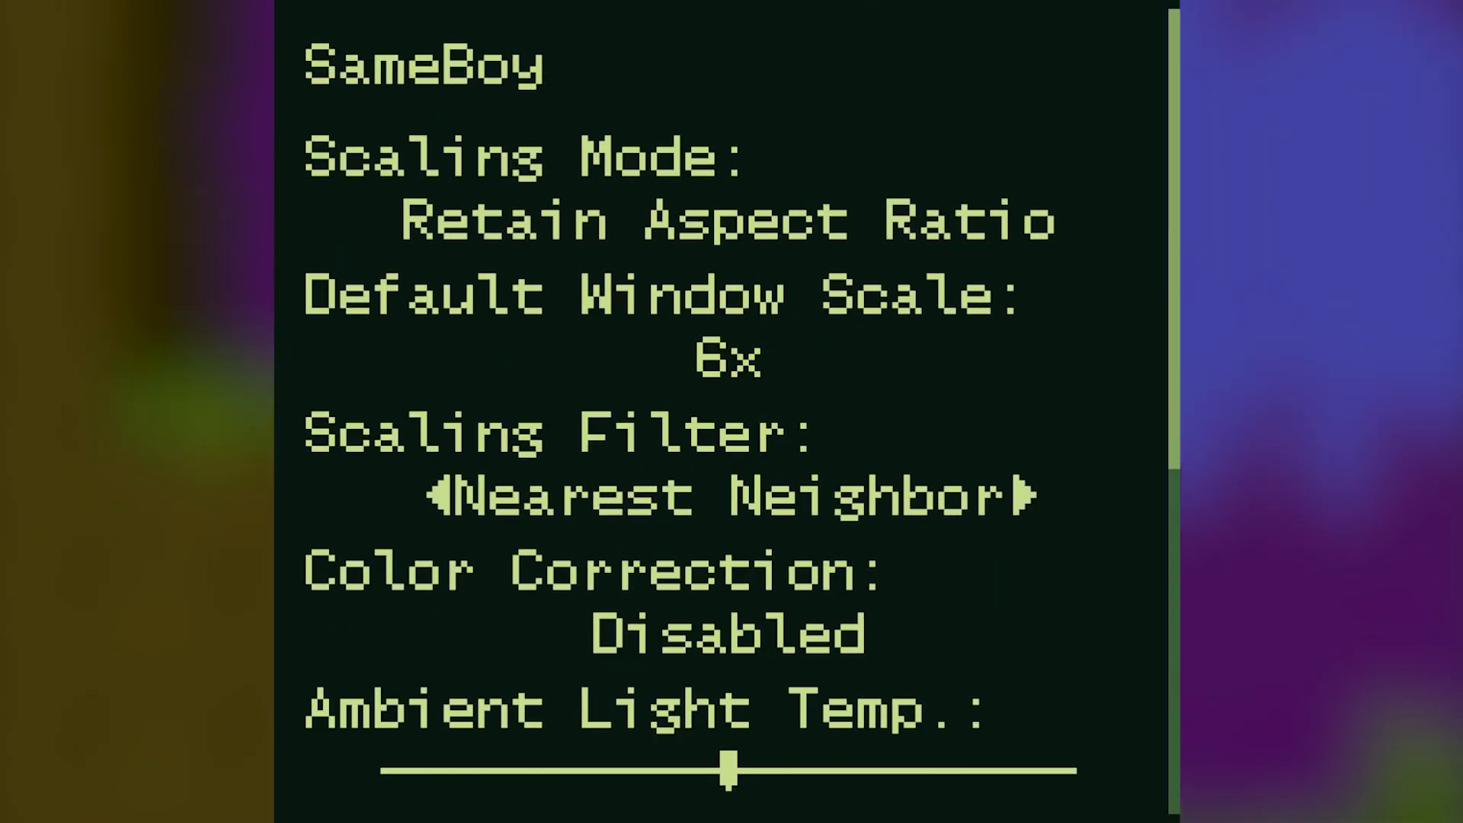
# Preview Monochrome LCD, CRT Display and Anti-aliased Scale2x filters, then keep Nearest Neighbor.
pyautogui.click(1015, 495)
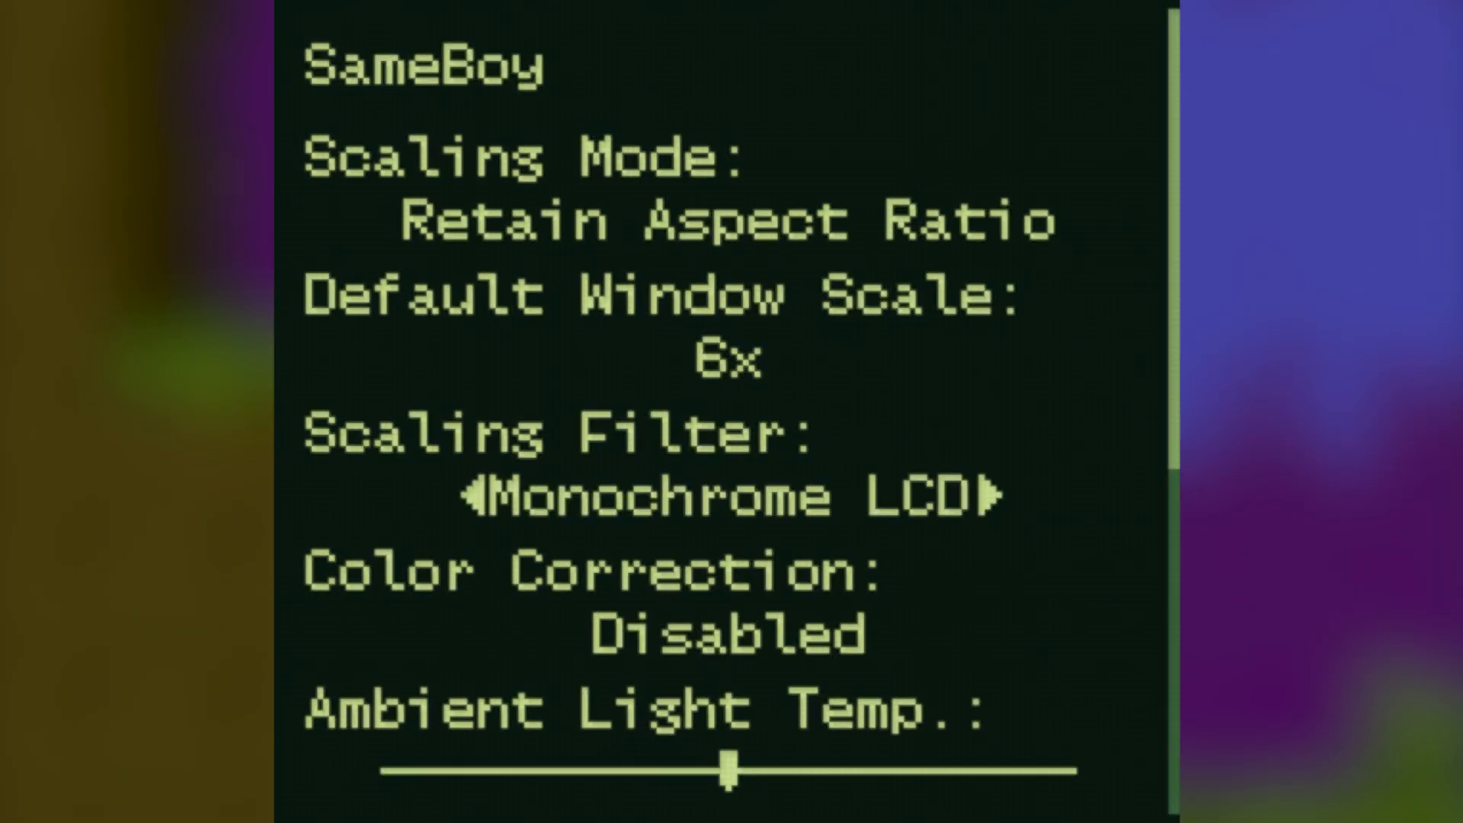
pyautogui.click(989, 497)
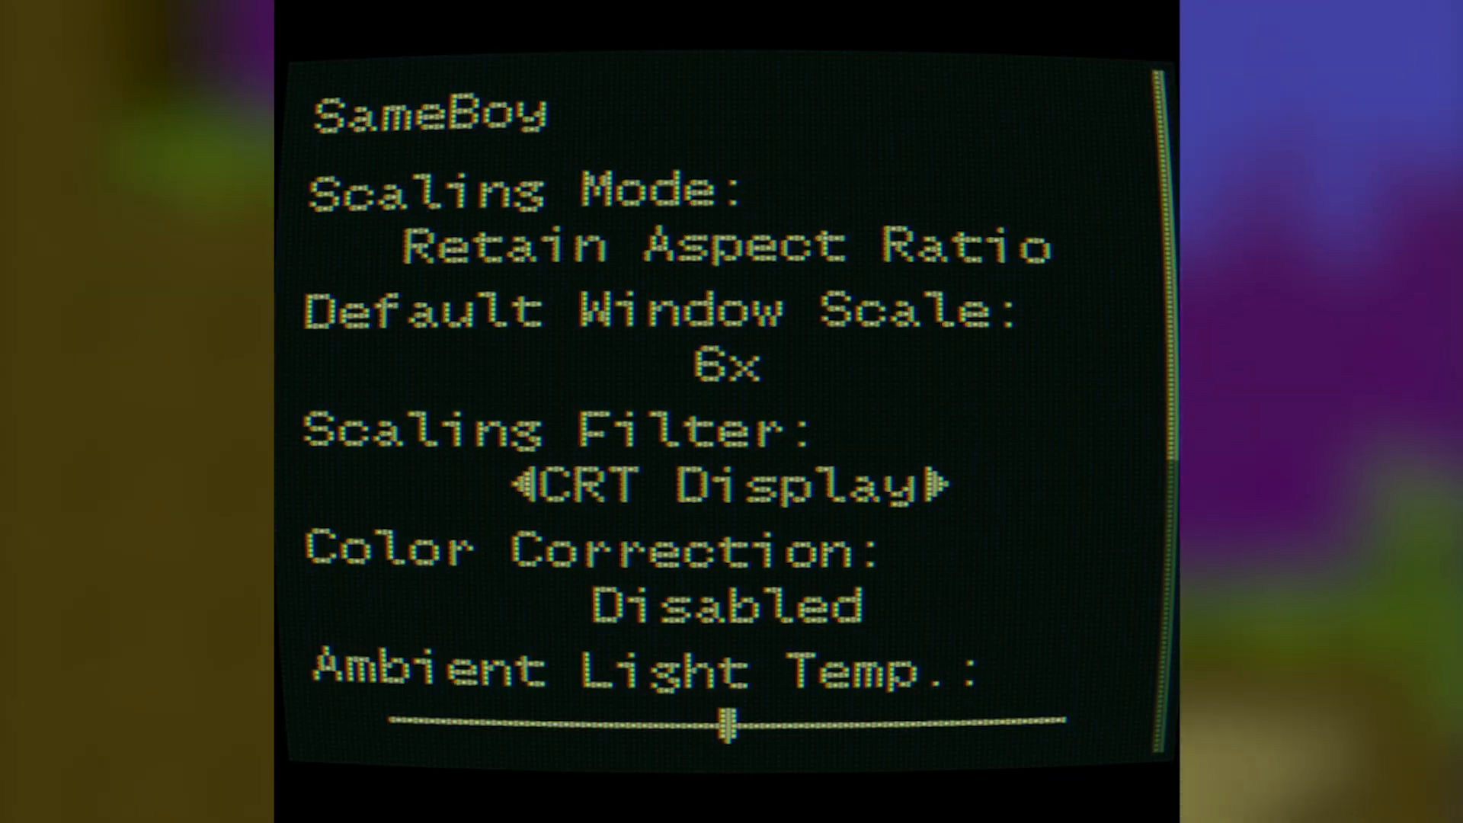
pyautogui.press('left')
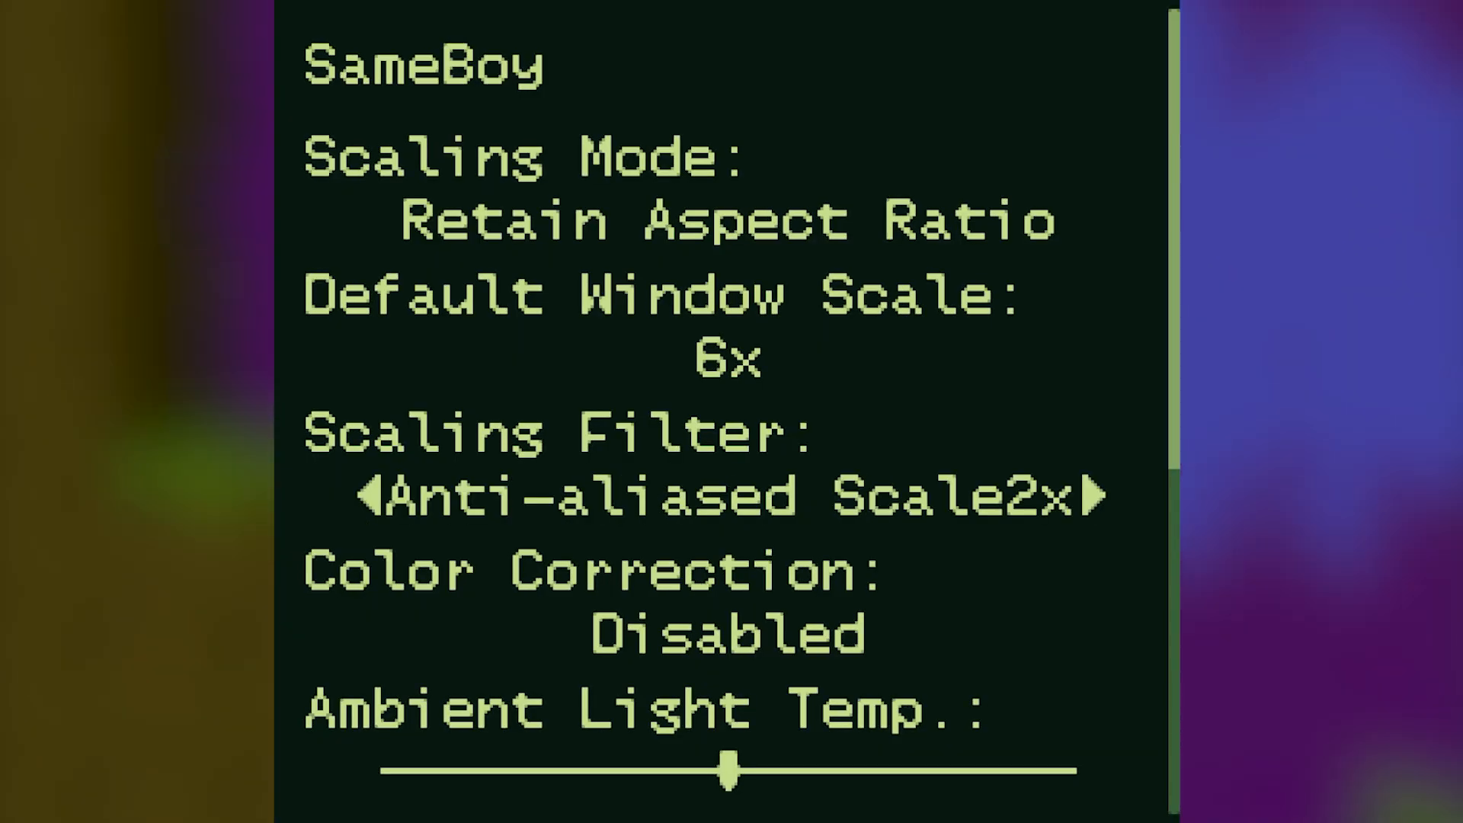
pyautogui.click(1091, 495)
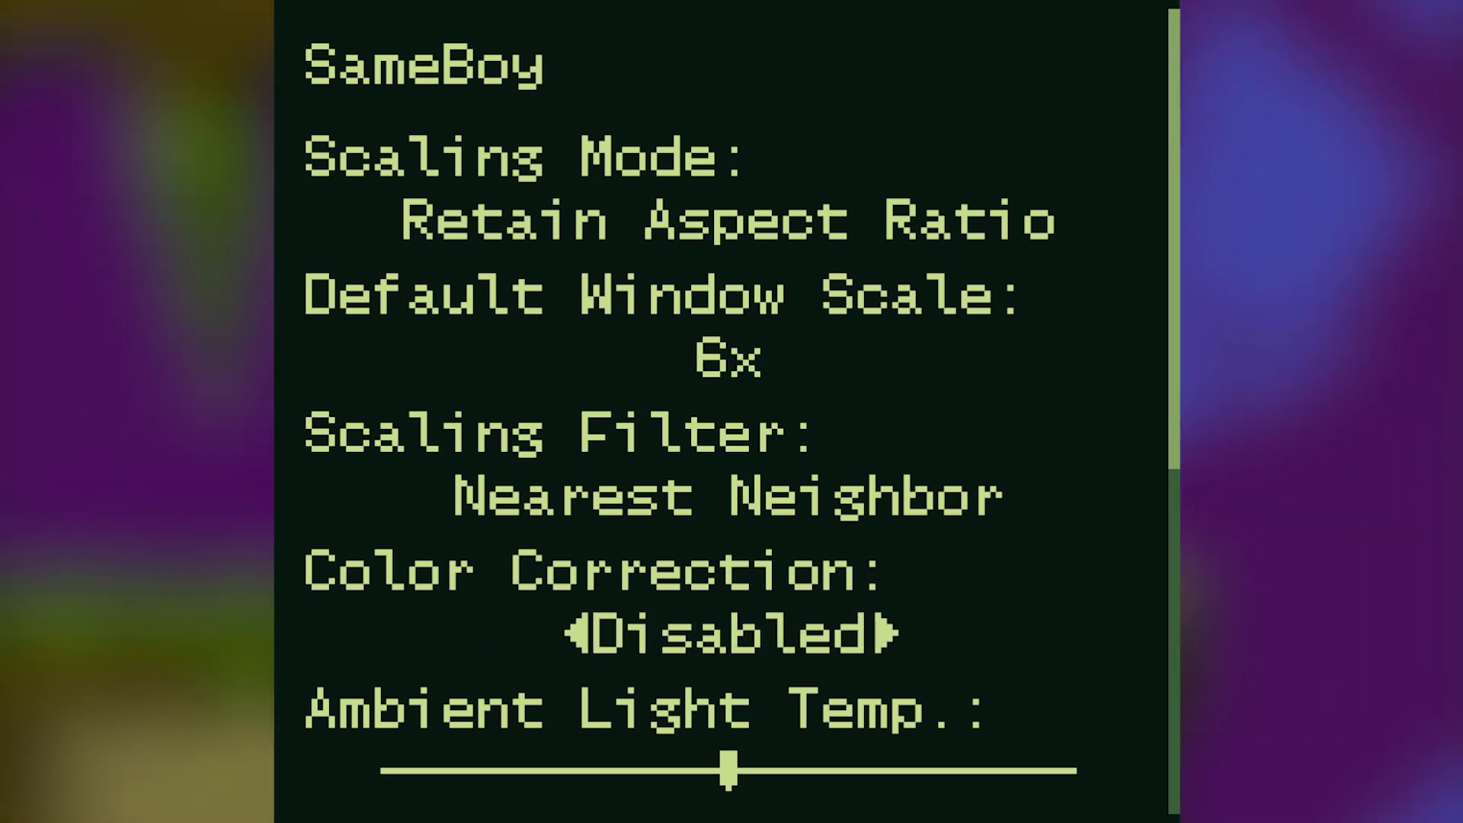
# Try ambient light temperature and the Seaweed palette, restoring the middle temperature and Lime (Game Boy).
pyautogui.scroll(-3)
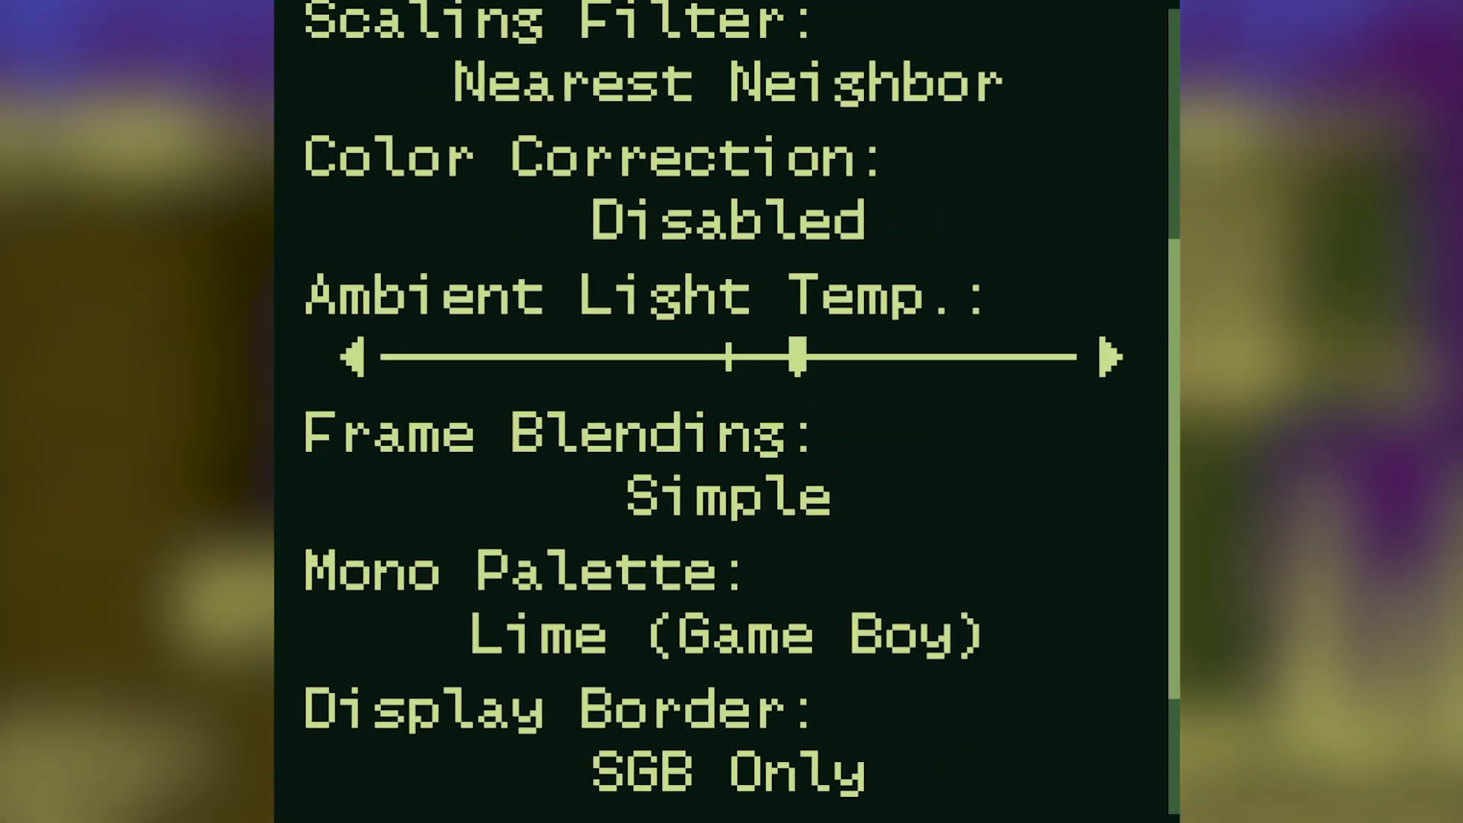
pyautogui.click(357, 356)
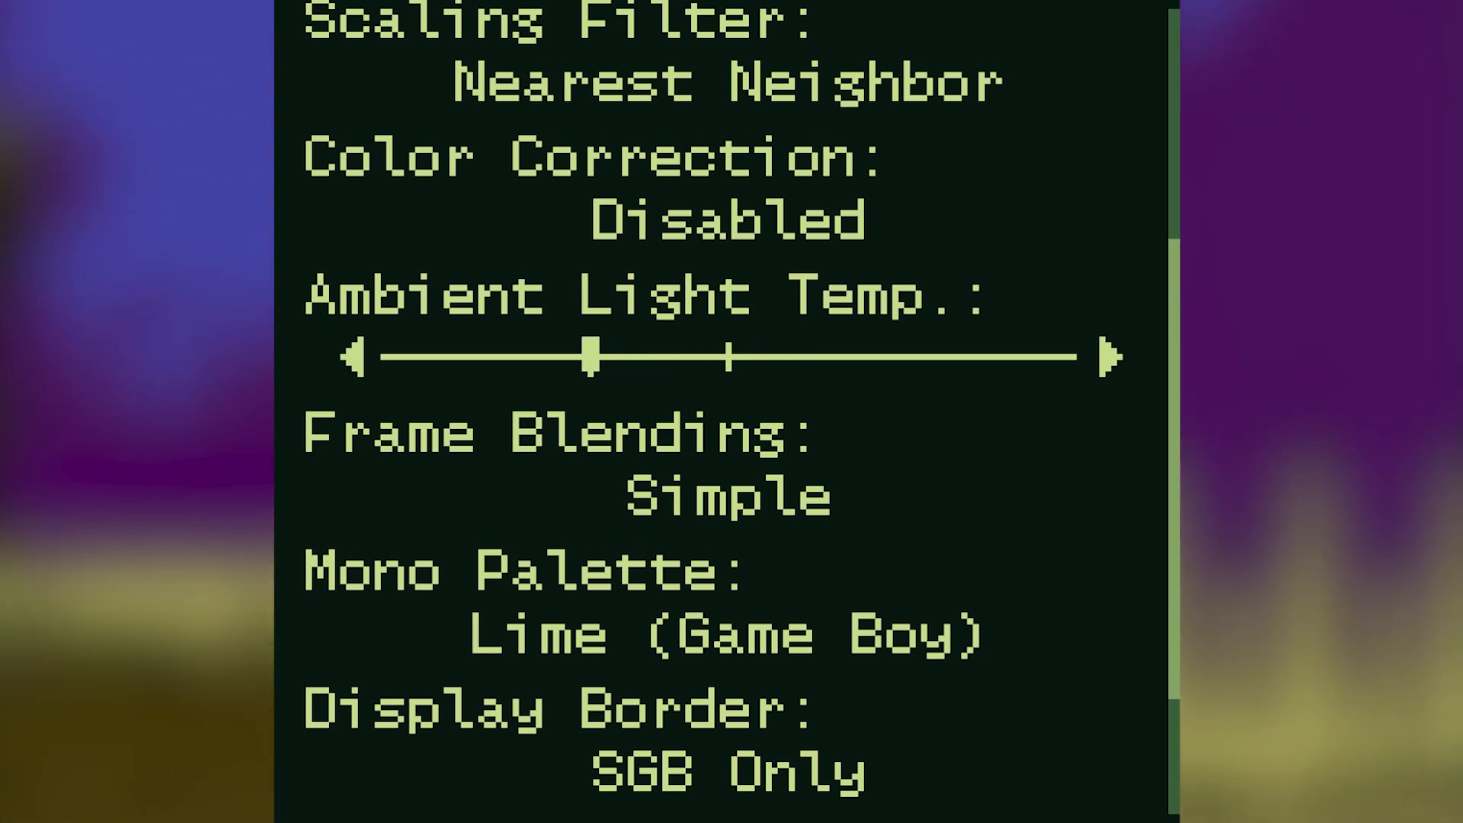
pyautogui.click(1109, 357)
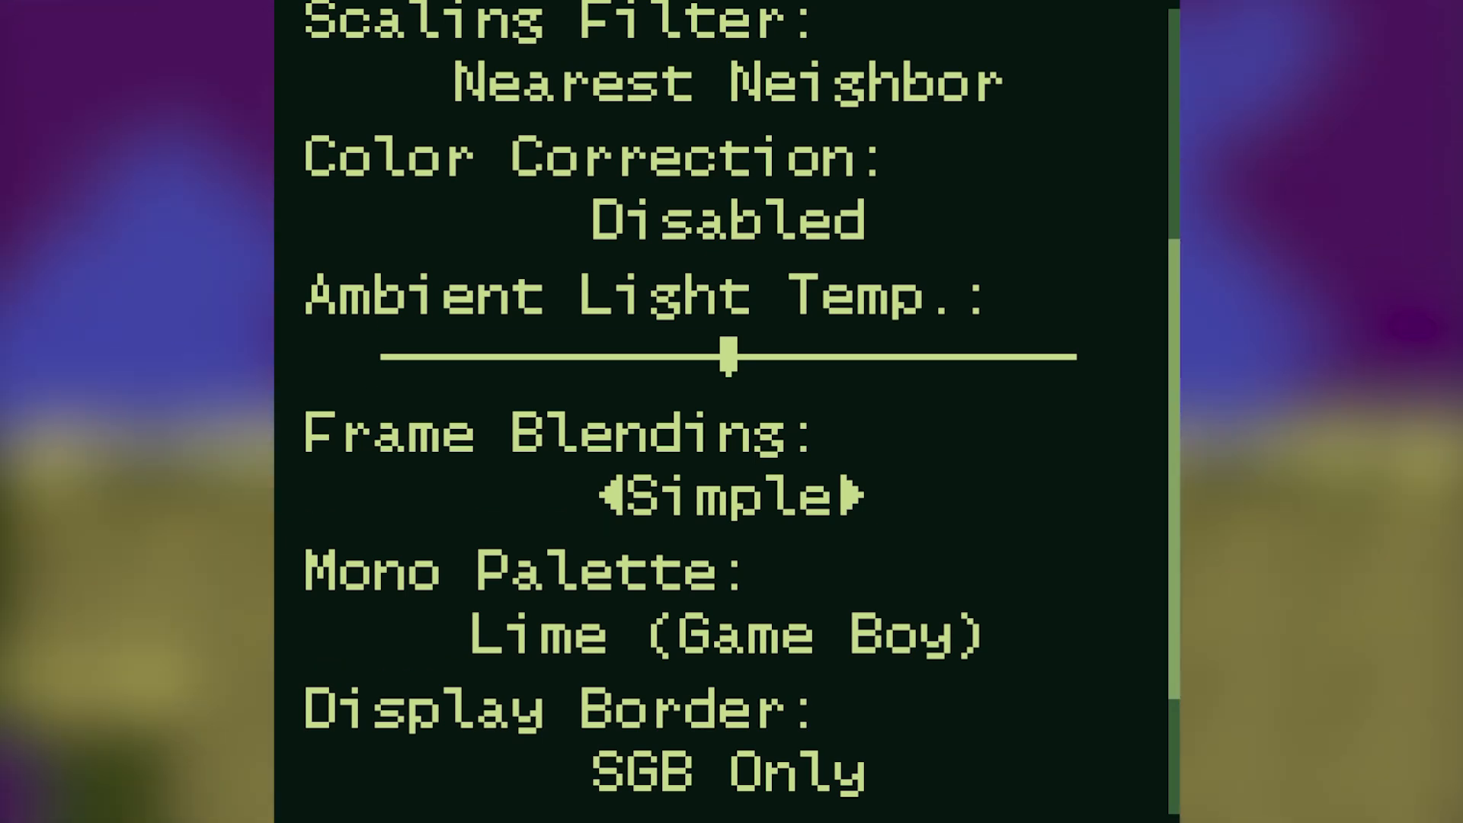
pyautogui.scroll(-3)
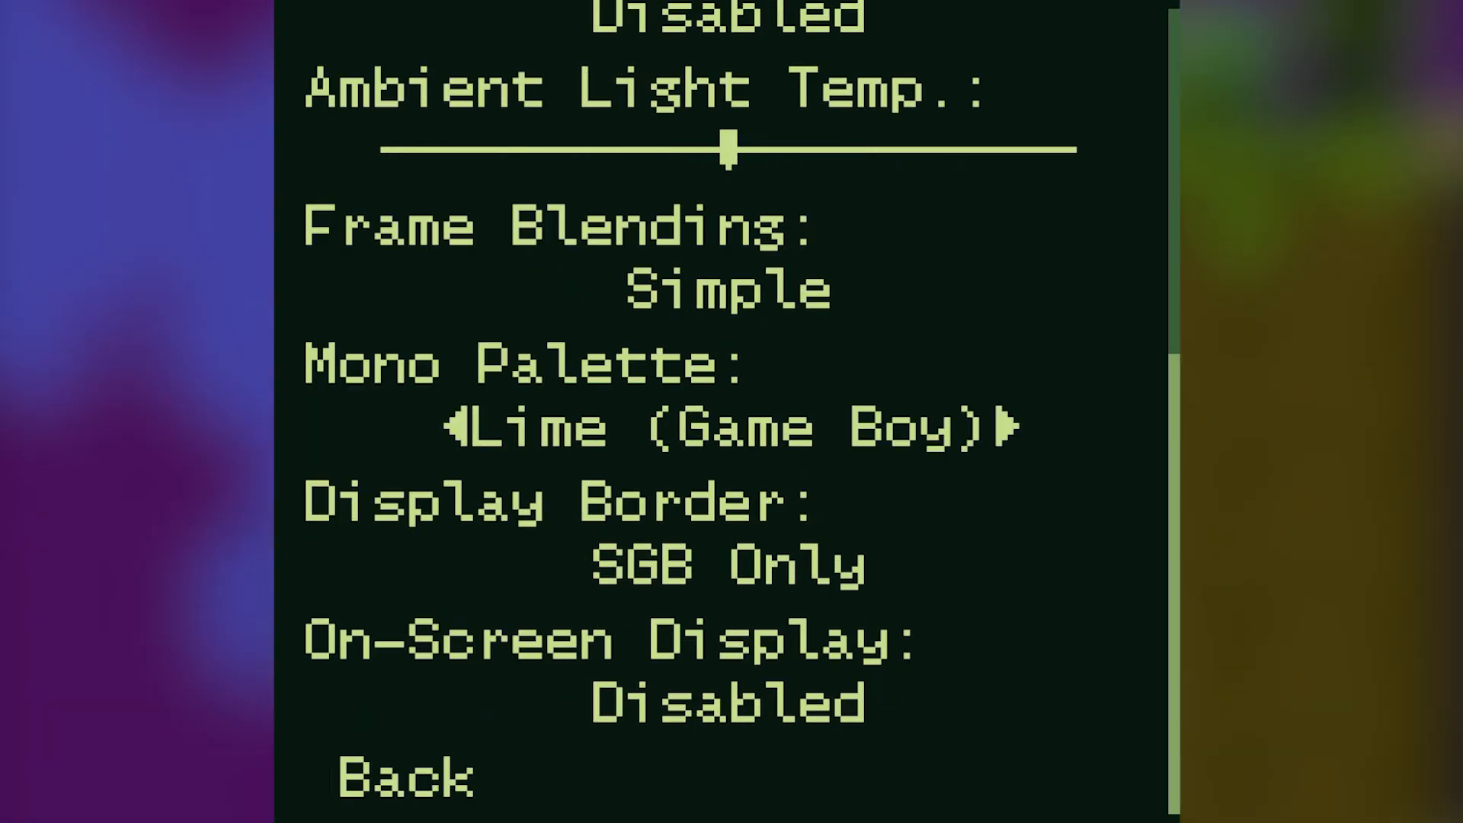
pyautogui.click(1003, 427)
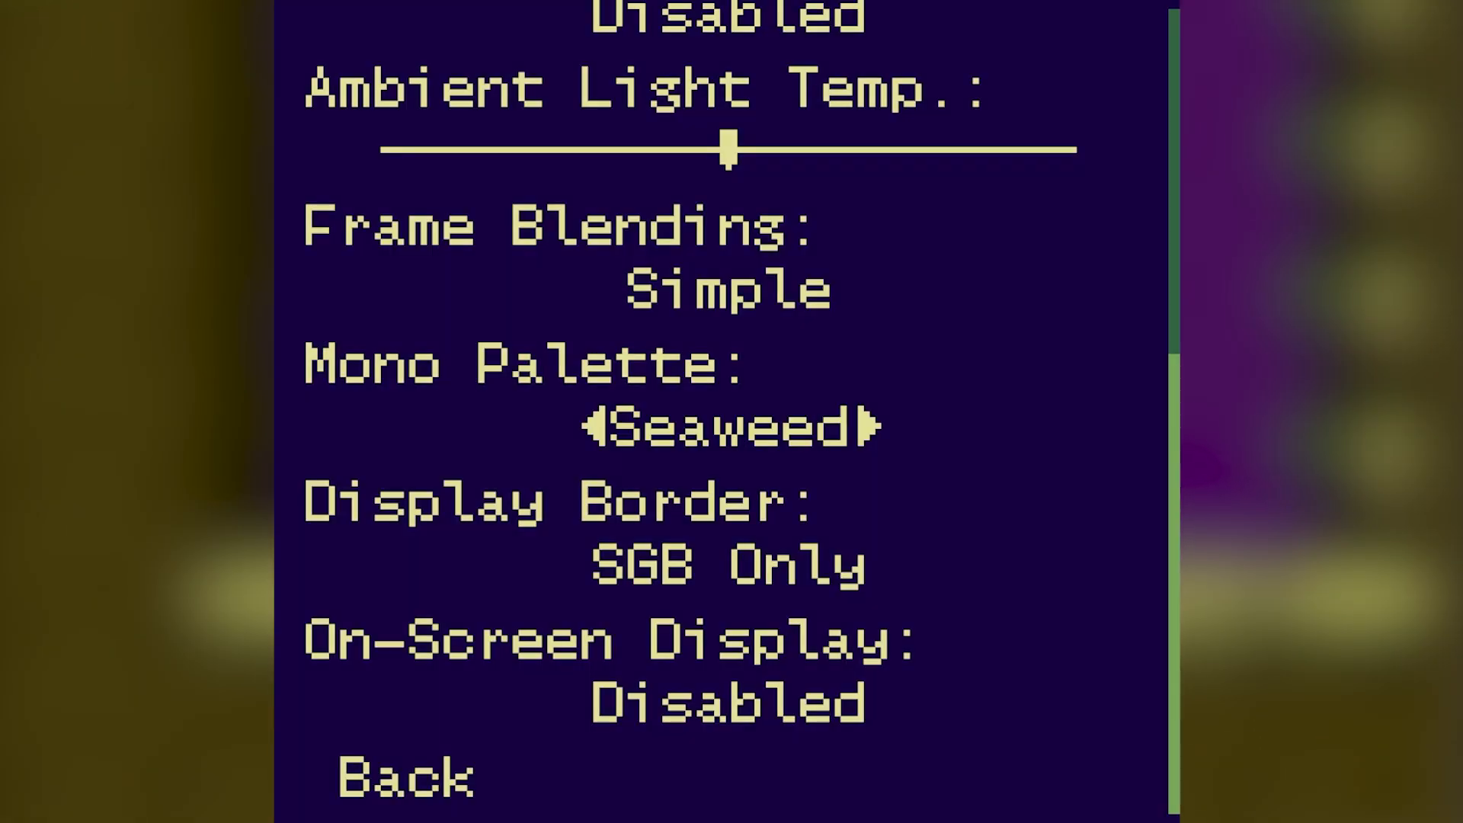
pyautogui.click(858, 427)
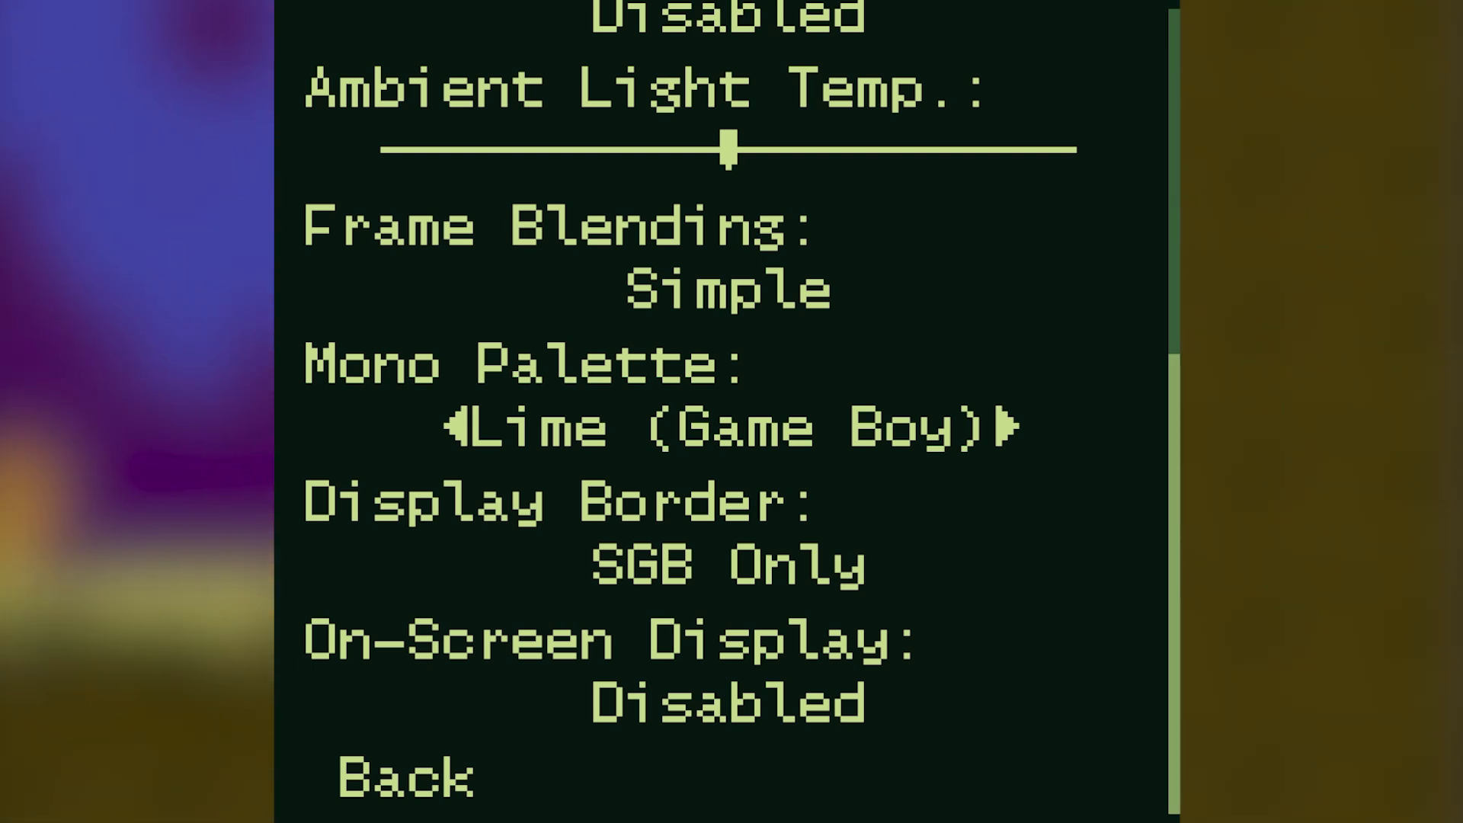
# Leave Graphic Options and bring up Audio Options.
pyautogui.press('Down')
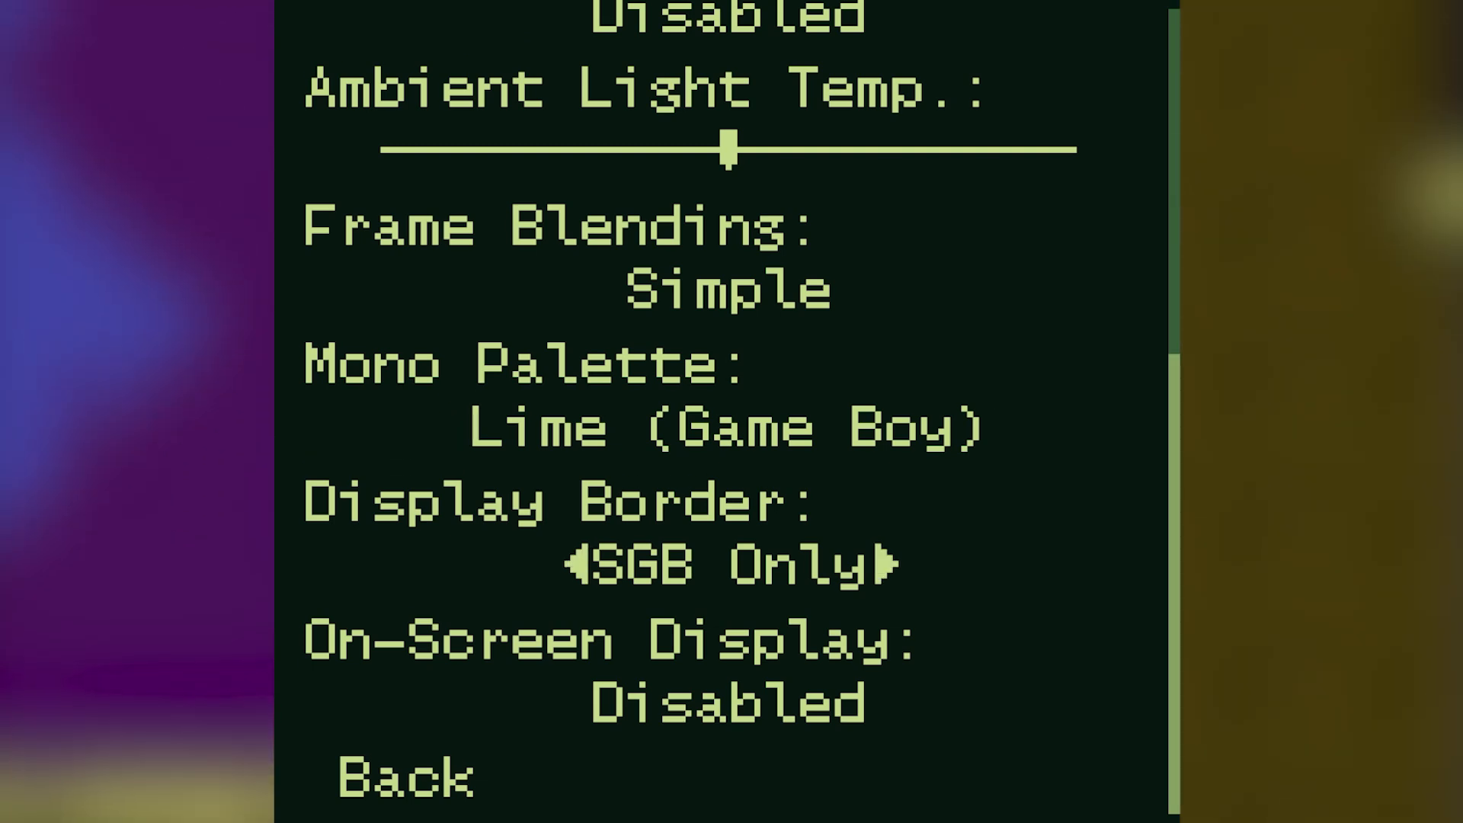
pyautogui.press('Down')
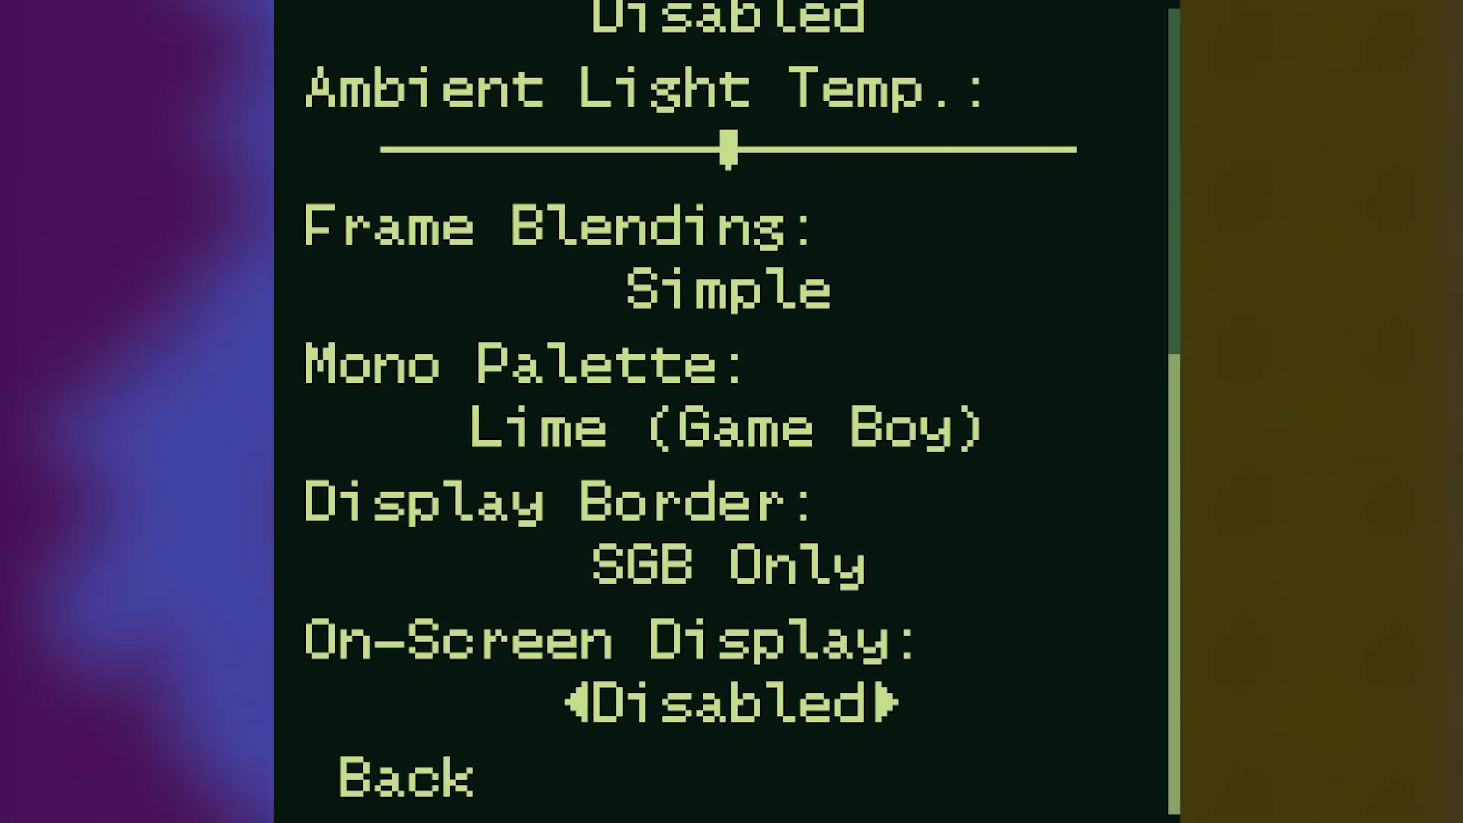
pyautogui.press('Down')
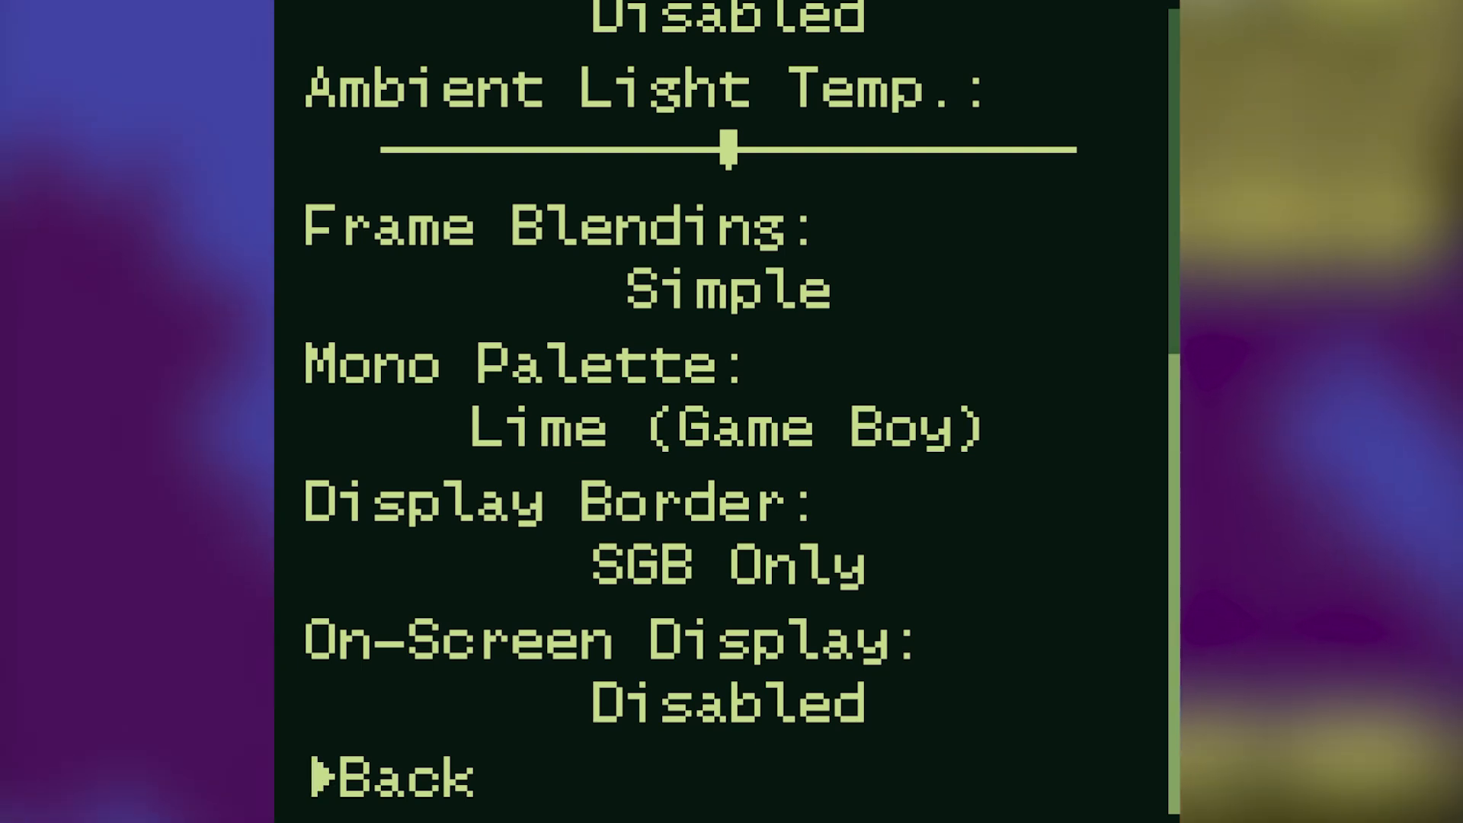
pyautogui.click(382, 771)
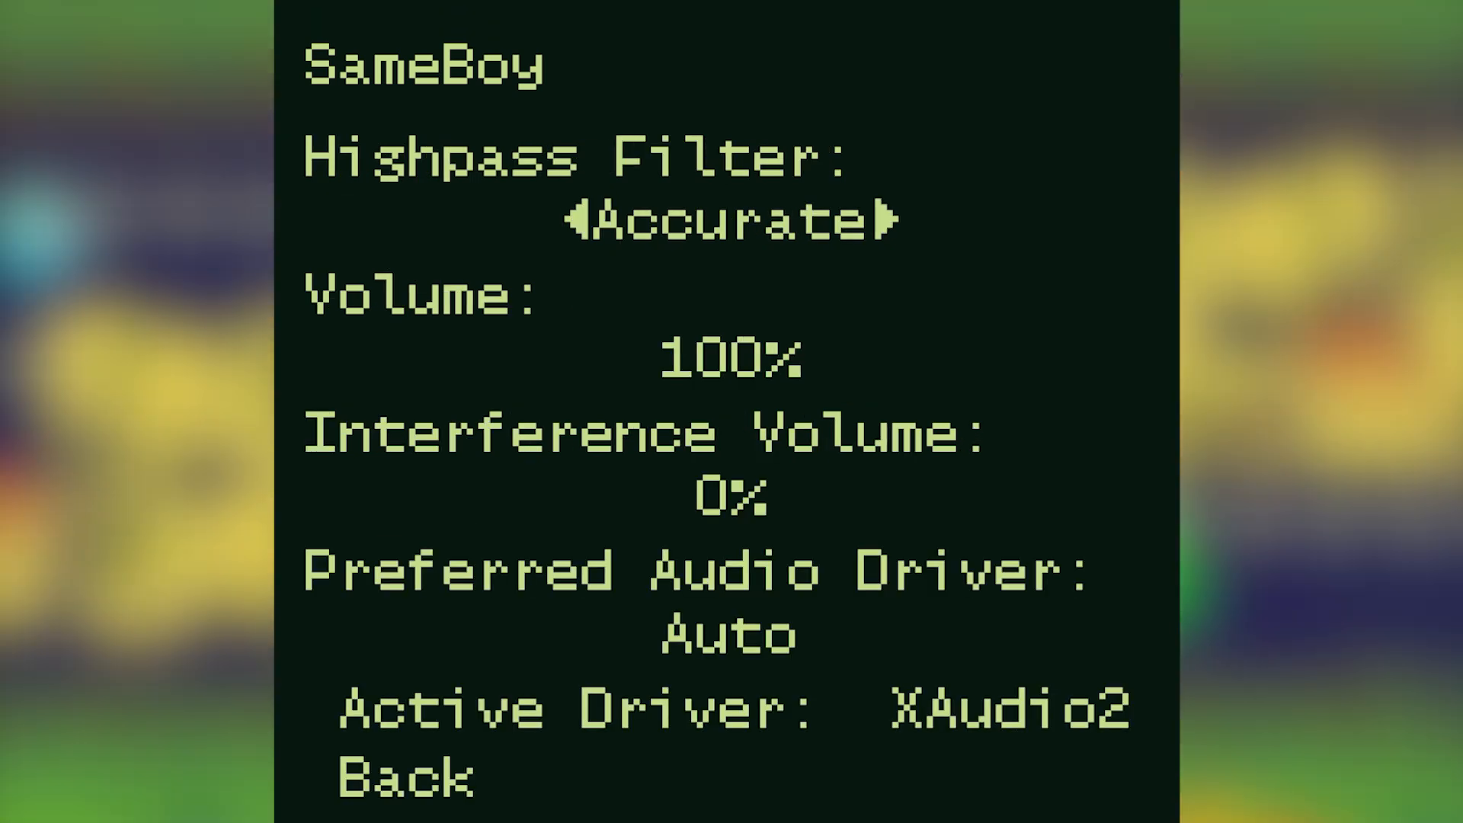
# Review Audio Options down to Active Driver, then return to the Options list unchanged.
pyautogui.press('Down')
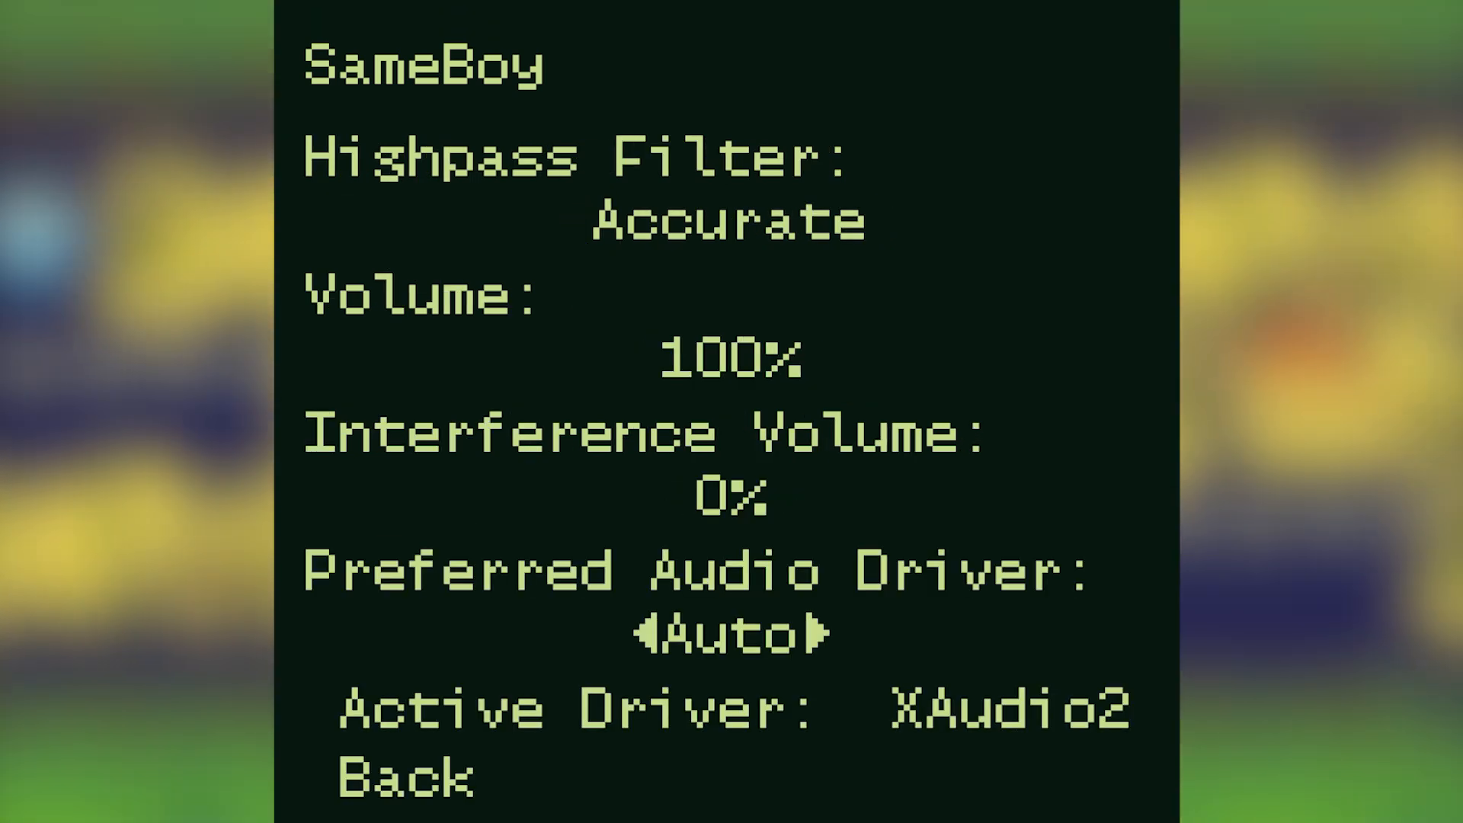
pyautogui.press('Down')
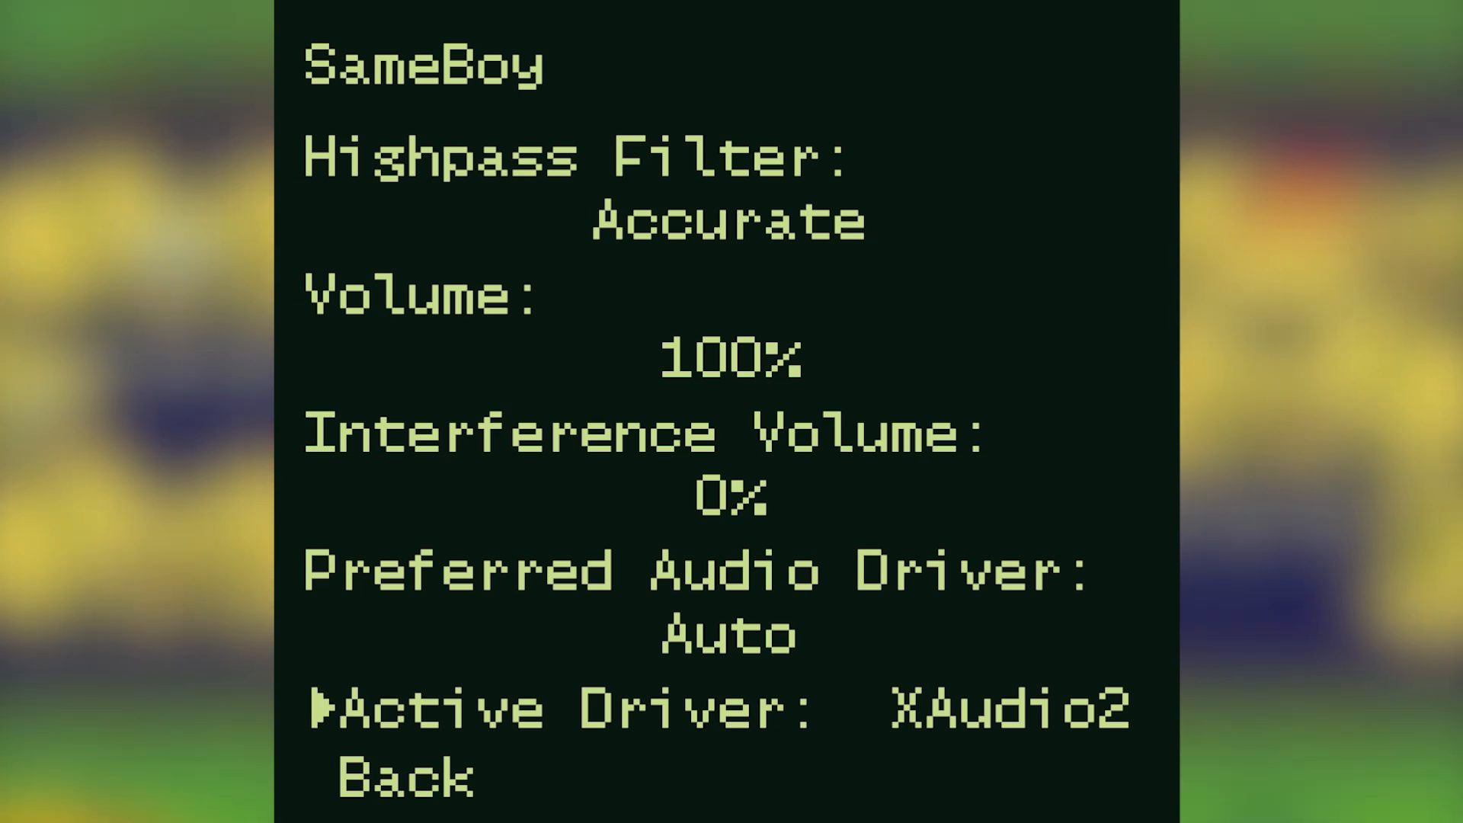
pyautogui.press('Up')
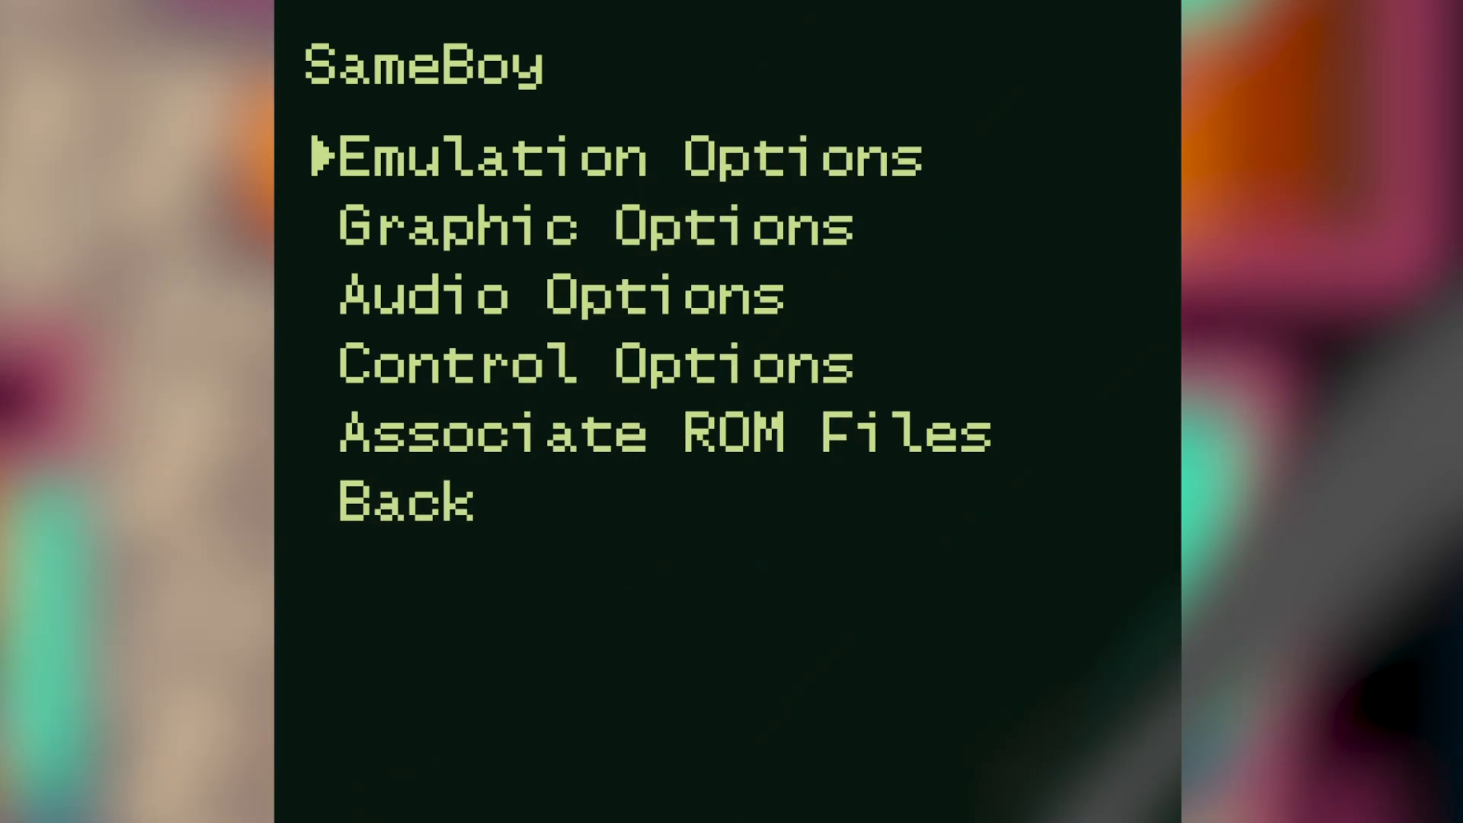
# In Control Options, browse Joypad and Motion-controlled games entries, then enter Keyboard Options.
pyautogui.press('Down')
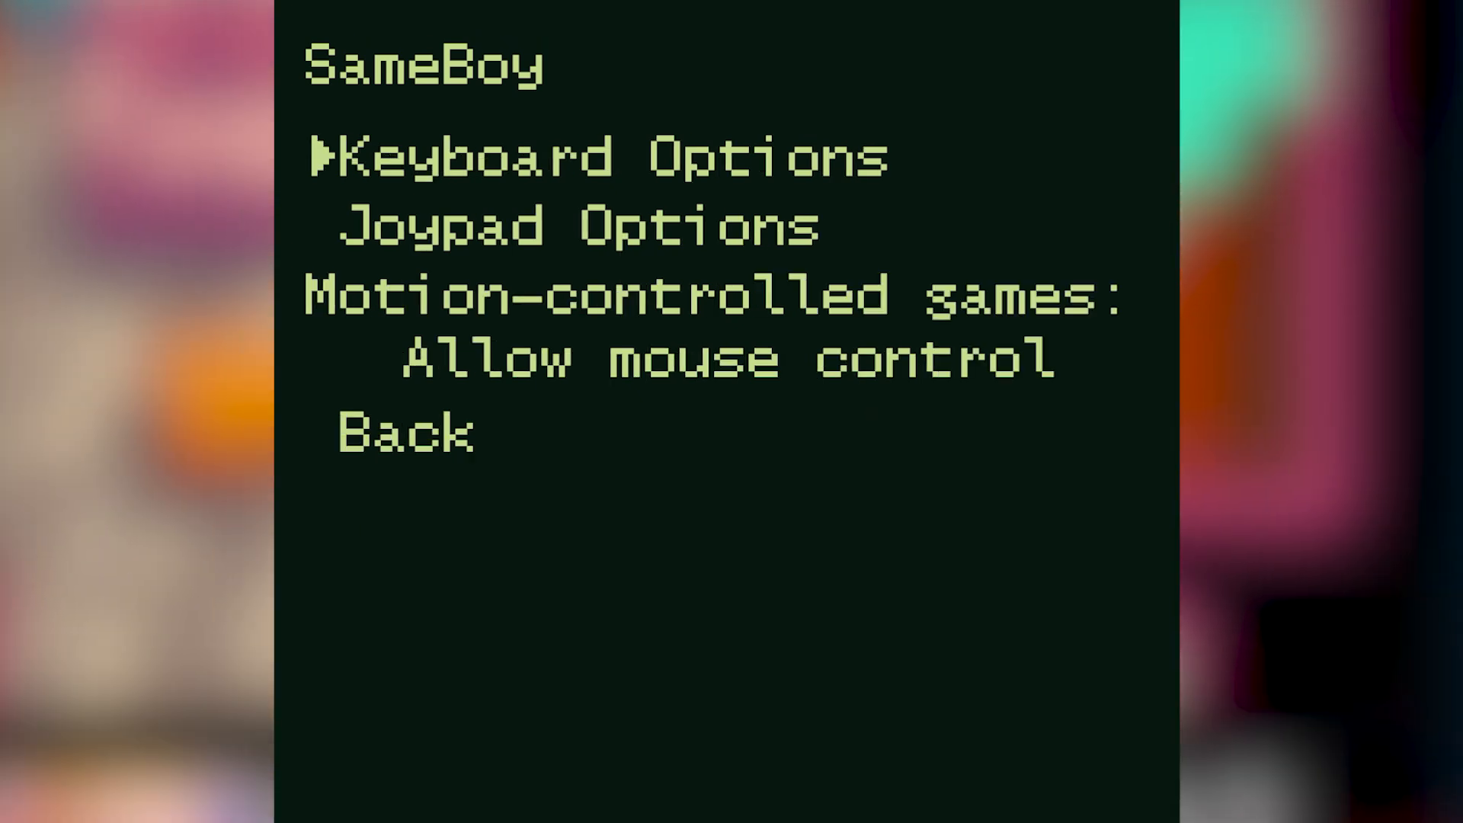
pyautogui.press('Down')
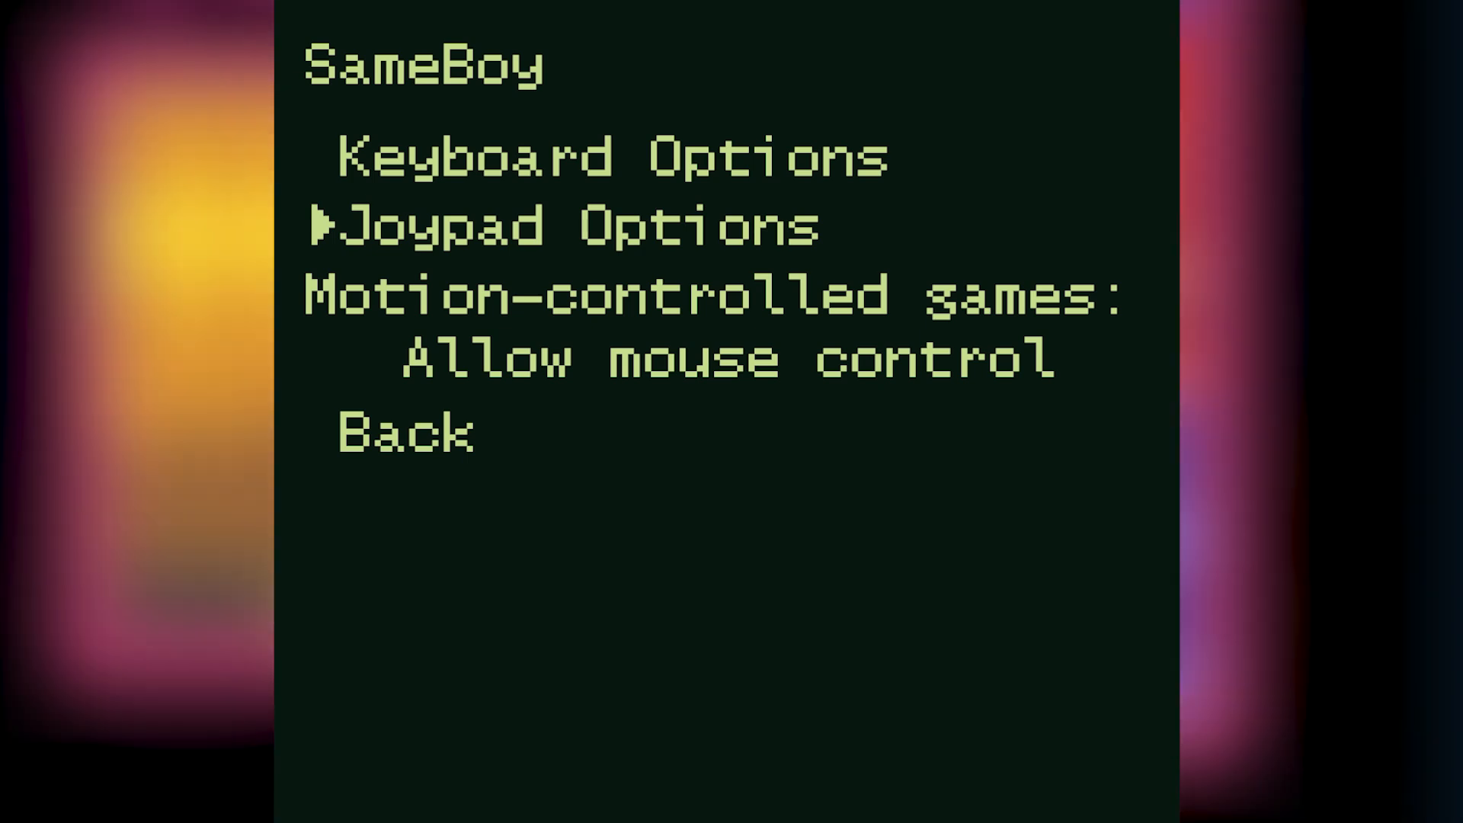
pyautogui.press('Down')
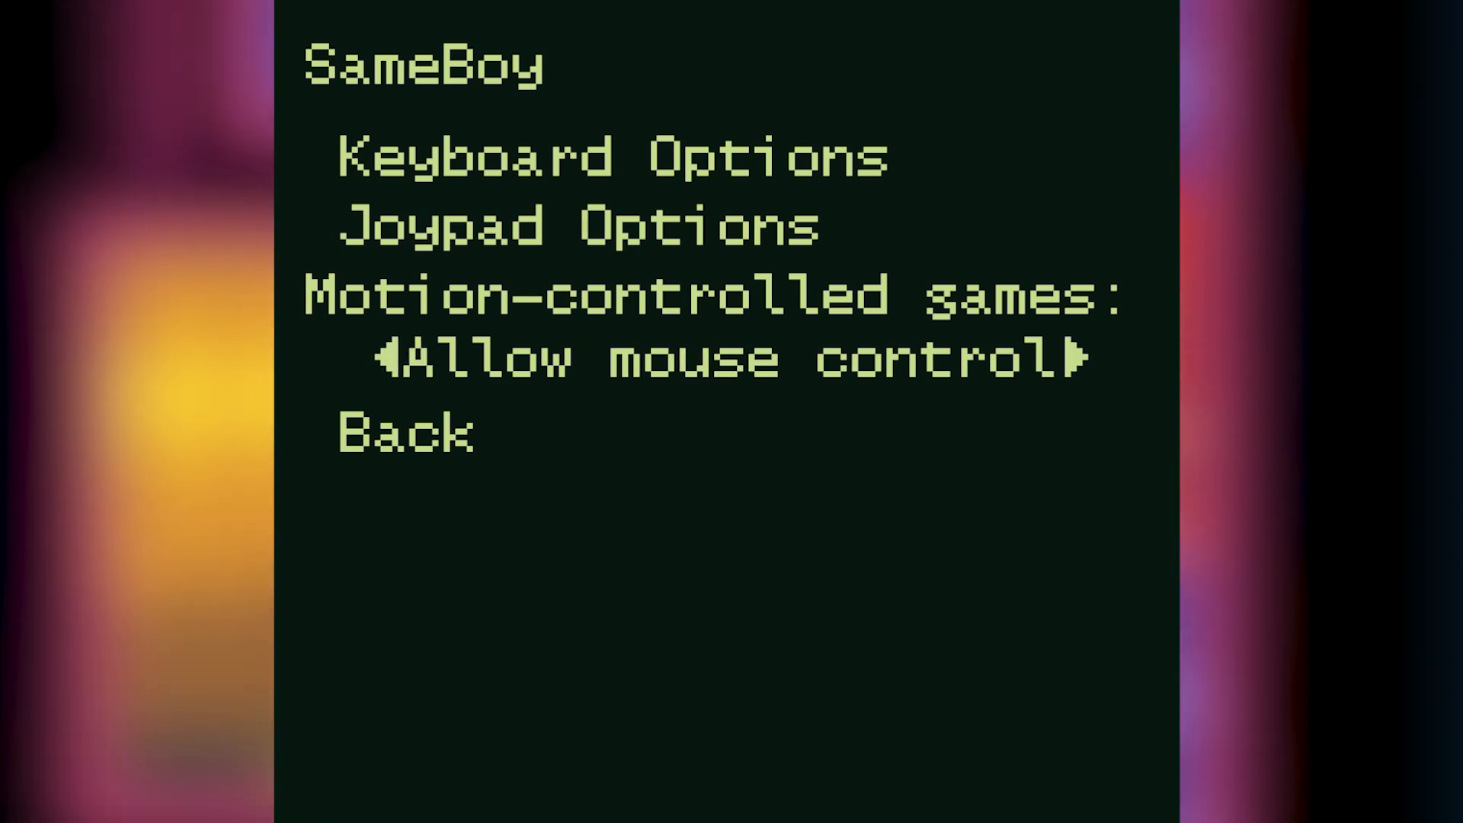
pyautogui.press('up')
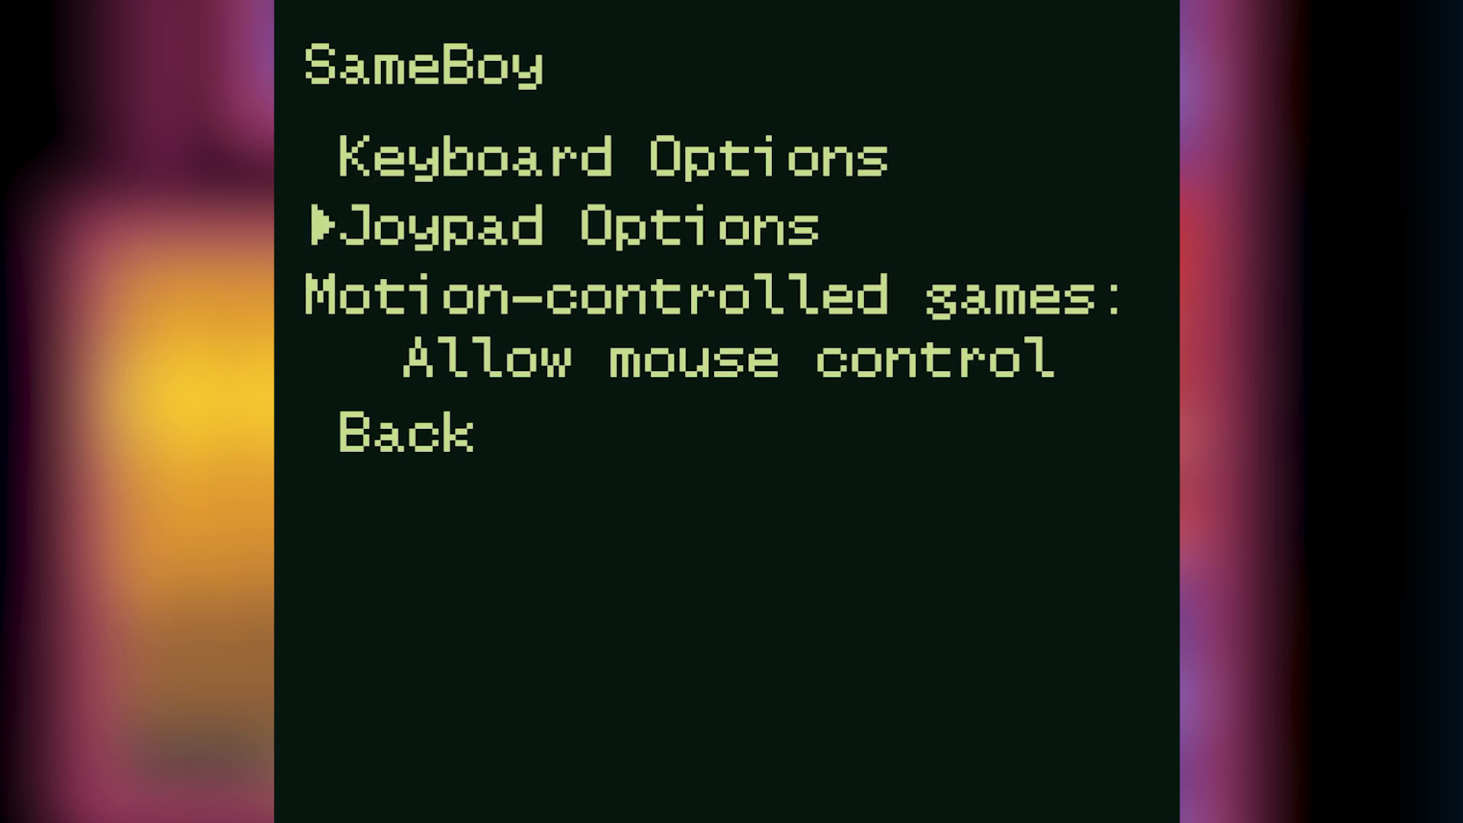
pyautogui.press('Up')
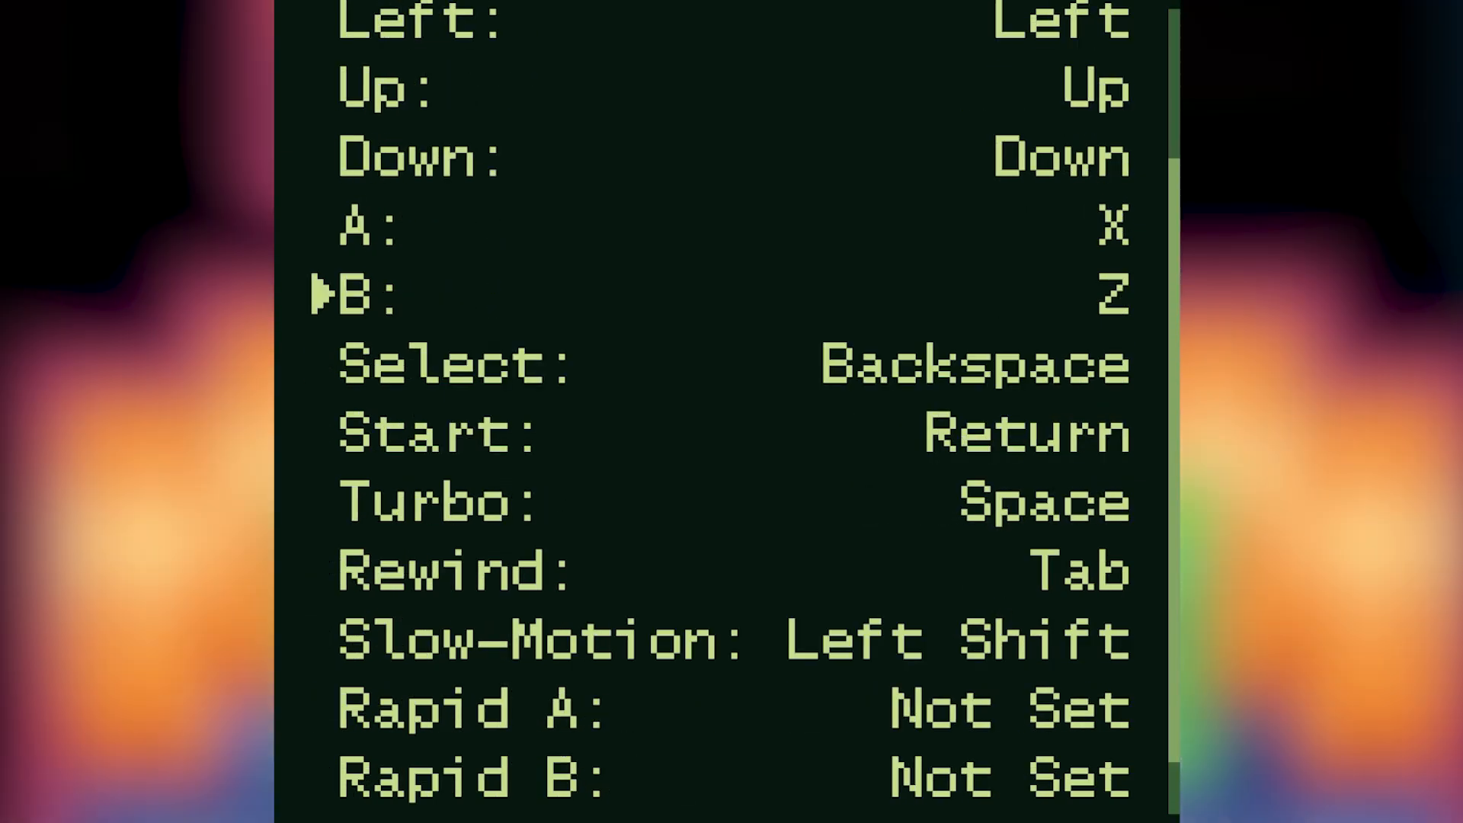
# Keep default keyboard mappings, return to Control Options and enter Joypad Options.
pyautogui.scroll(3)
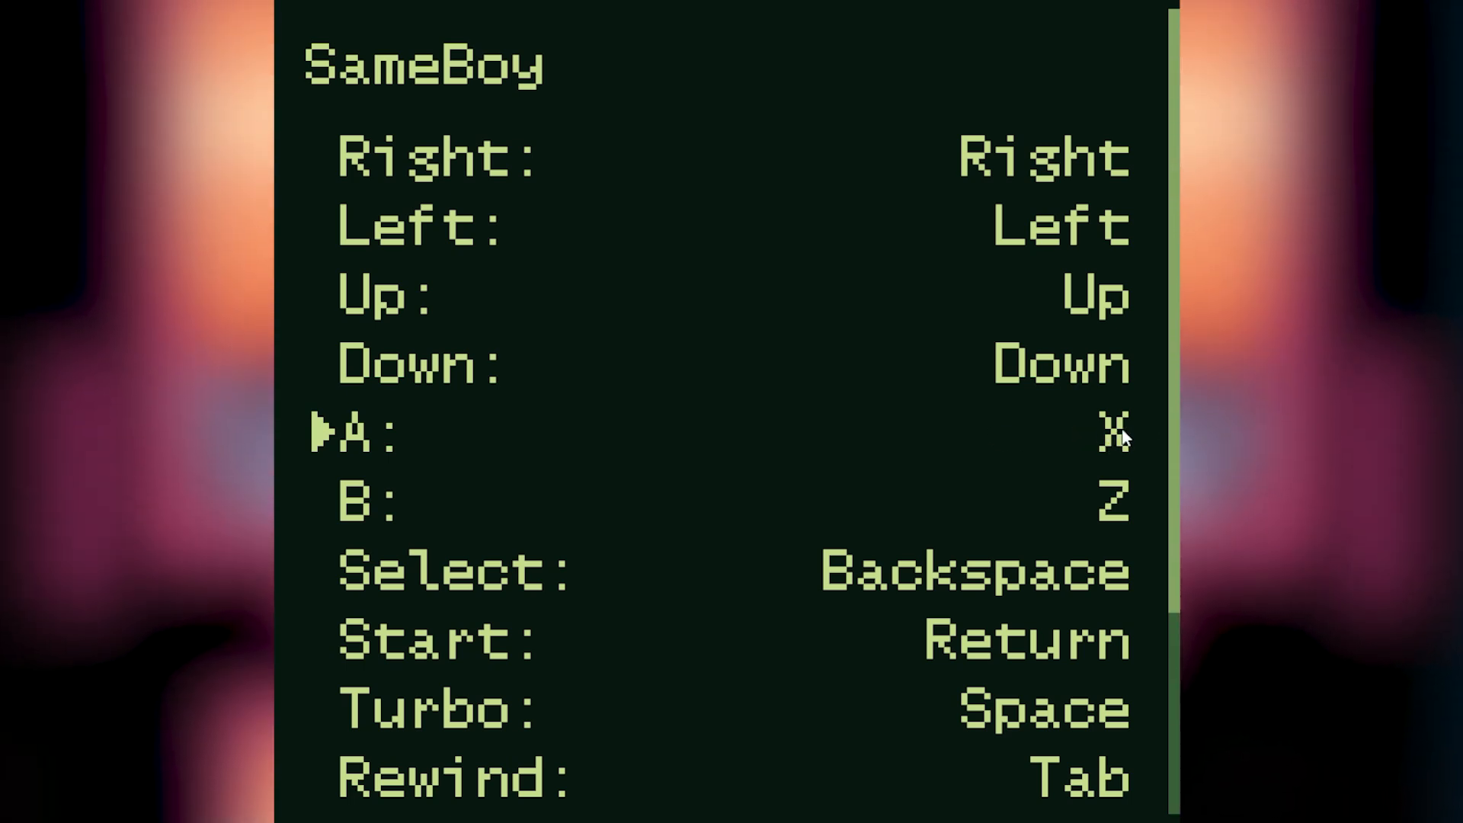
pyautogui.press('a')
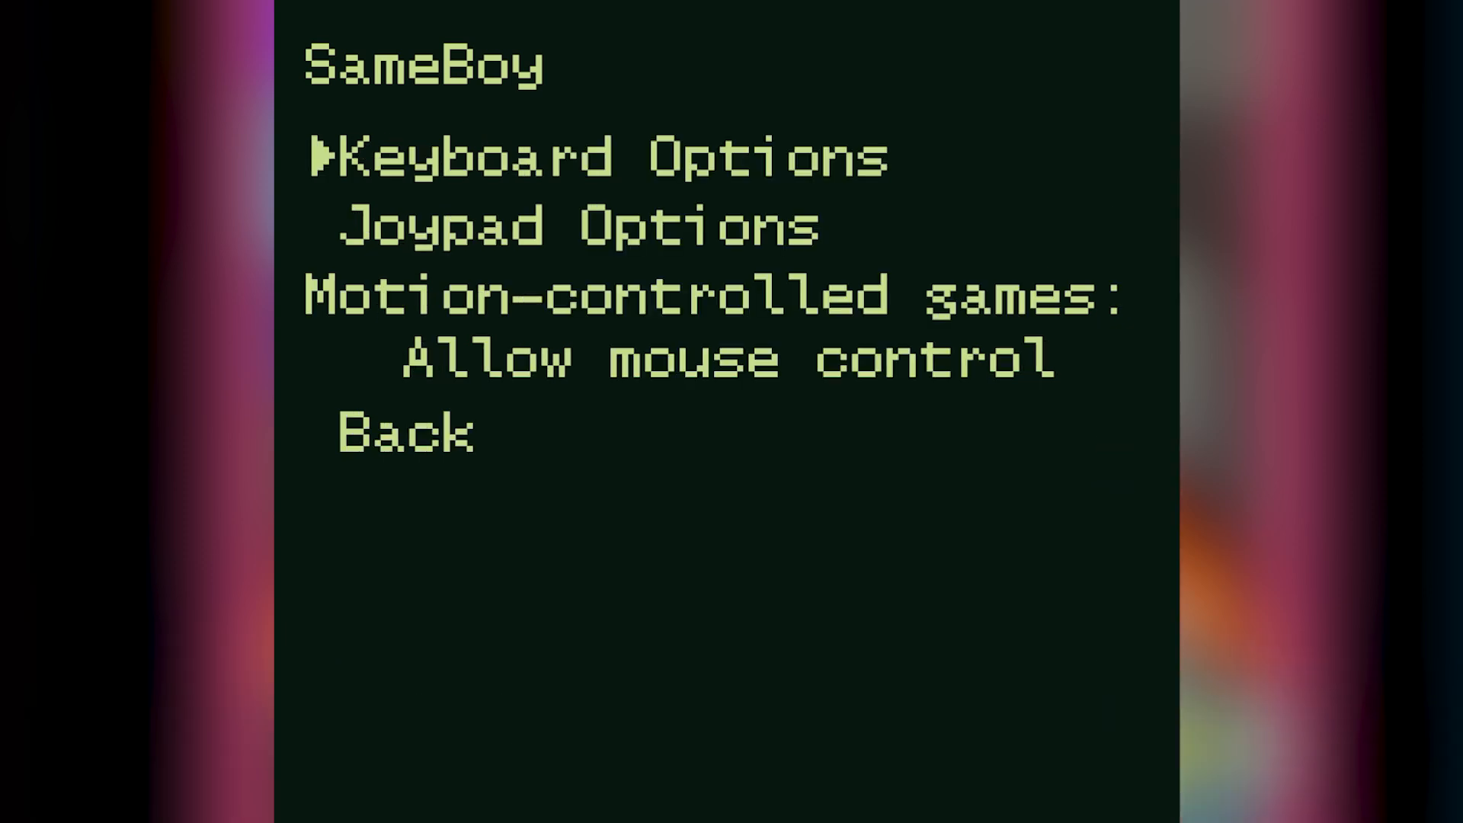
pyautogui.press('Down')
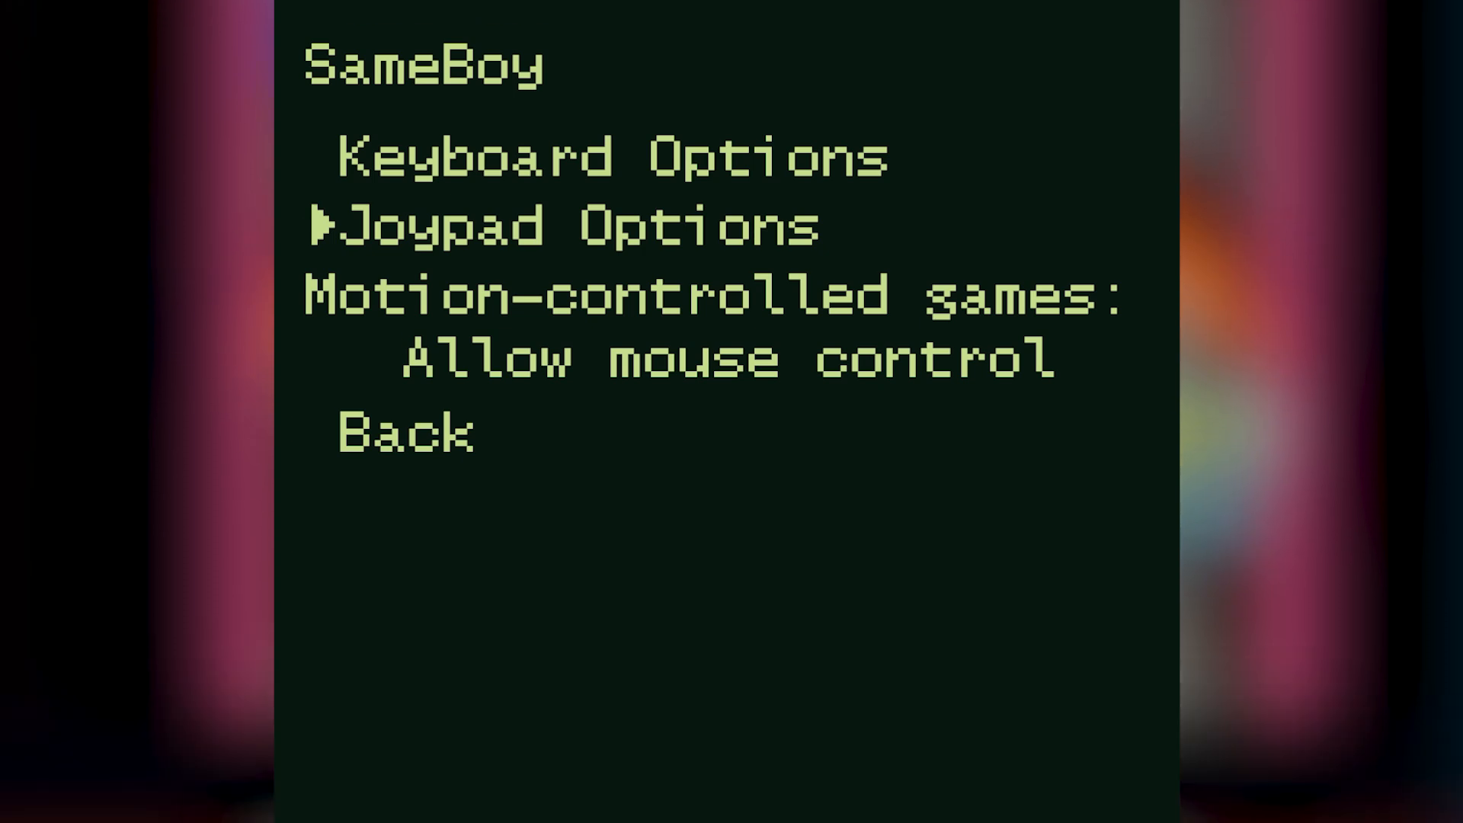
pyautogui.press('up')
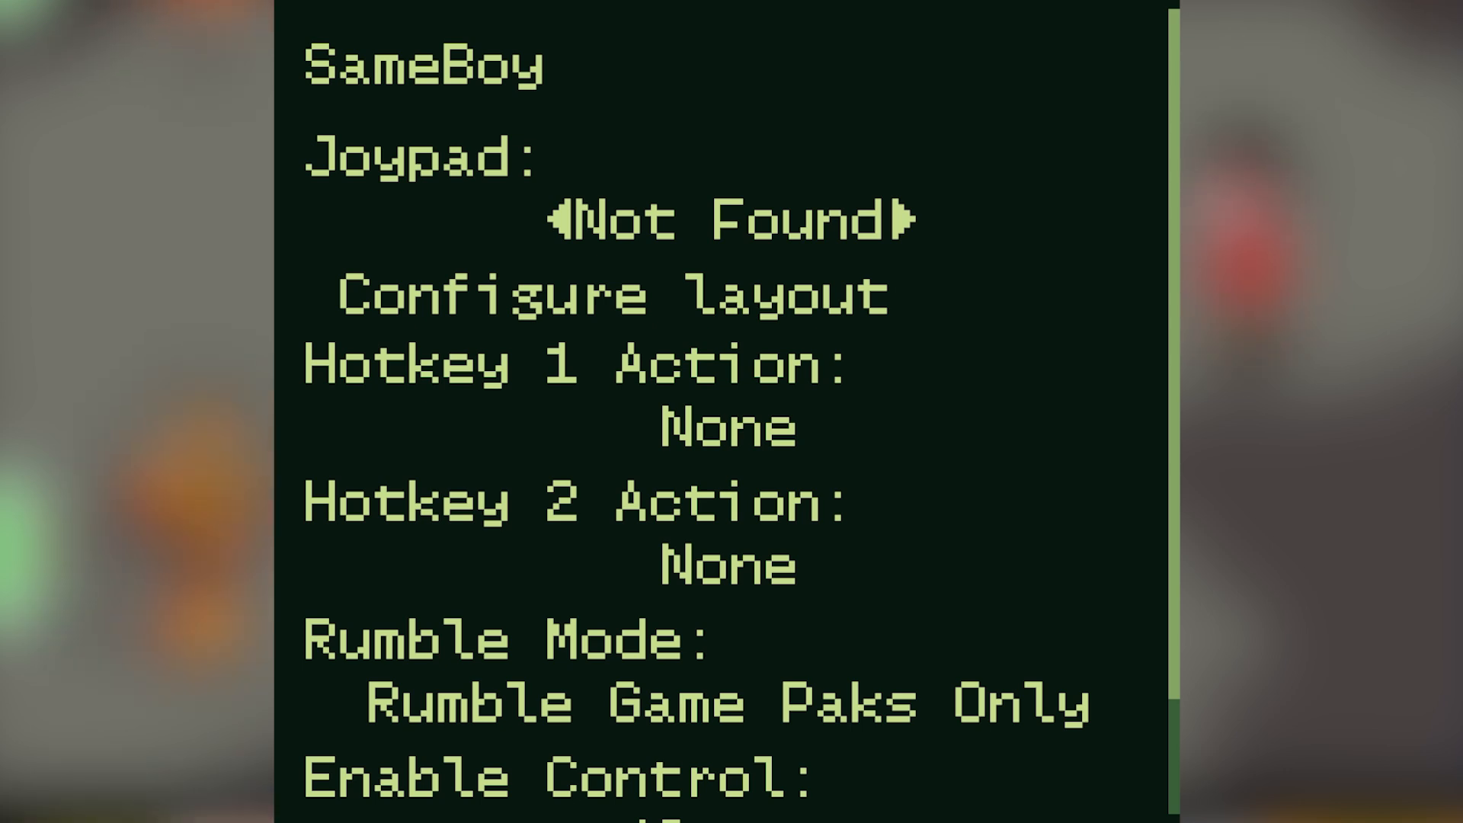
pyautogui.moveTo(572, 227)
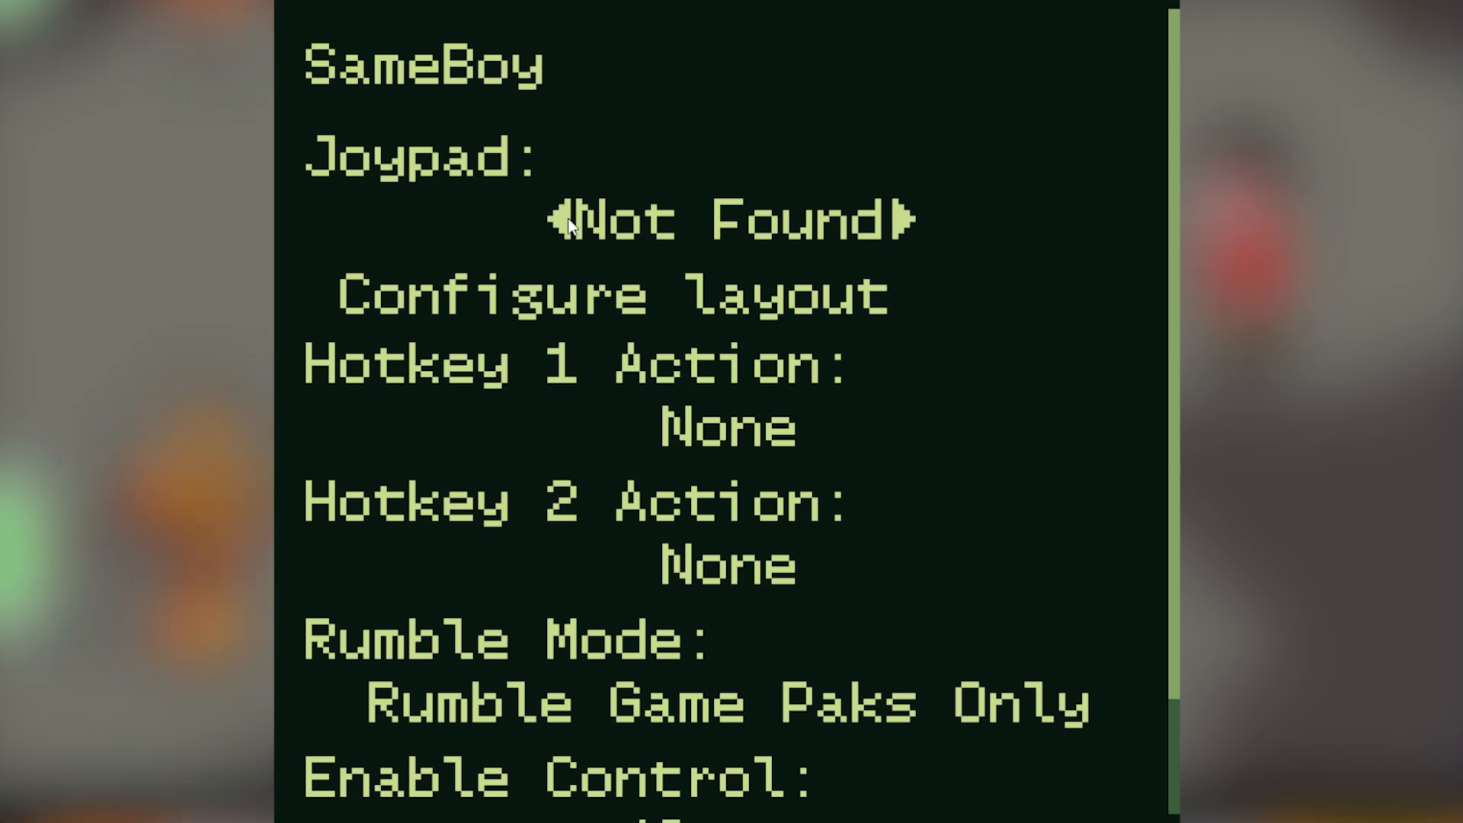
# Select the Xbox One Controller as the joypad and adjust the two hotkey action assignments.
pyautogui.click(910, 221)
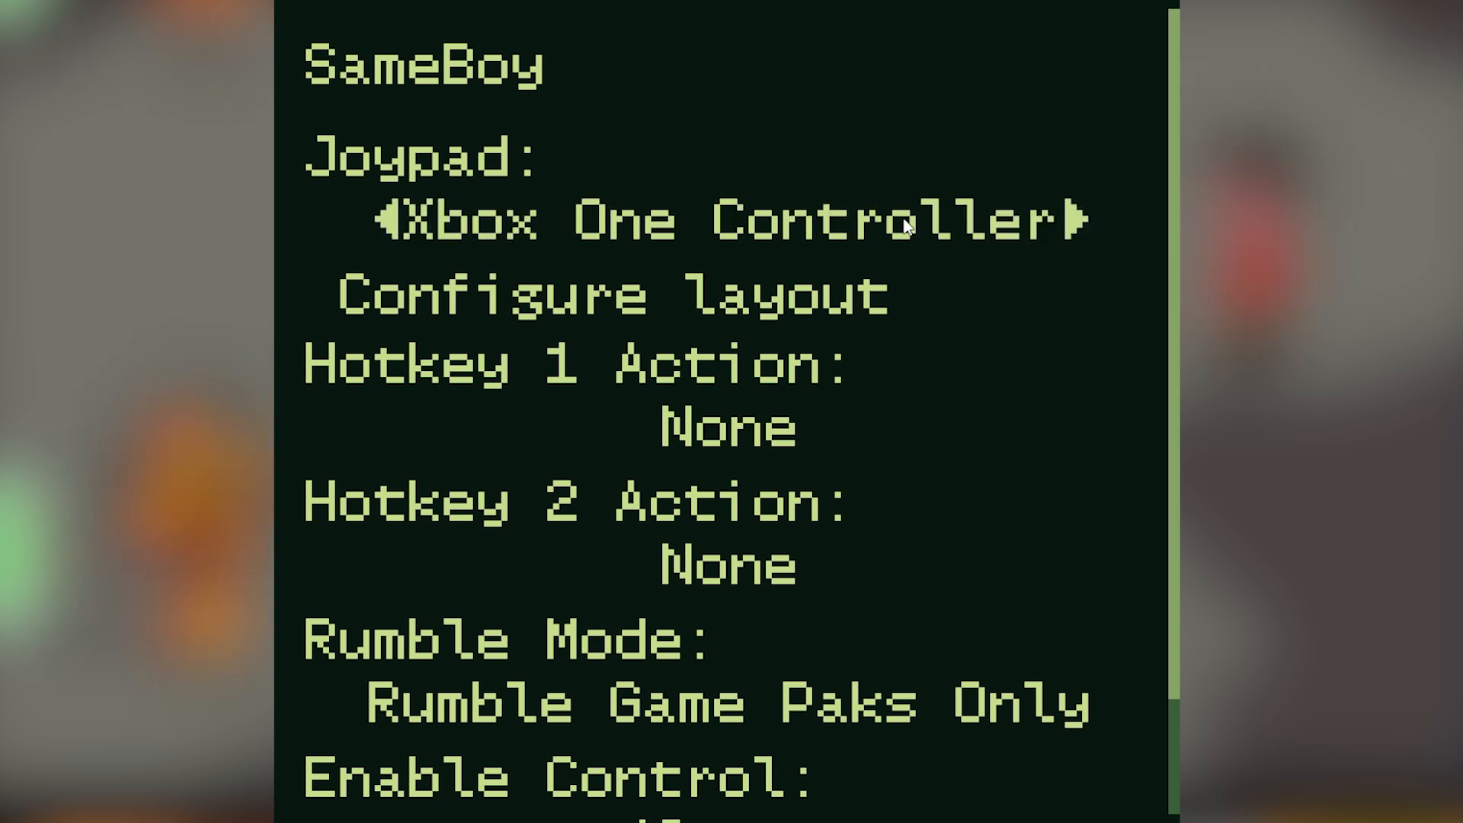
pyautogui.moveTo(910, 226)
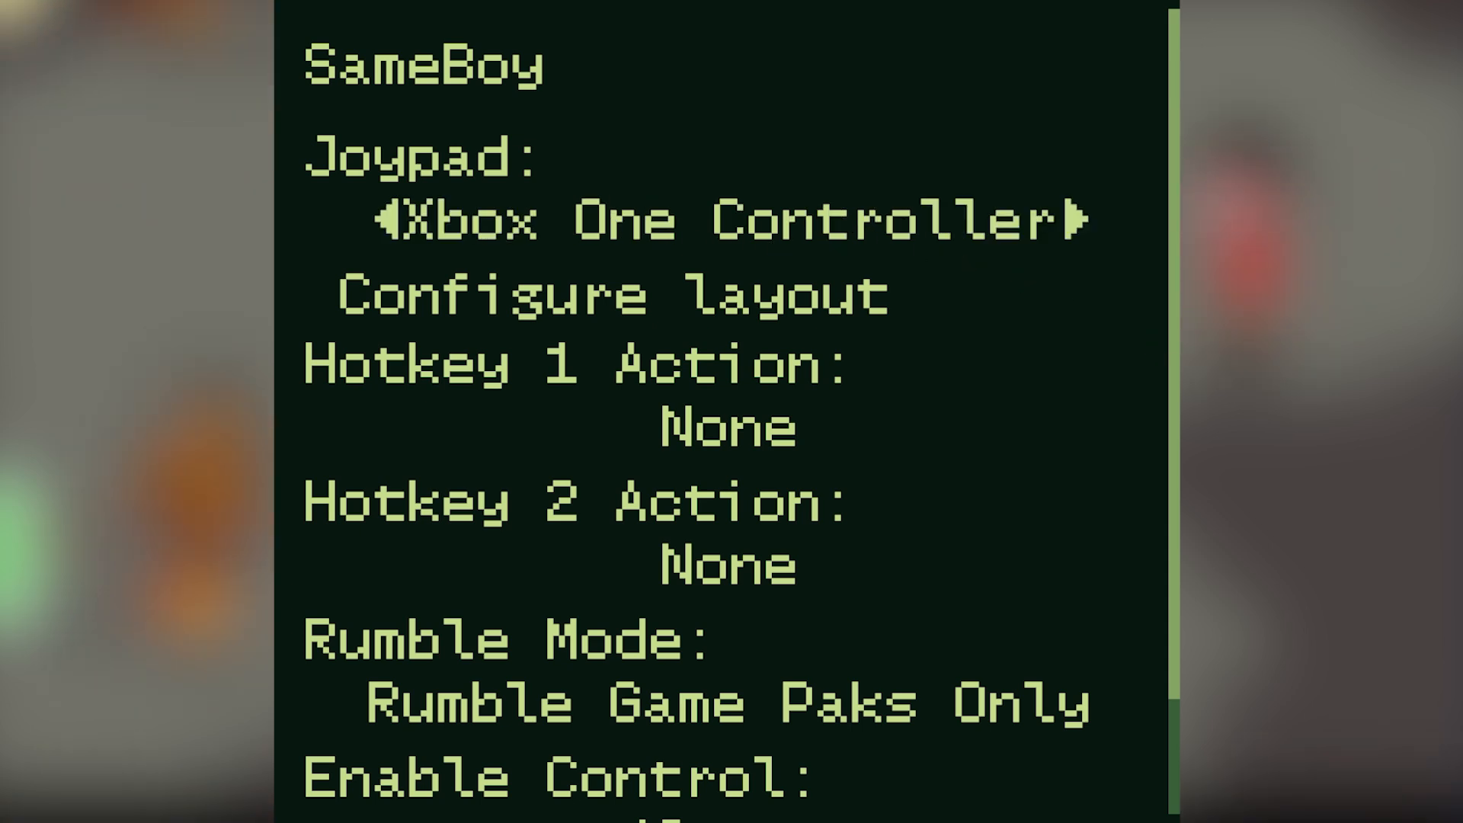
pyautogui.press('Down')
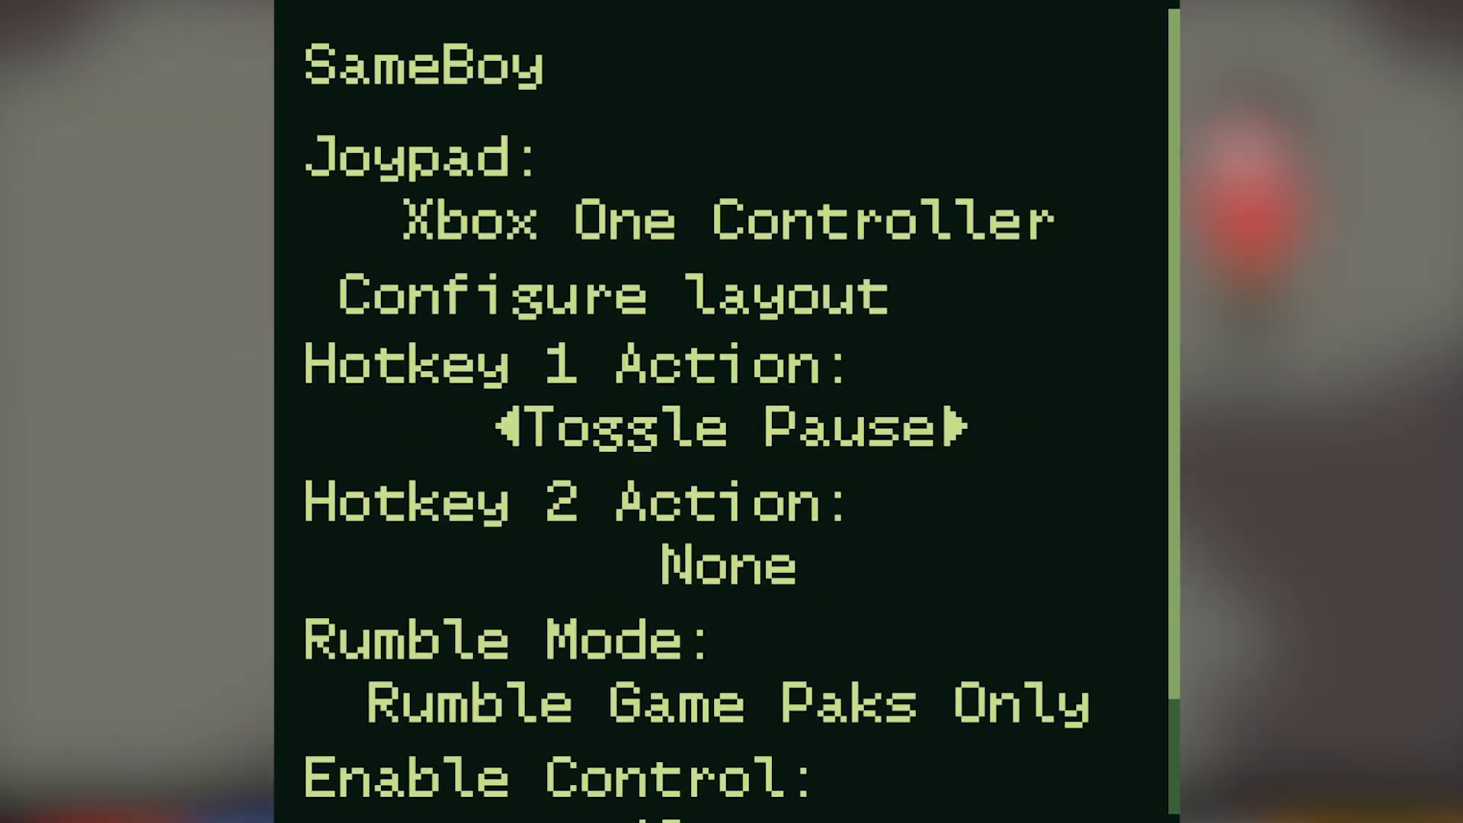
pyautogui.click(949, 427)
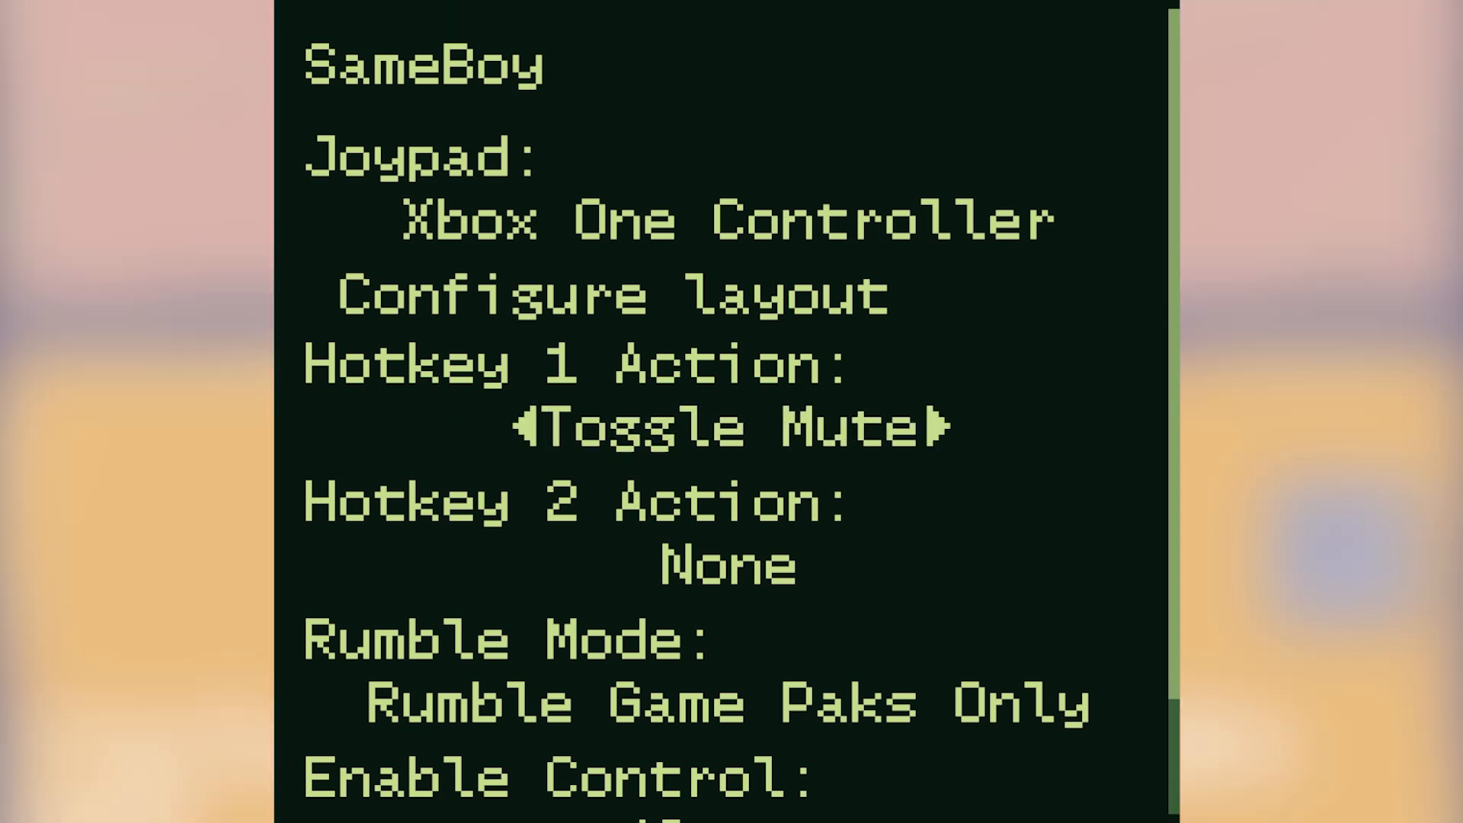
pyautogui.press('down')
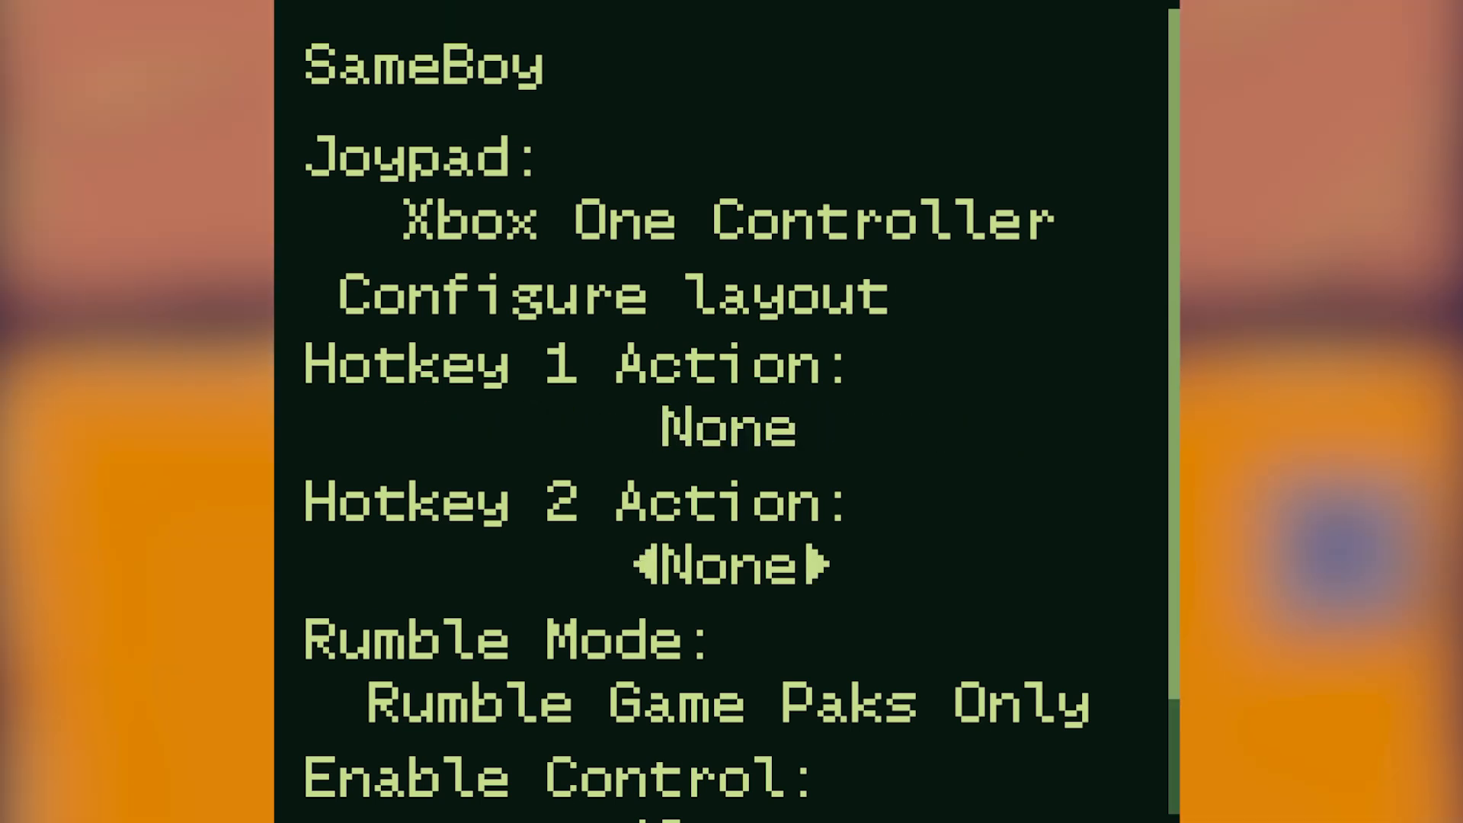
pyautogui.click(814, 564)
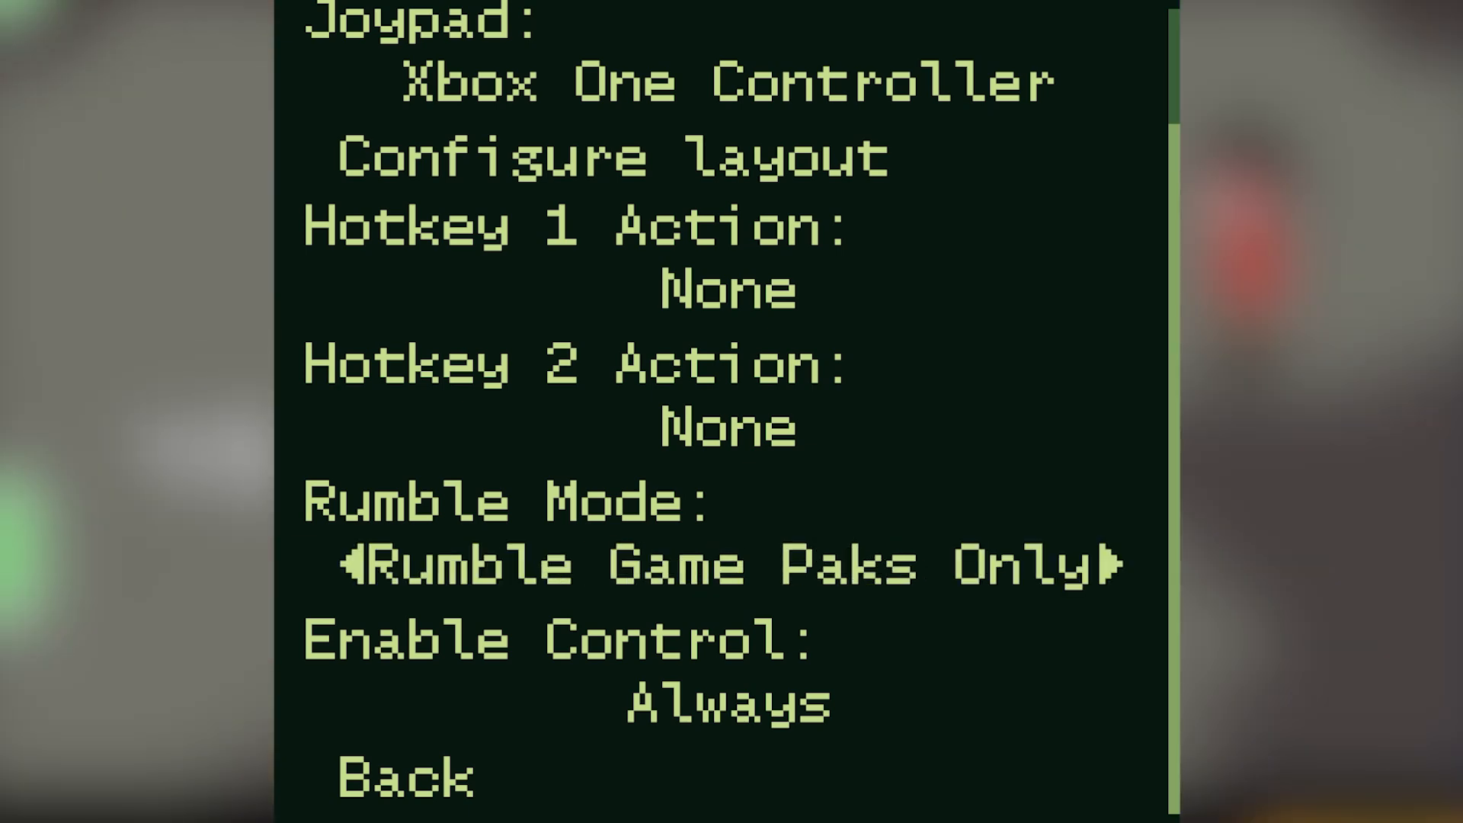
# Limit controller input to During Window Focus Only and return to the main menu.
pyautogui.press('Down')
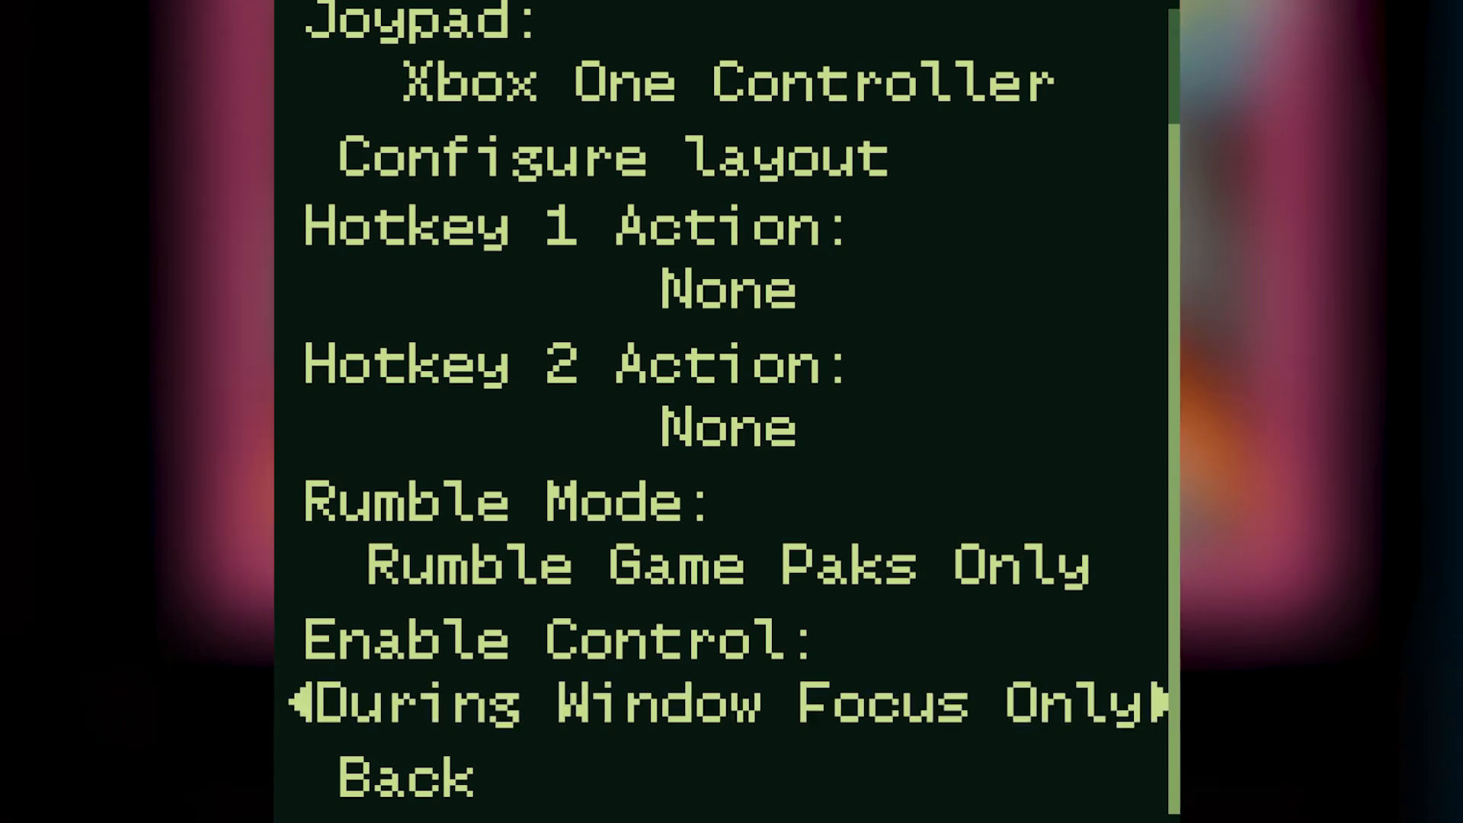
pyautogui.press('down')
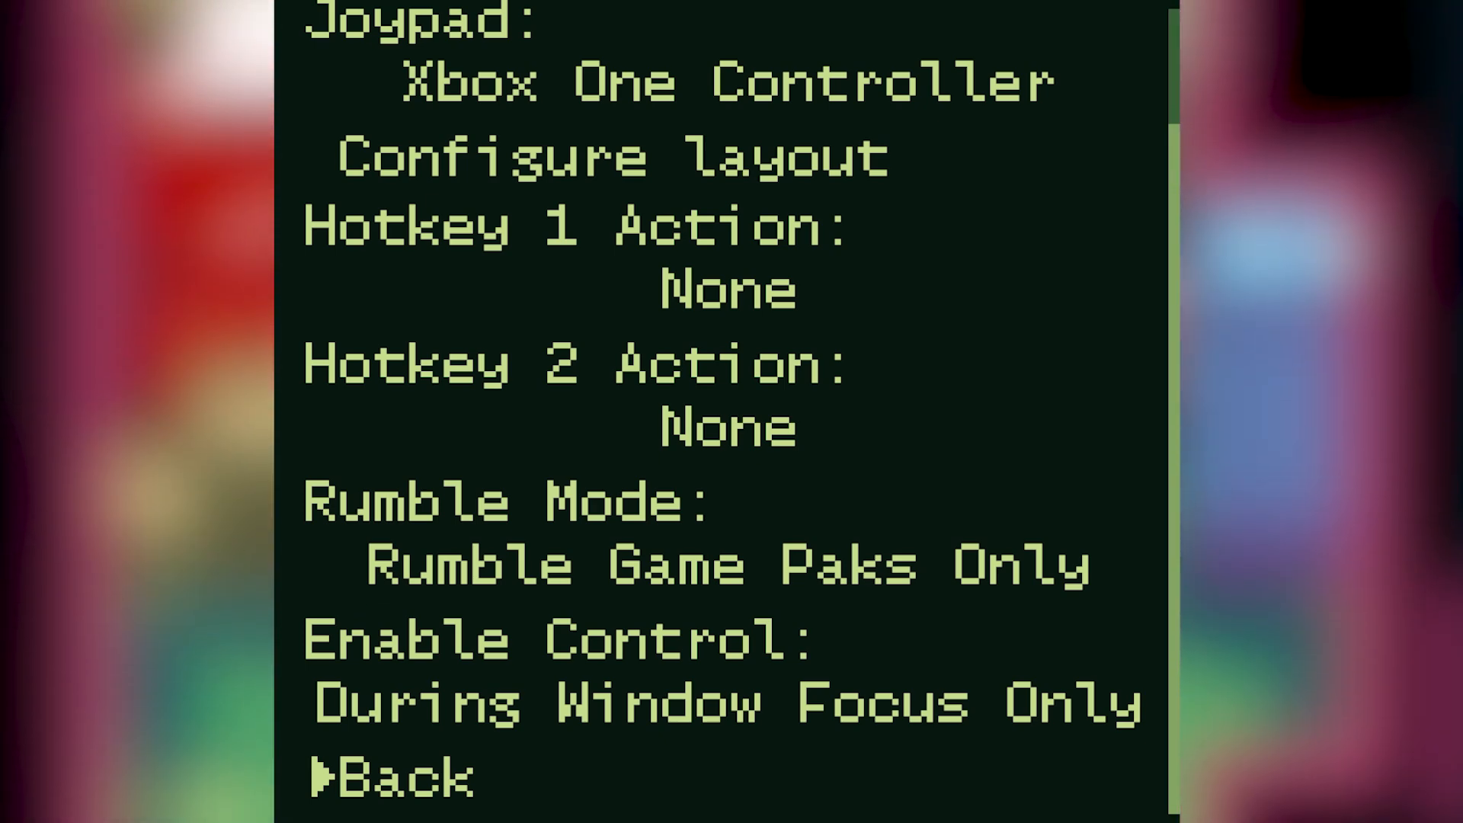
pyautogui.press('Up')
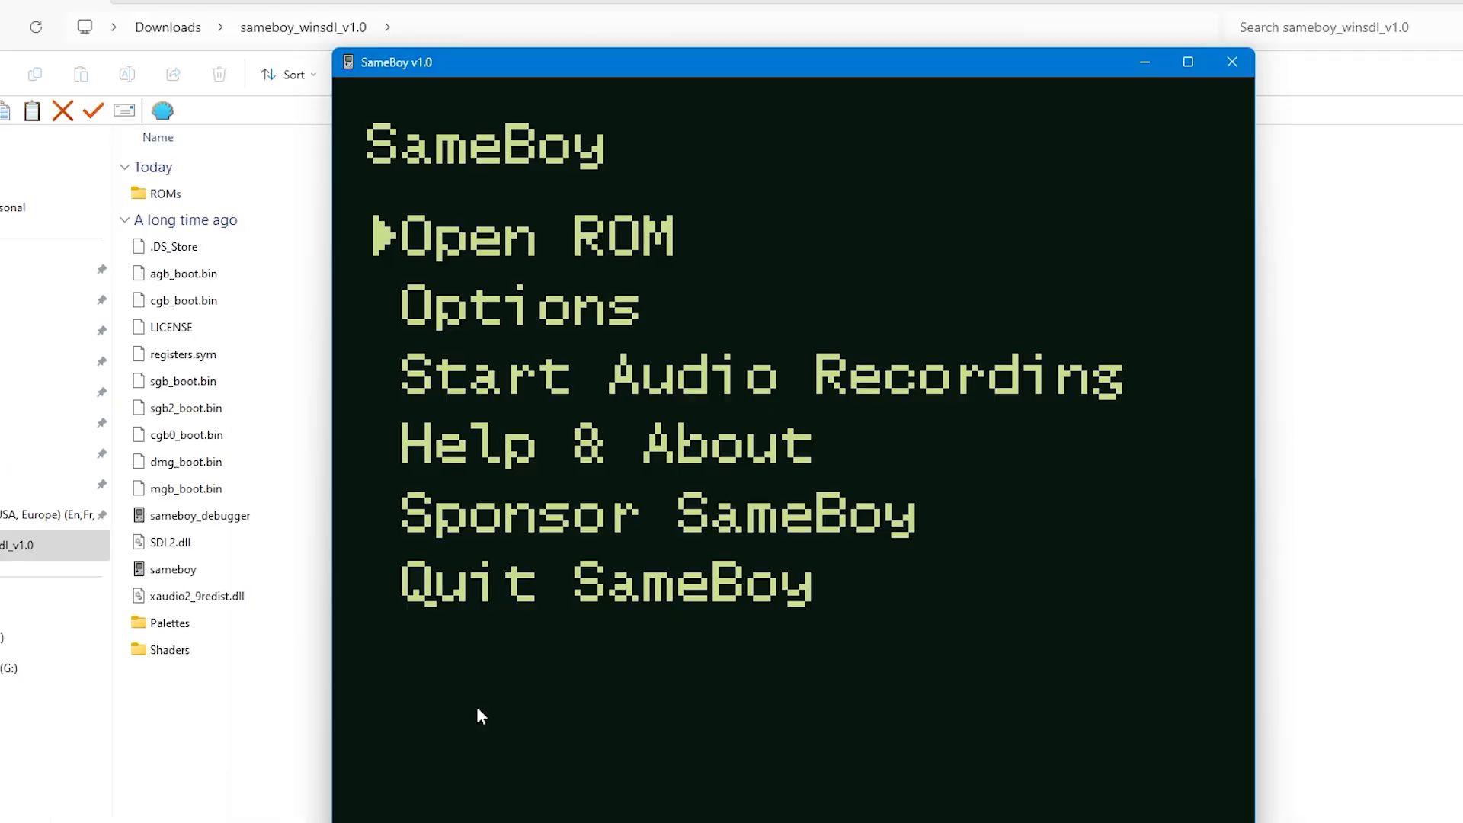
pyautogui.moveTo(546, 265)
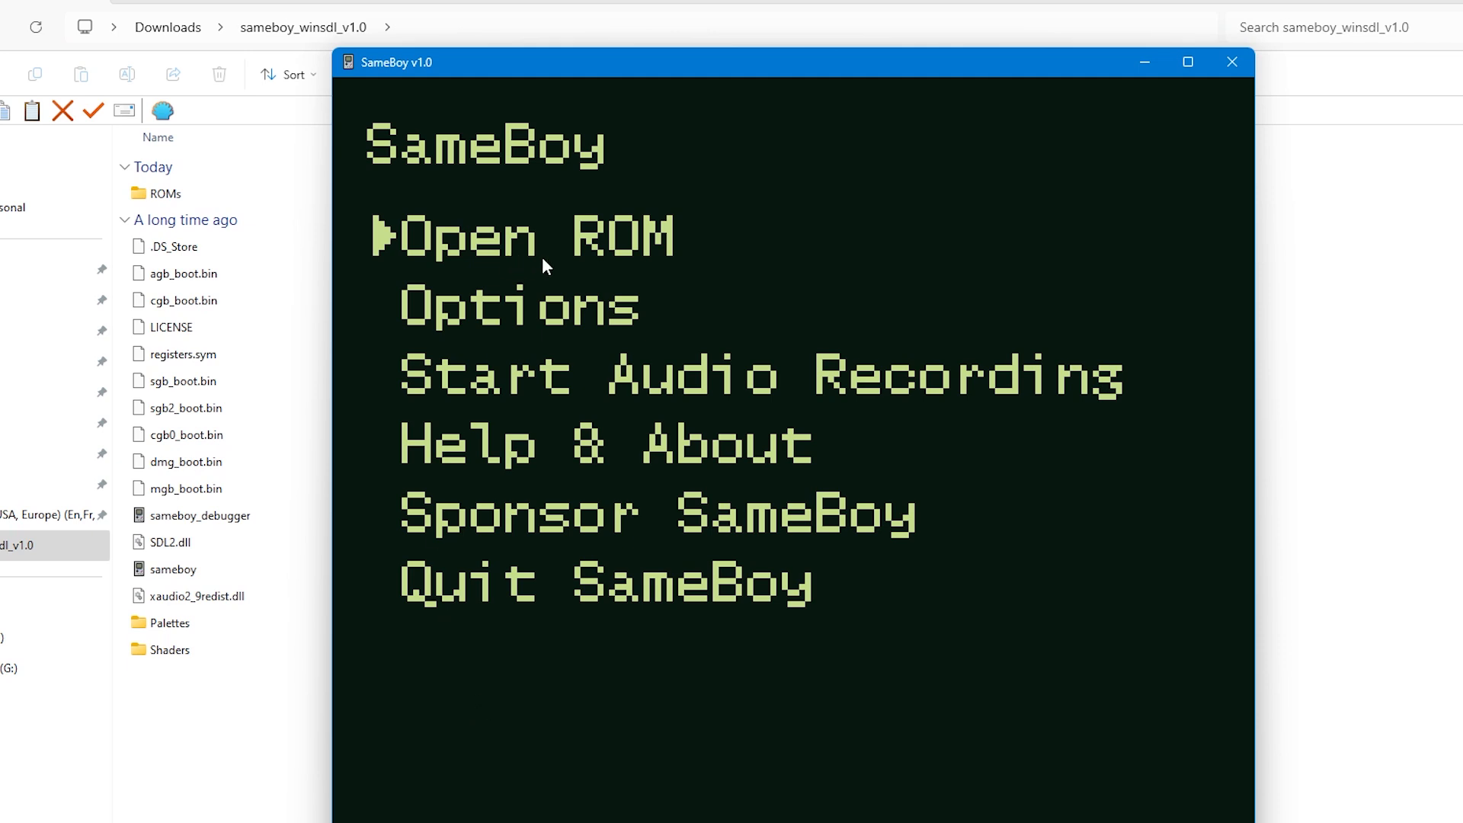
# Choose Open ROM and pick the Tomb Raider ROM in the file chooser.
pyautogui.click(520, 235)
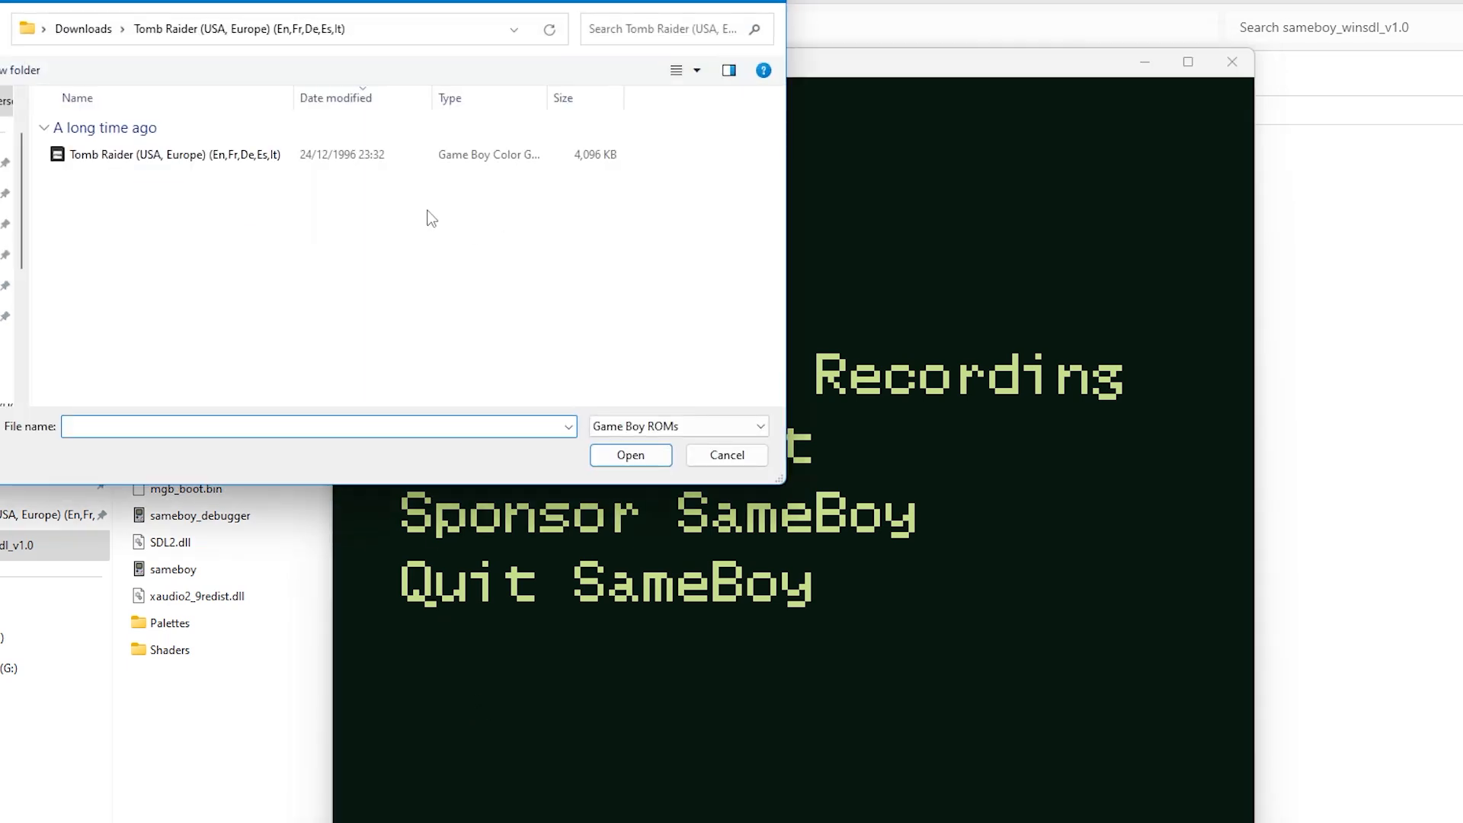
pyautogui.click(172, 154)
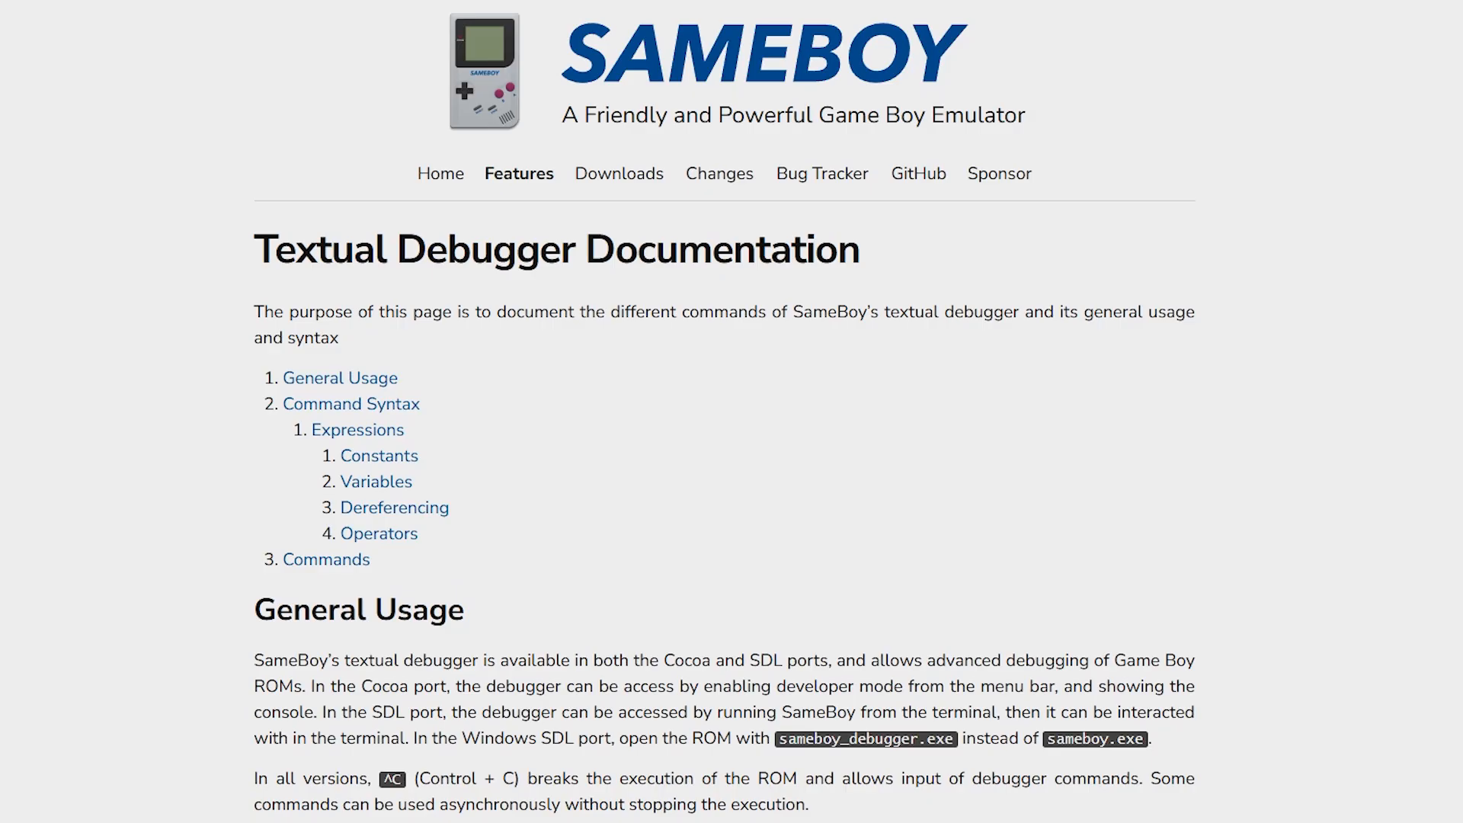
# Scroll the Textual Debugger Documentation through General Usage, Command Syntax, Expressions and Commands.
pyautogui.scroll(-3)
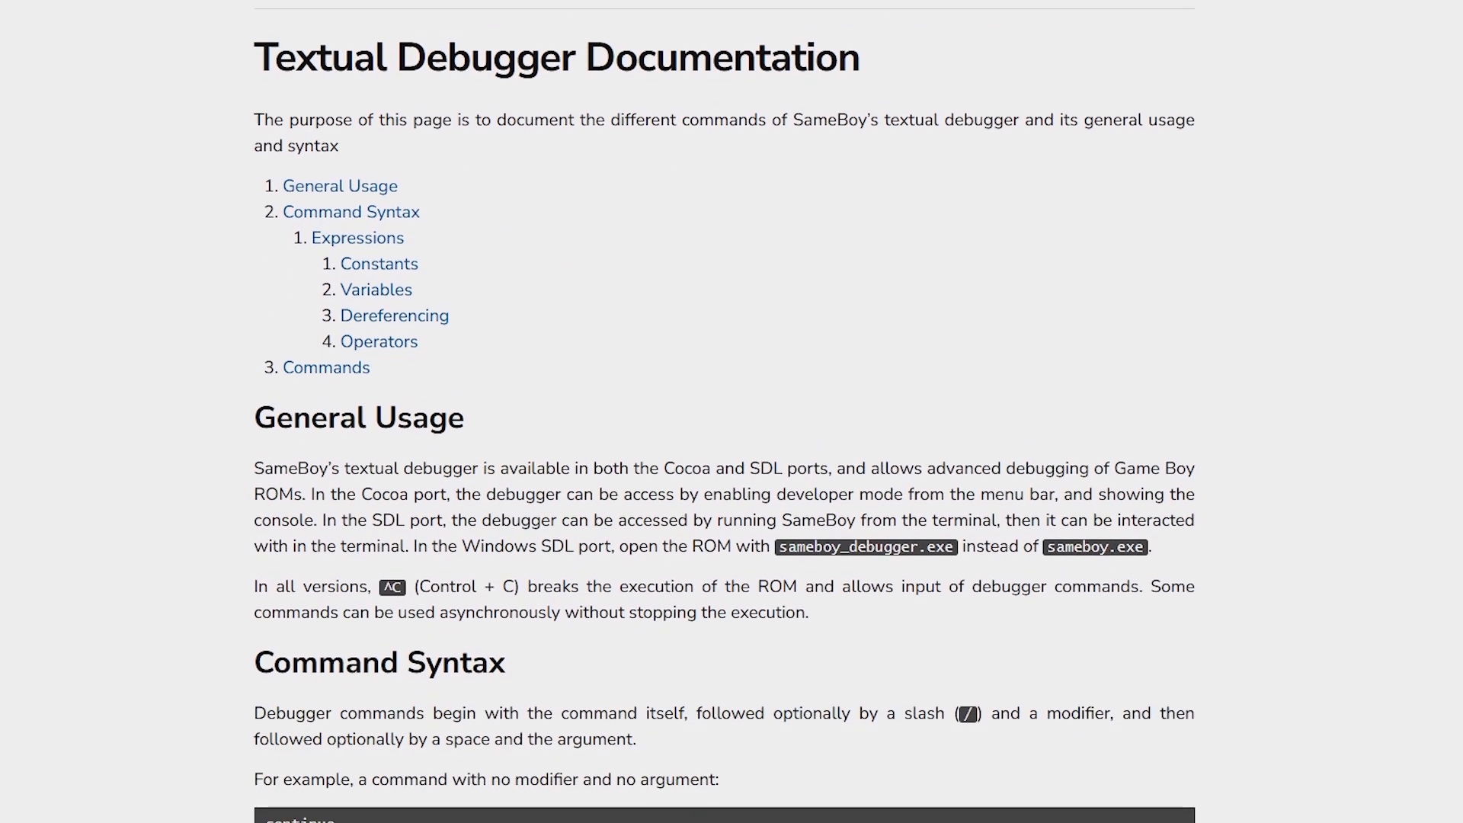
pyautogui.scroll(-3)
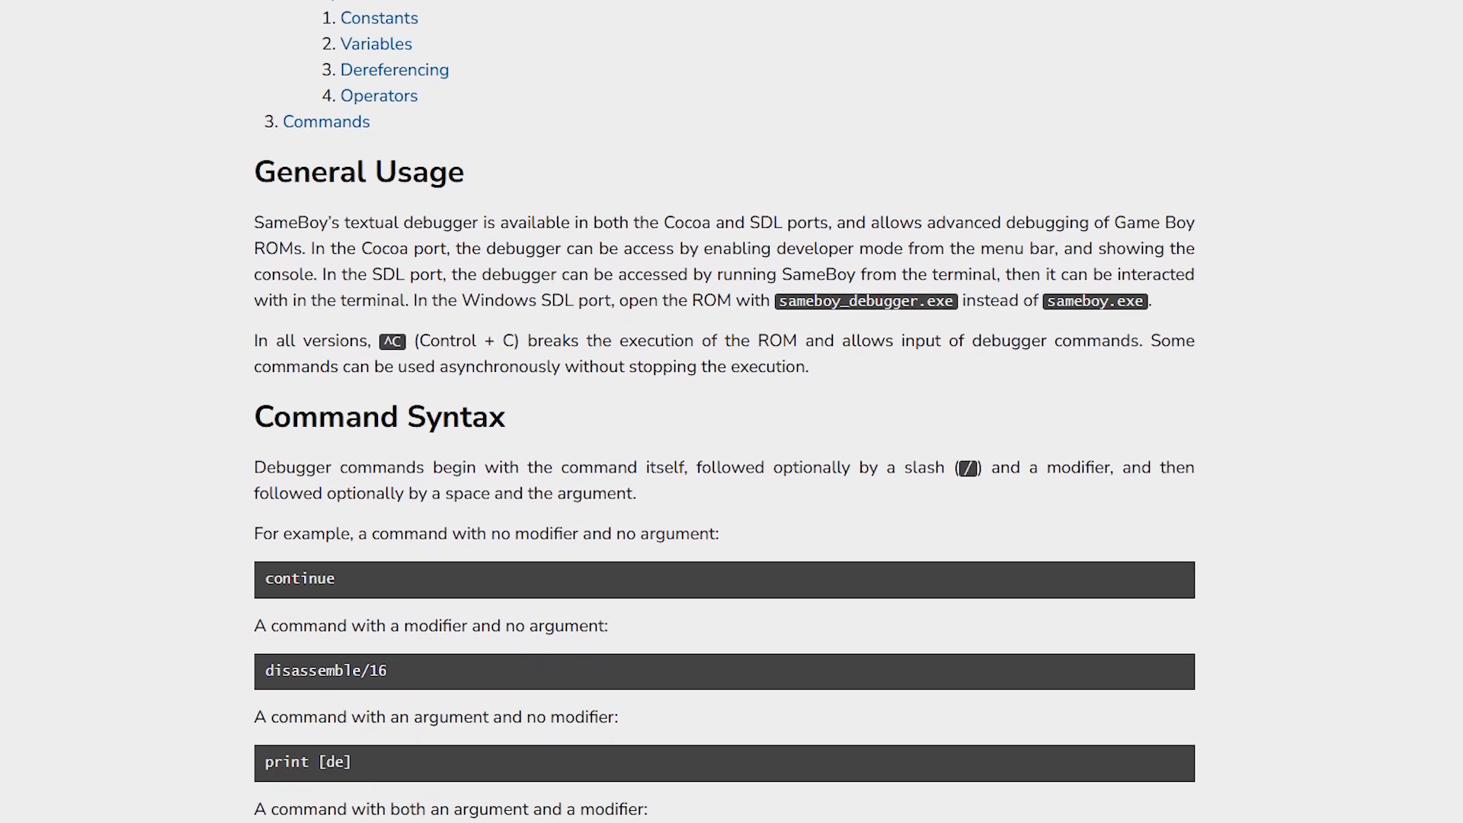
pyautogui.scroll(-3)
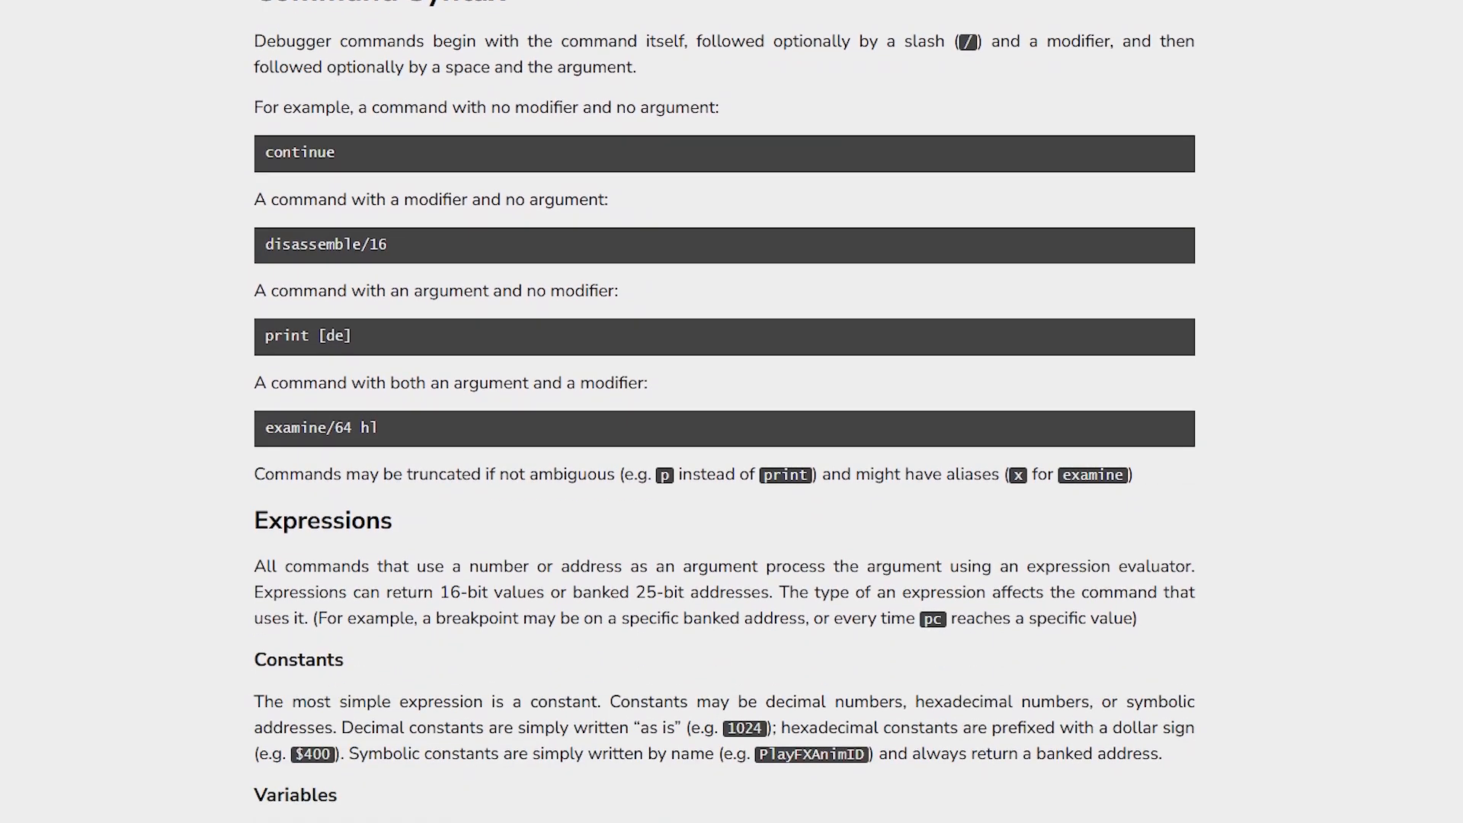
pyautogui.scroll(-3)
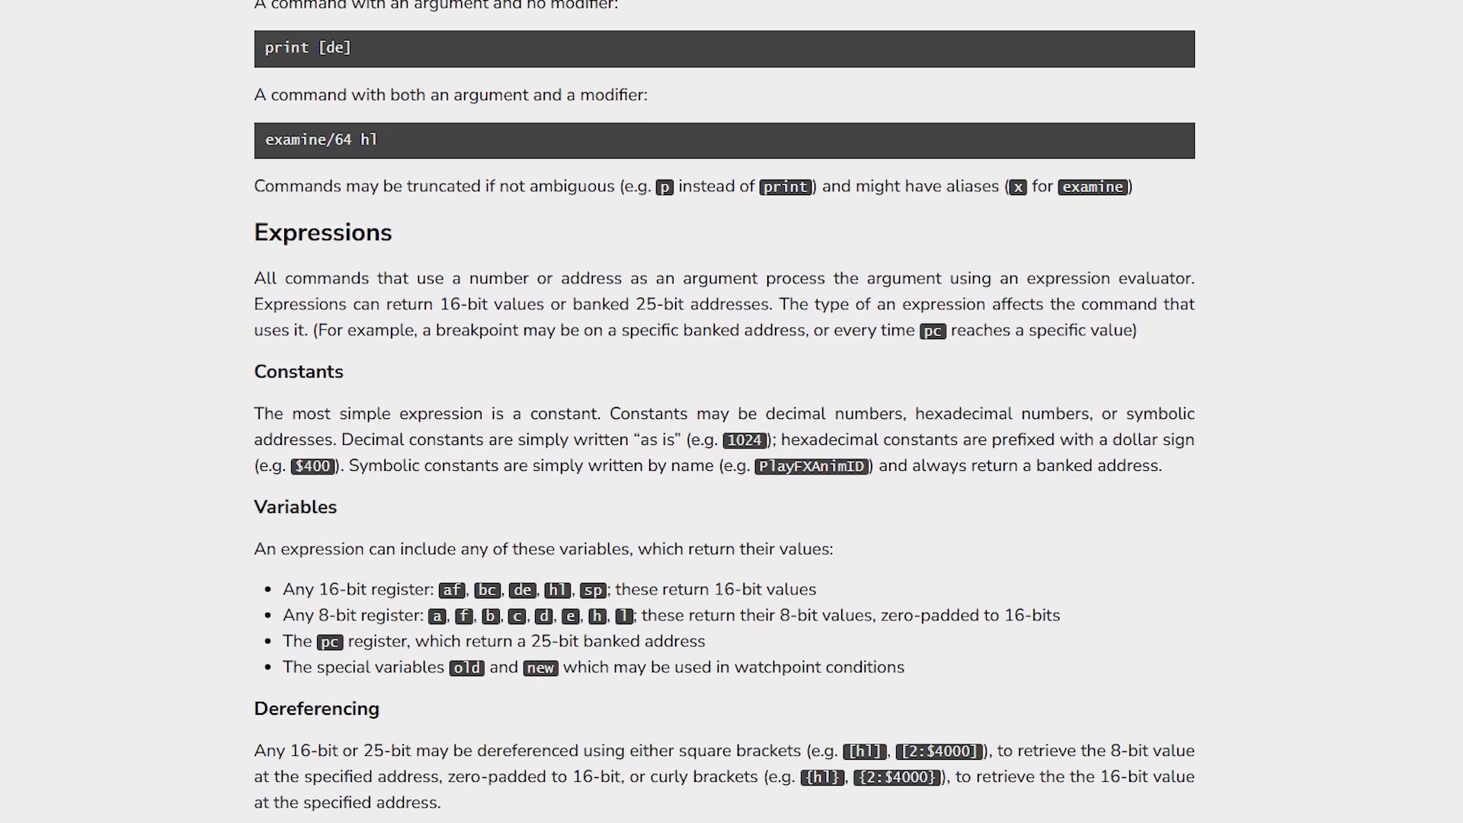
pyautogui.scroll(-3)
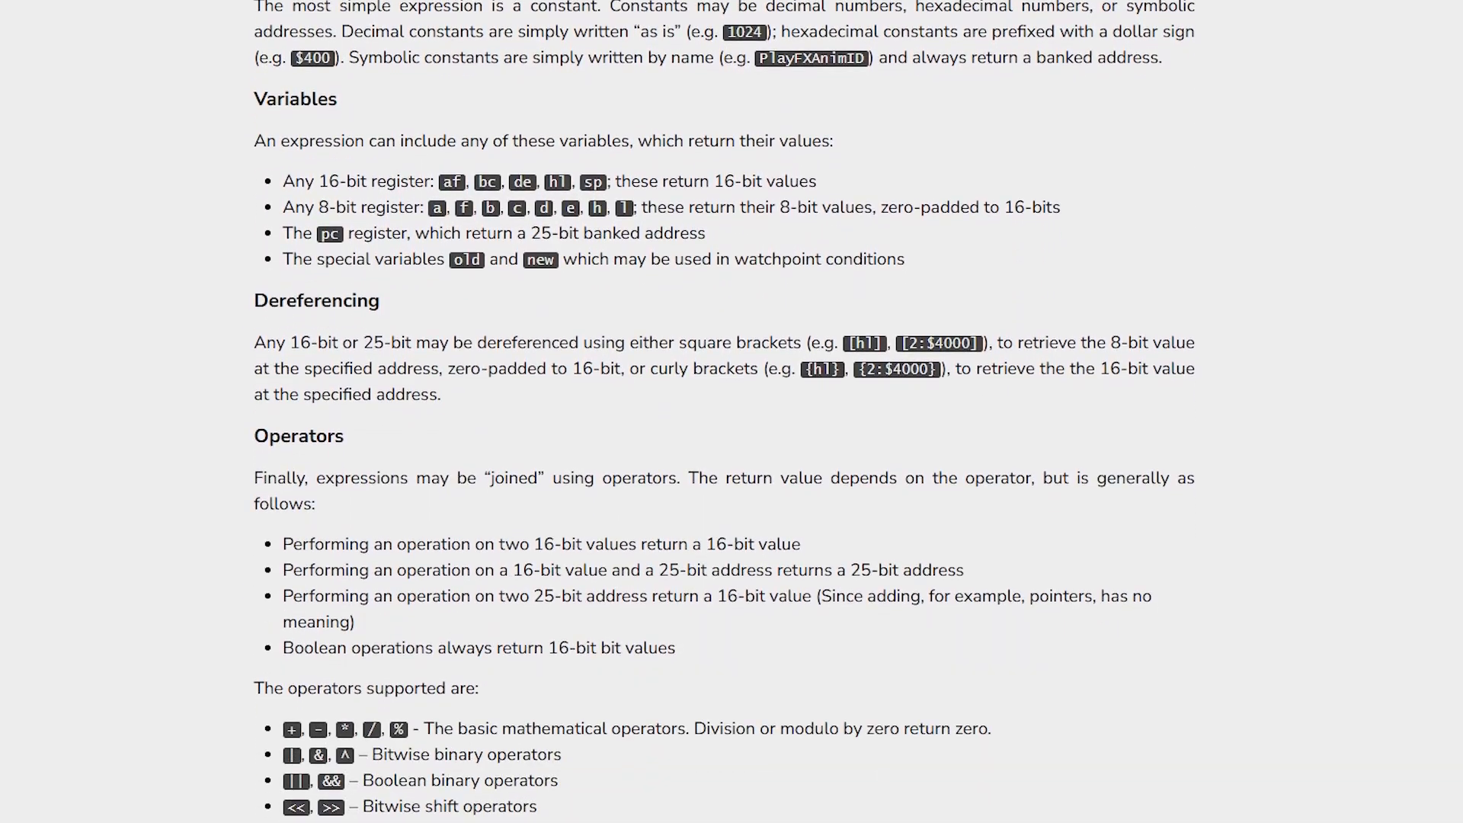
pyautogui.scroll(-3)
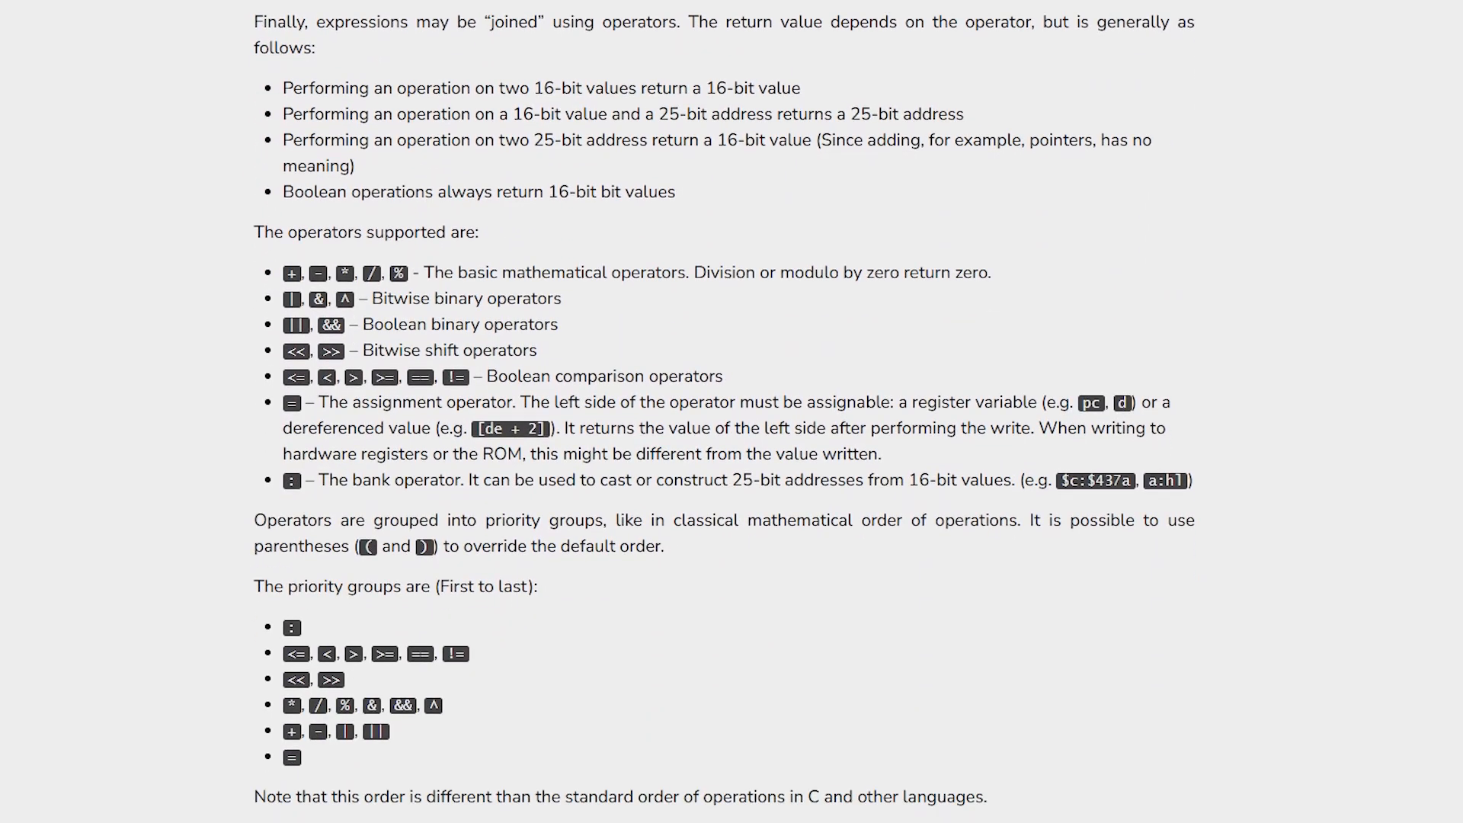
pyautogui.scroll(-3)
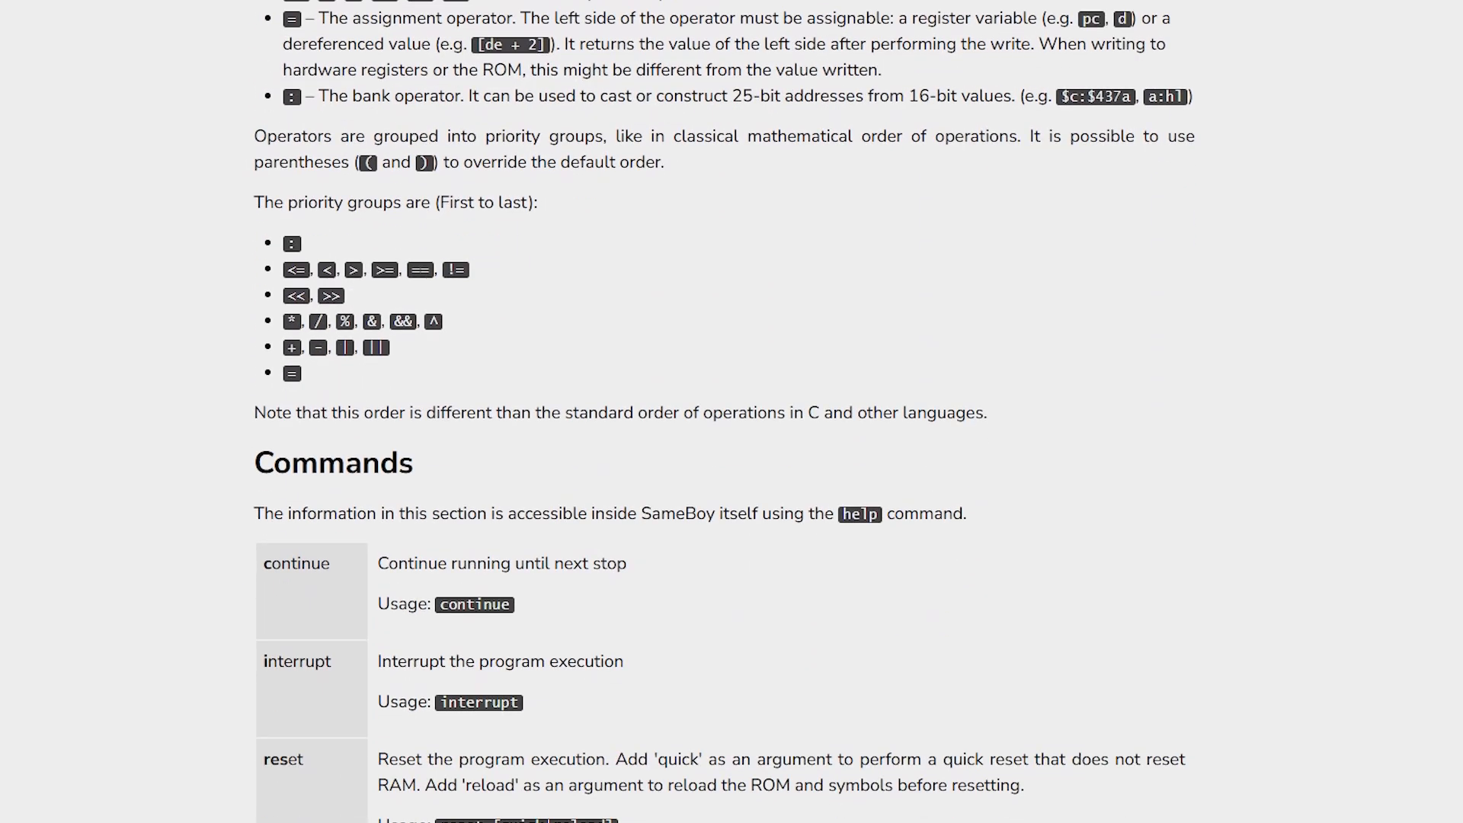
pyautogui.scroll(-3)
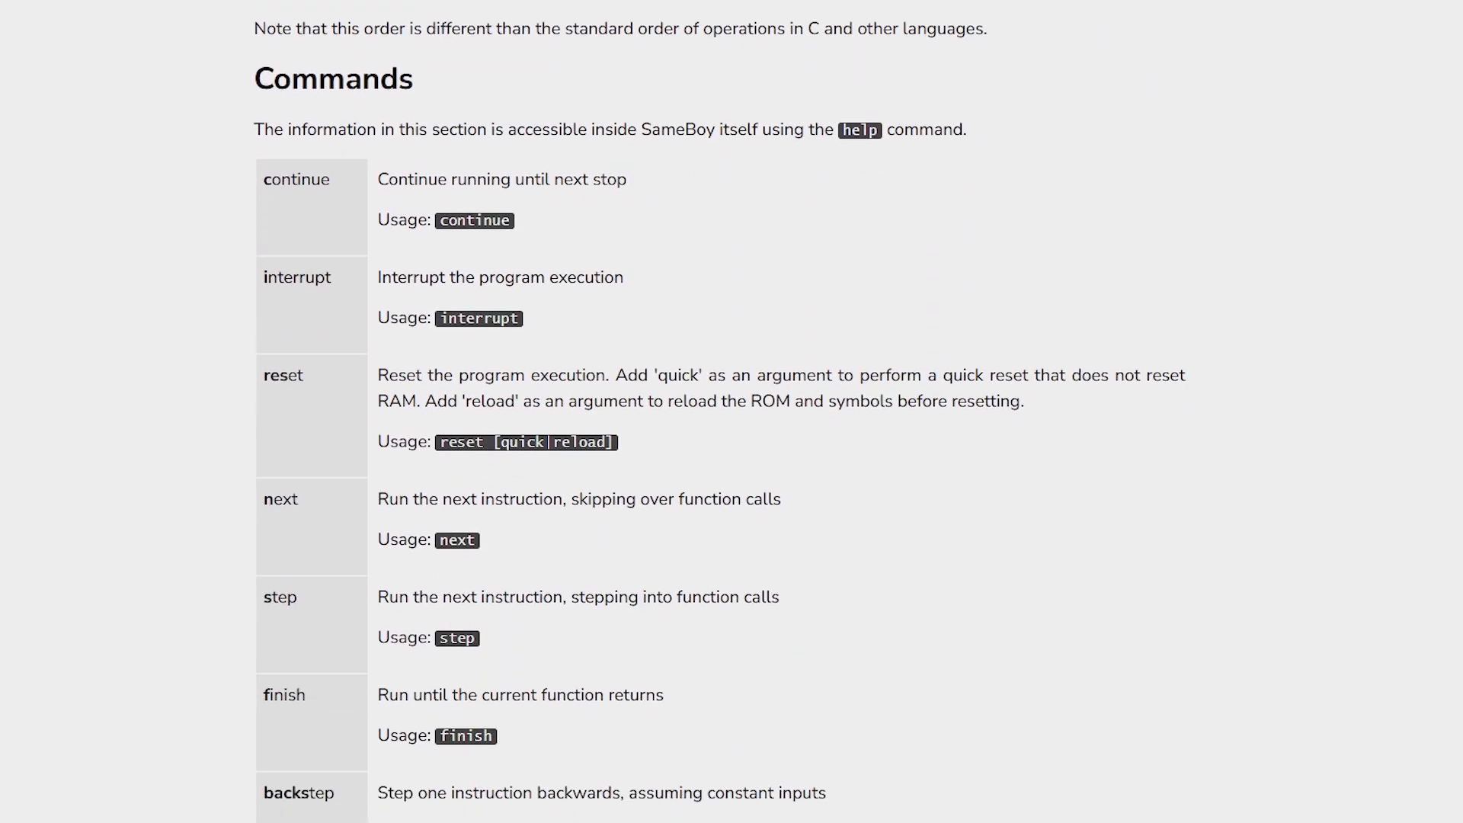
pyautogui.scroll(-3)
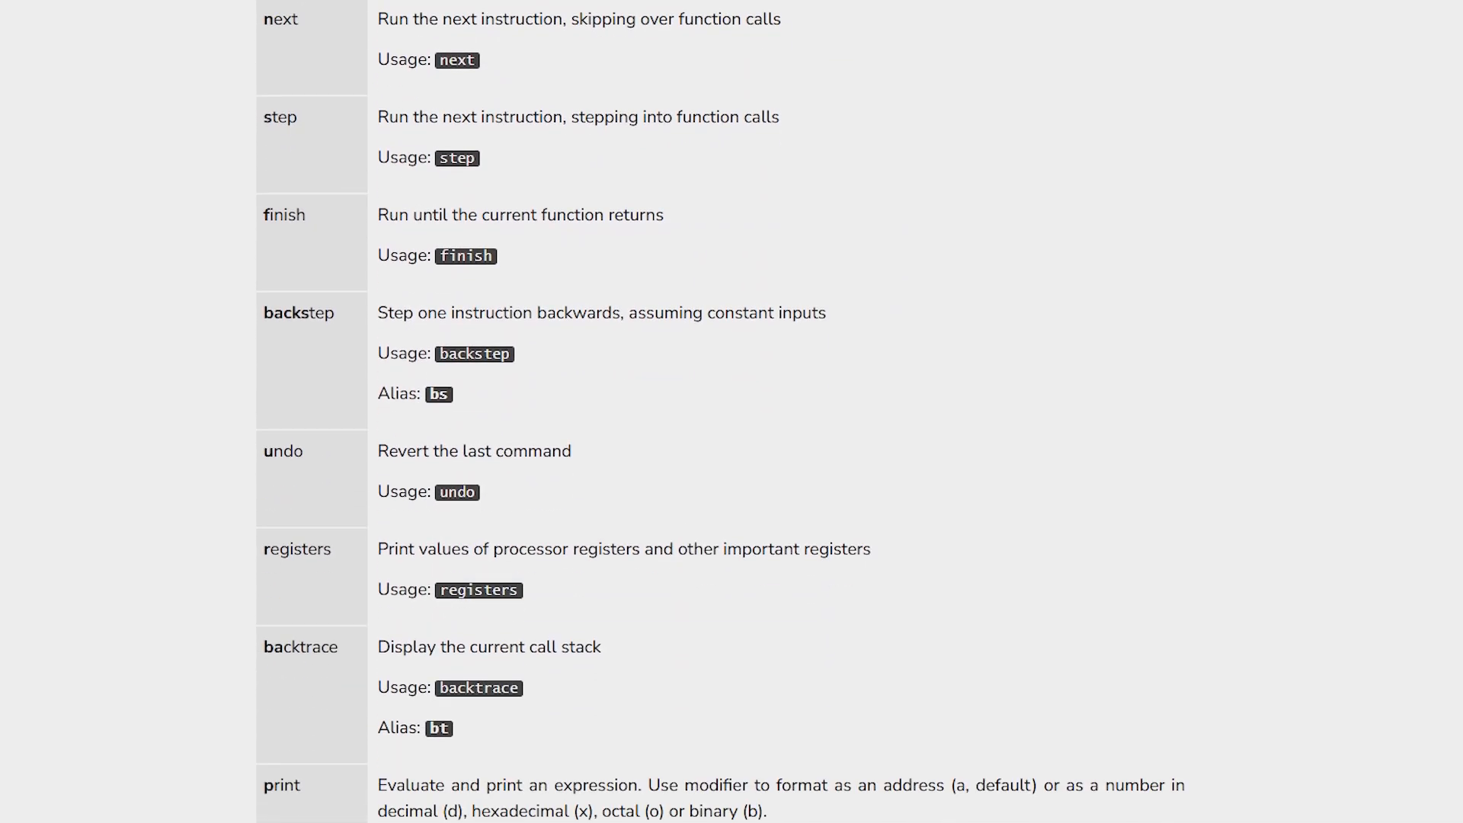
pyautogui.scroll(-3)
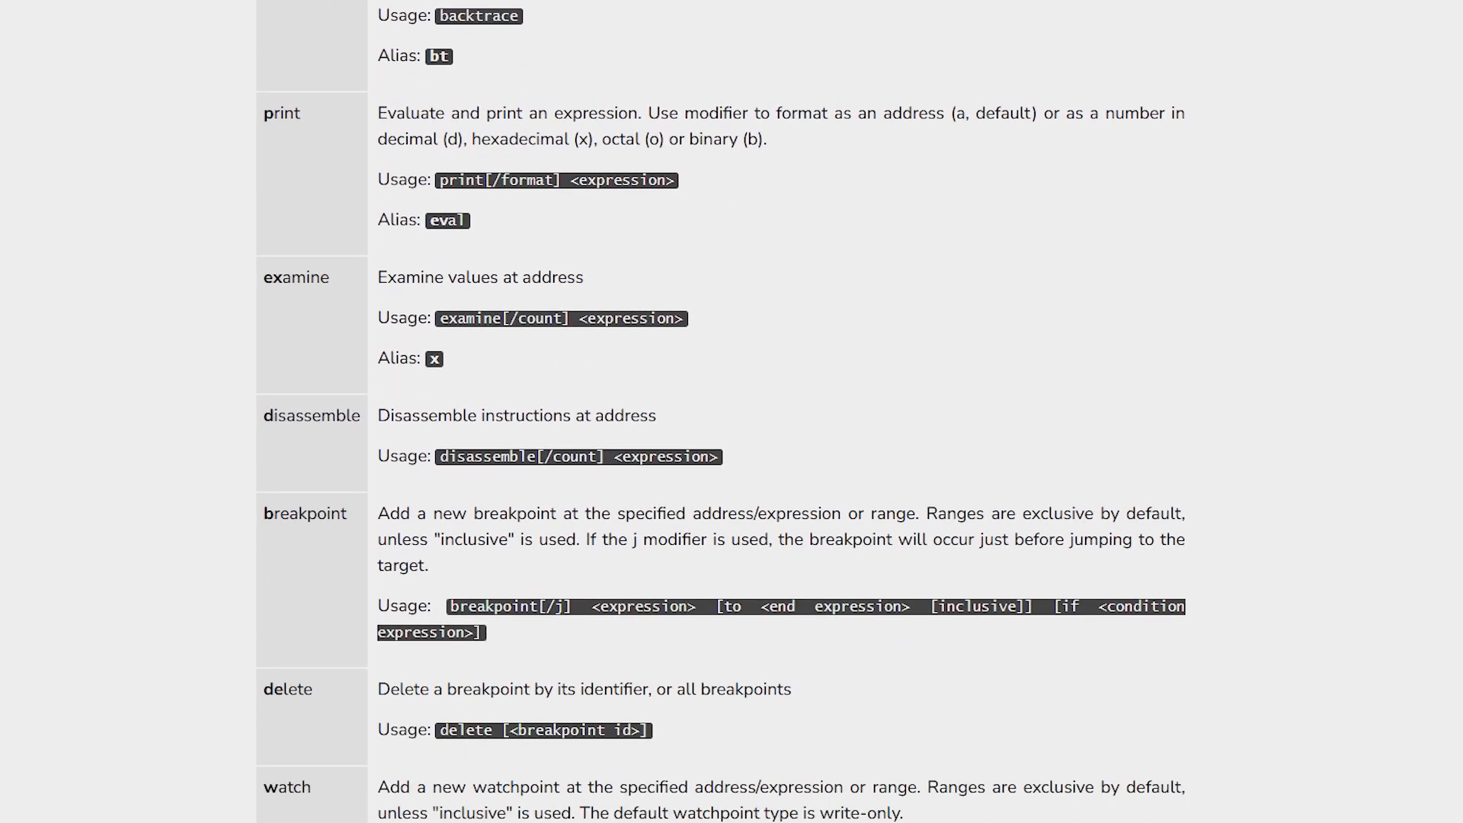
pyautogui.scroll(-3)
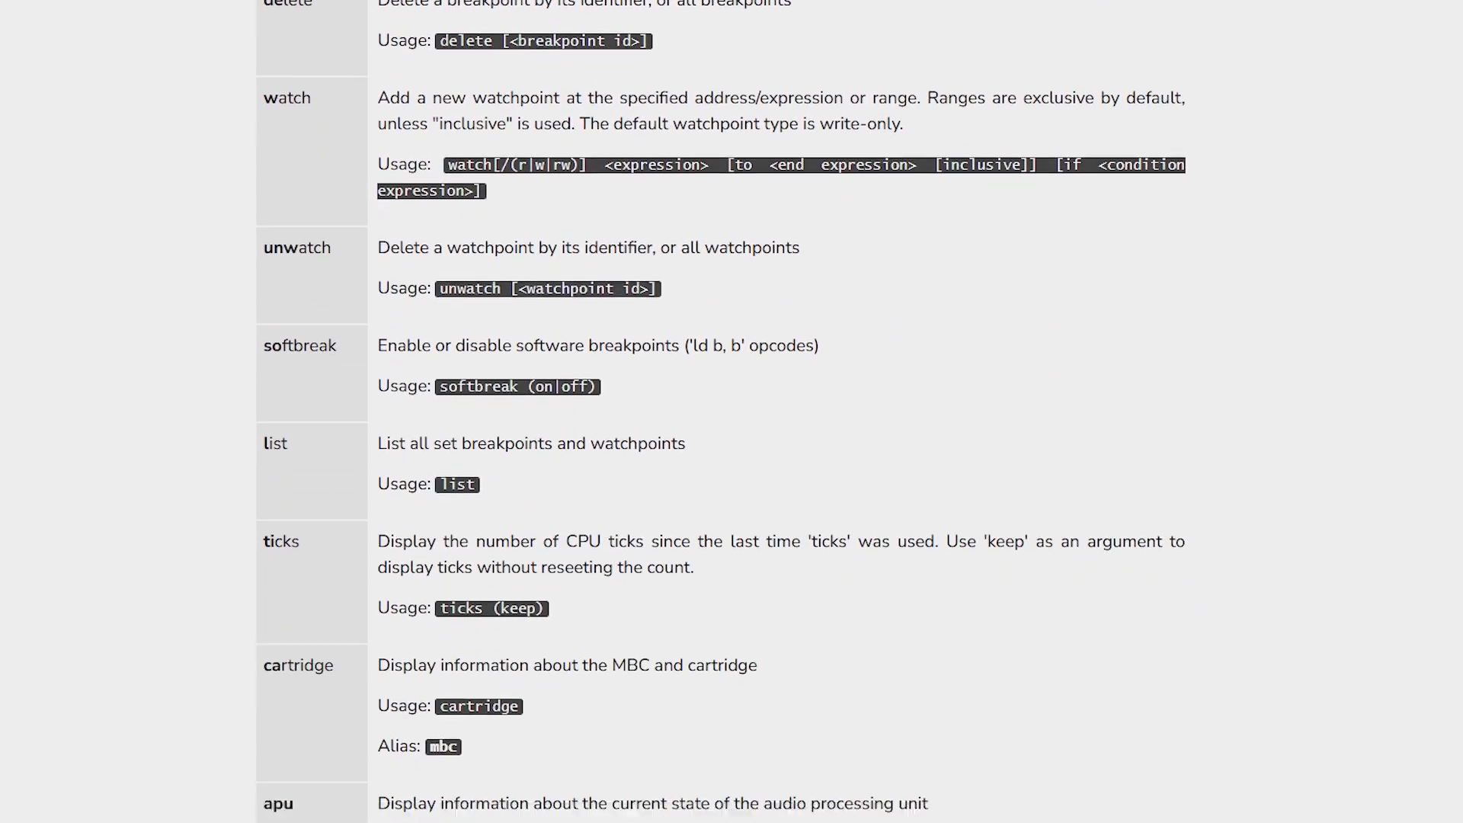
pyautogui.scroll(-3)
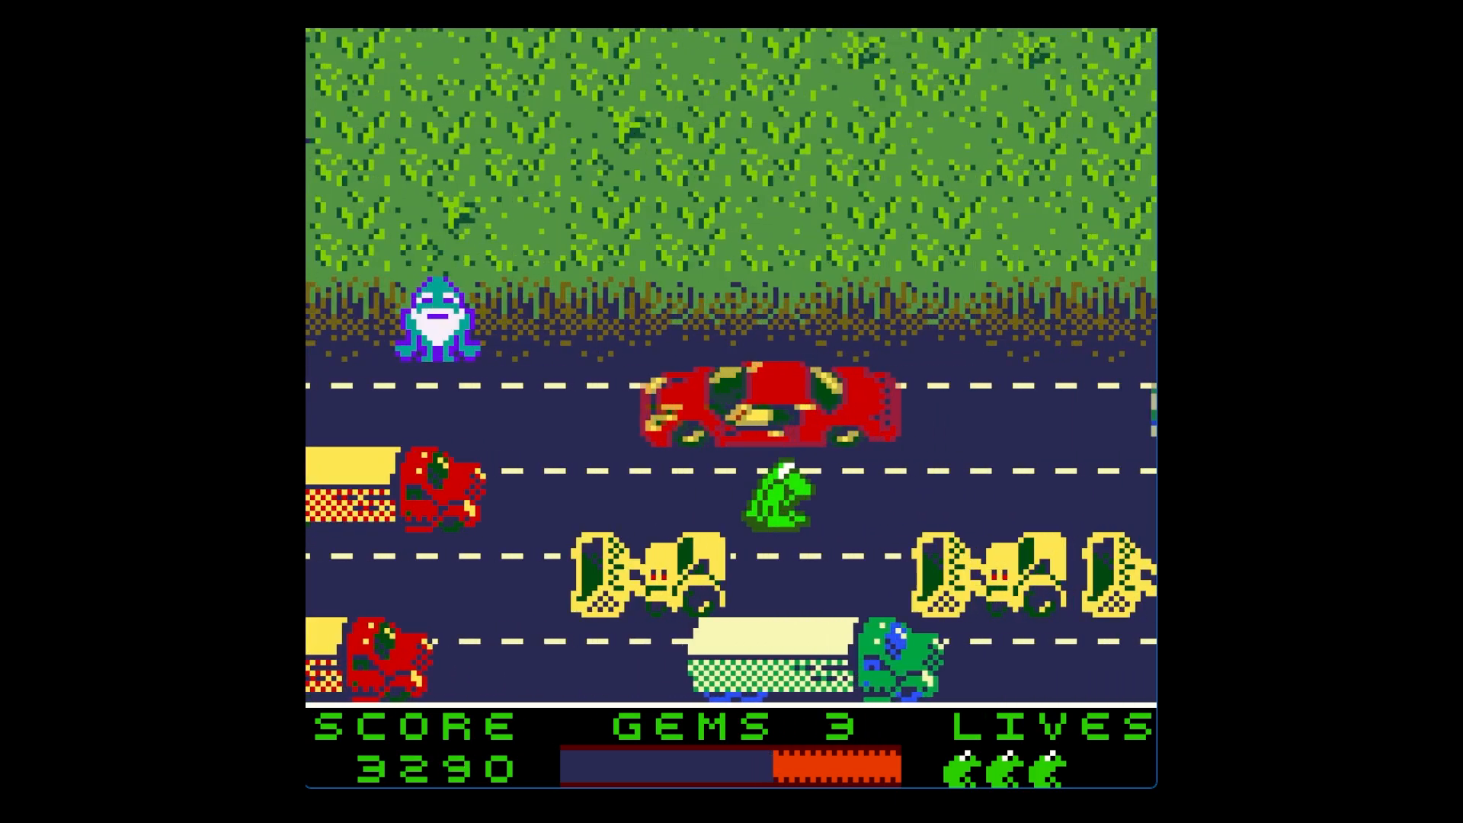
# Walk Lara left along the stone ledge toward the rock wall.
pyautogui.press('up')
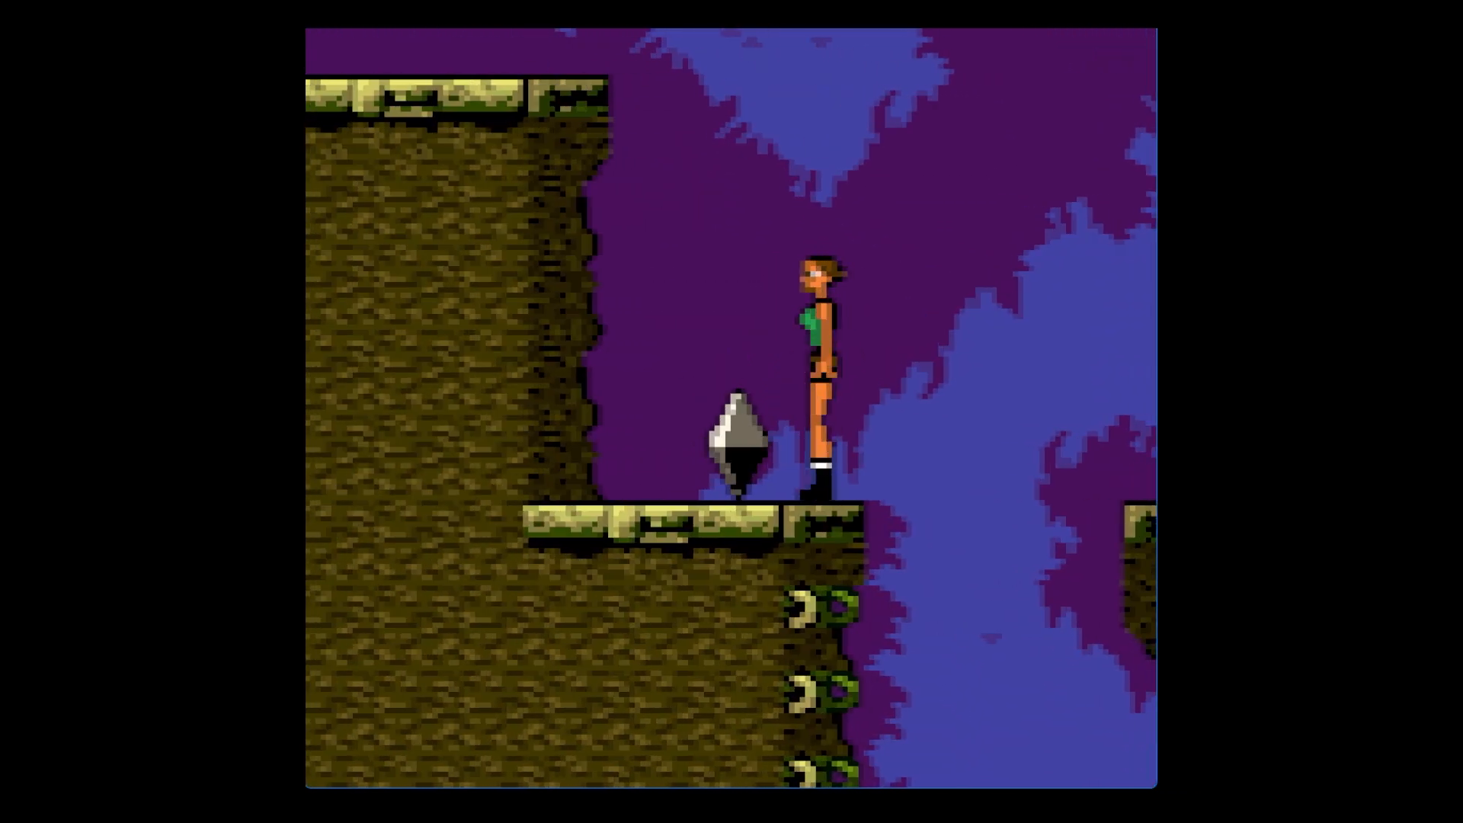
pyautogui.press('Left')
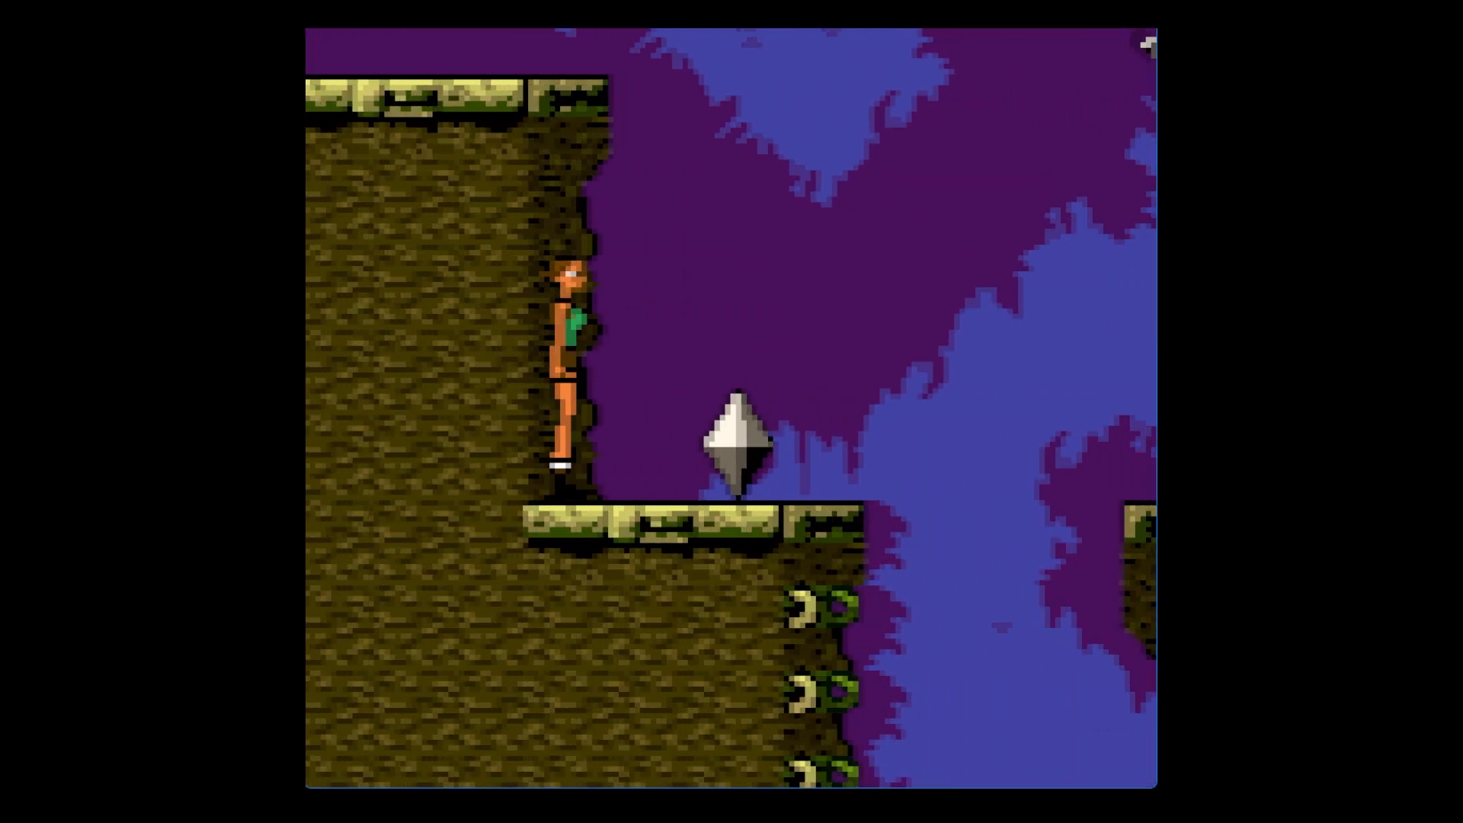